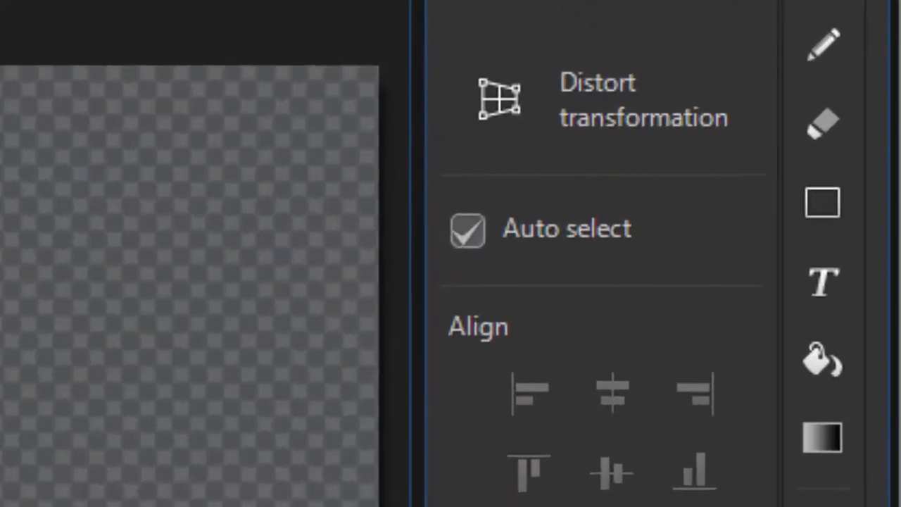
# Step: Draw a six-sided polygon on the canvas and recolour it light blue
pyautogui.click(821, 202)
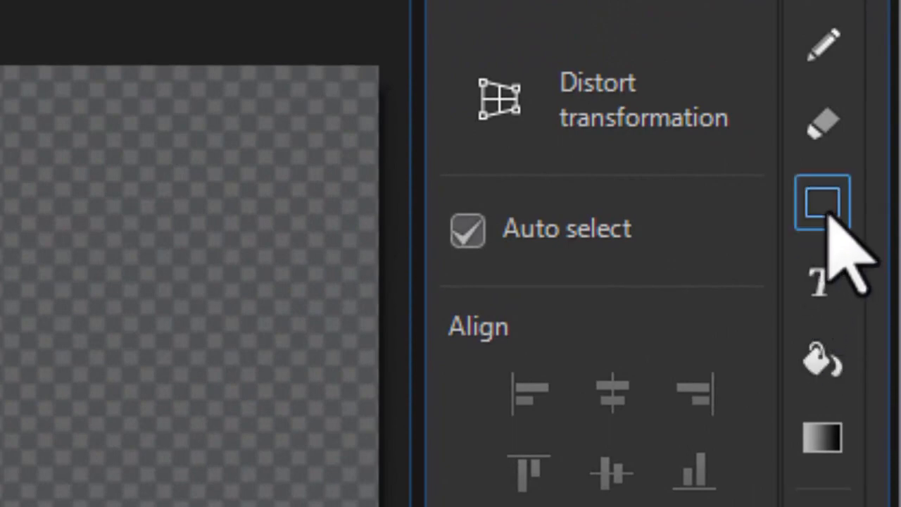
pyautogui.moveTo(823, 211)
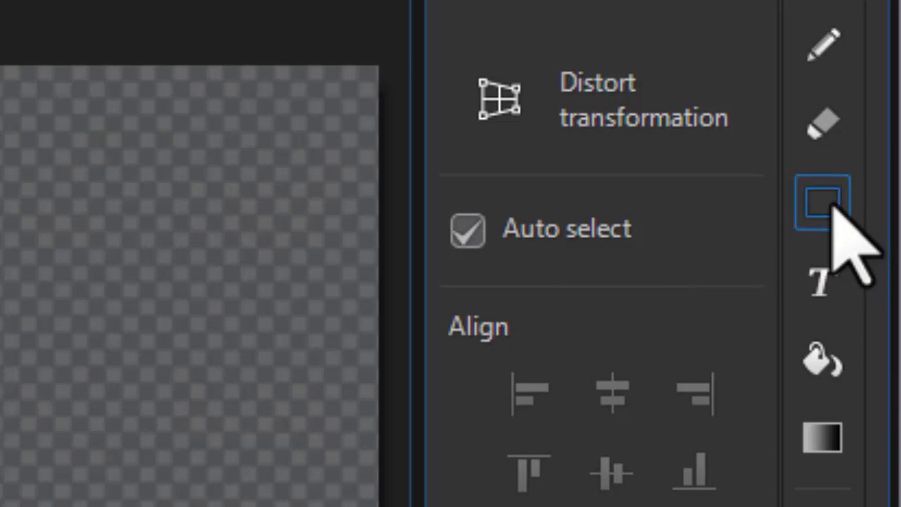
pyautogui.click(822, 202)
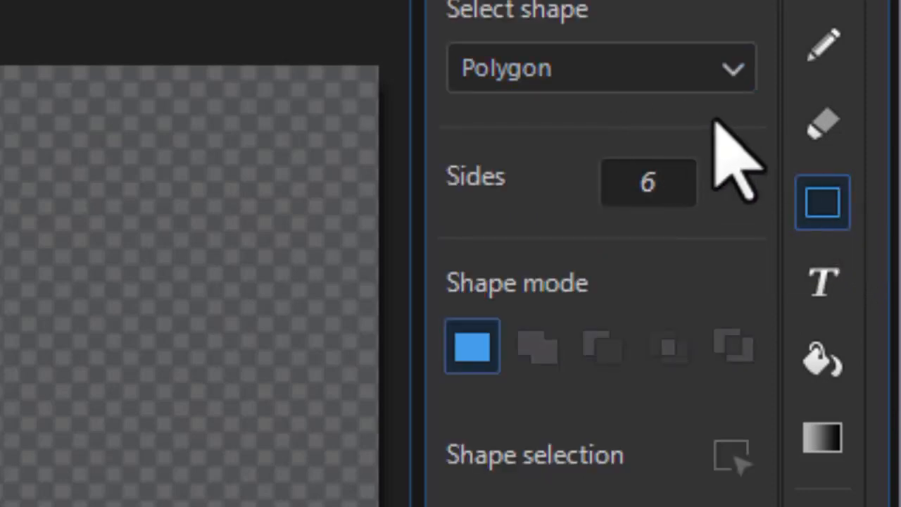
pyautogui.moveTo(662, 179)
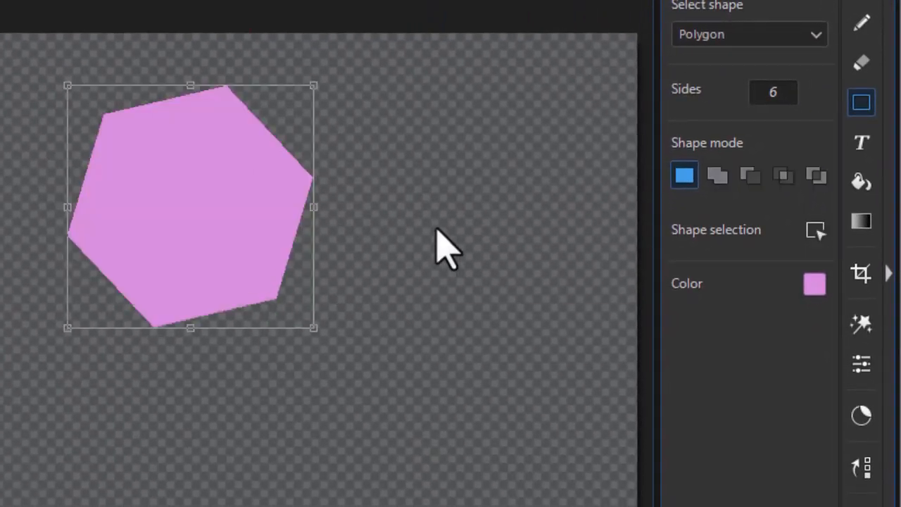
pyautogui.moveTo(725, 317)
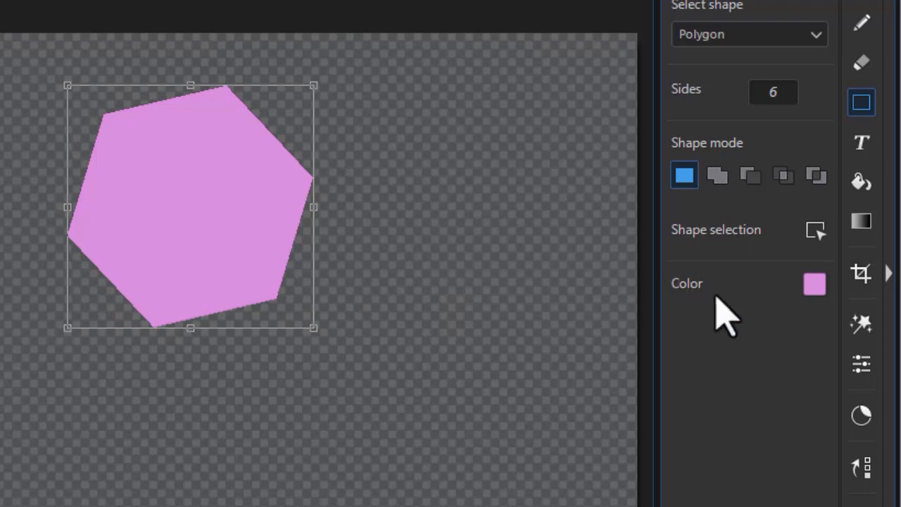
pyautogui.click(813, 284)
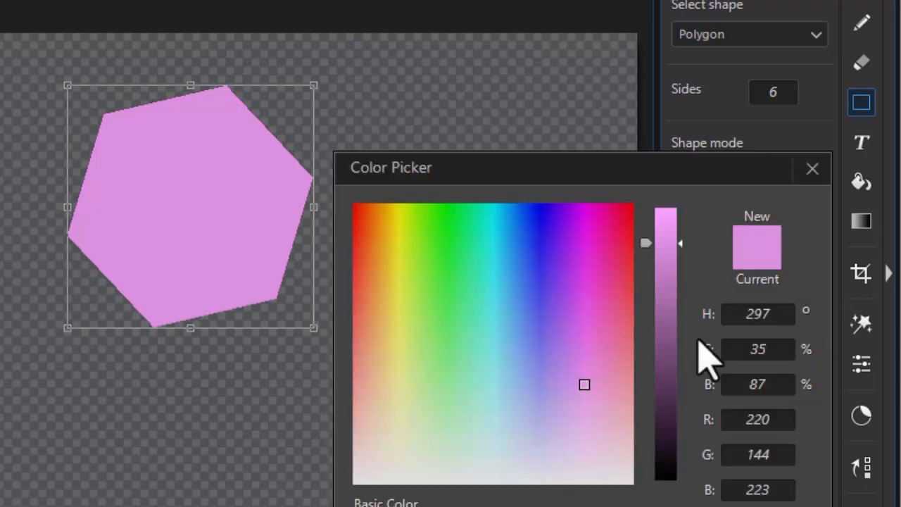
pyautogui.click(520, 355)
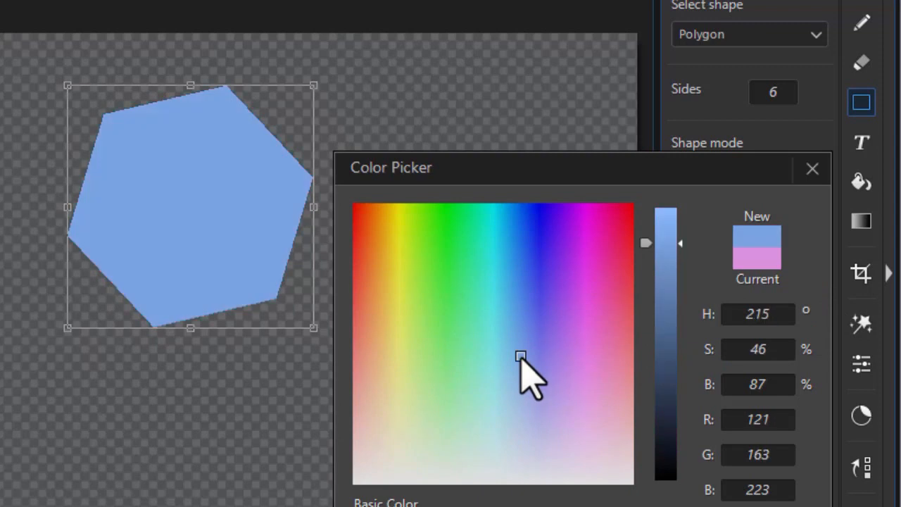
pyautogui.click(811, 169)
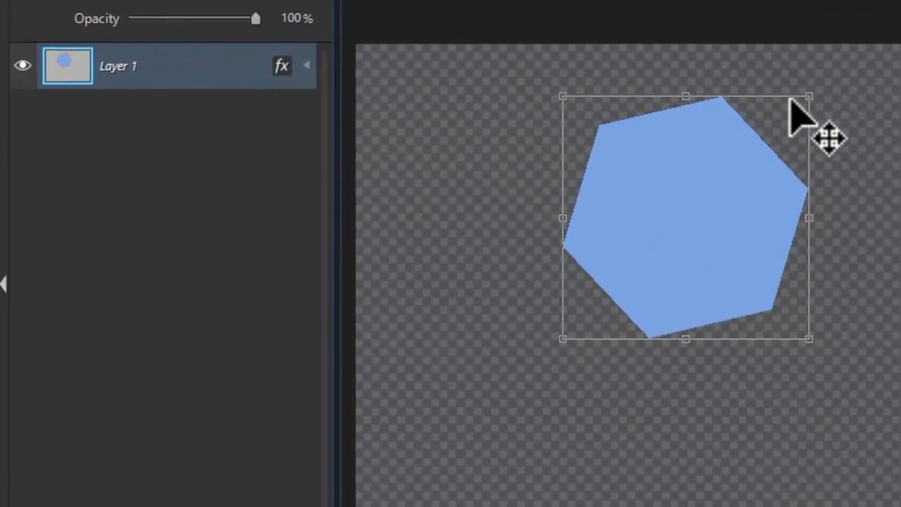
# Step: Rotate the hexagon so it stands upright with flat vertical sides
pyautogui.moveTo(806, 99); pyautogui.dragTo(798, 84)
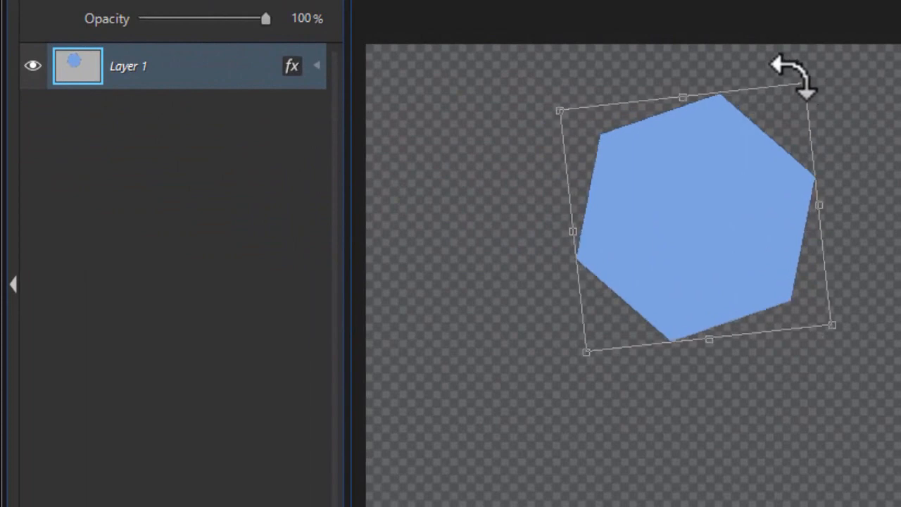
pyautogui.moveTo(795, 78); pyautogui.dragTo(845, 190)
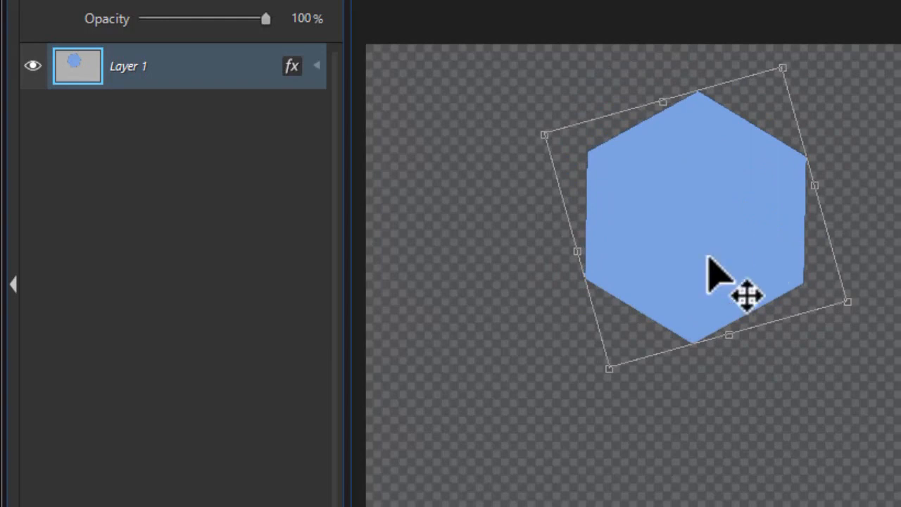
pyautogui.moveTo(413, 239)
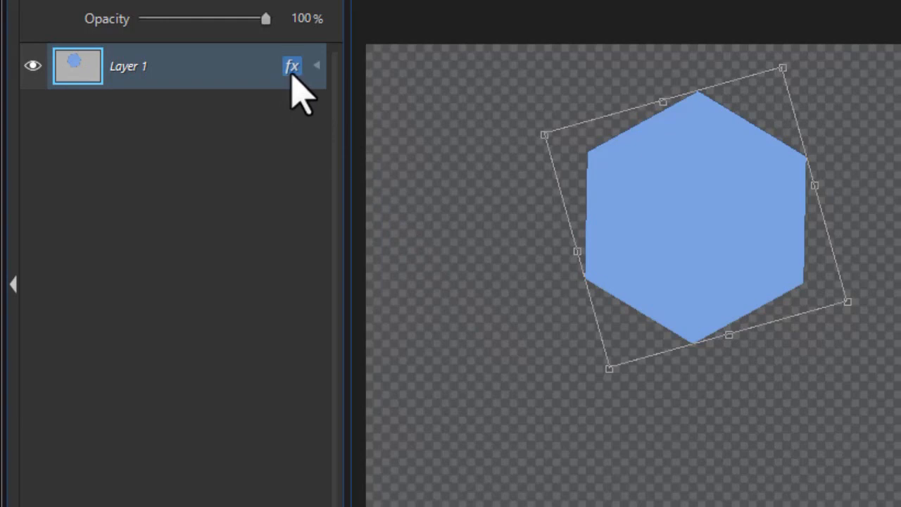
pyautogui.moveTo(291, 66)
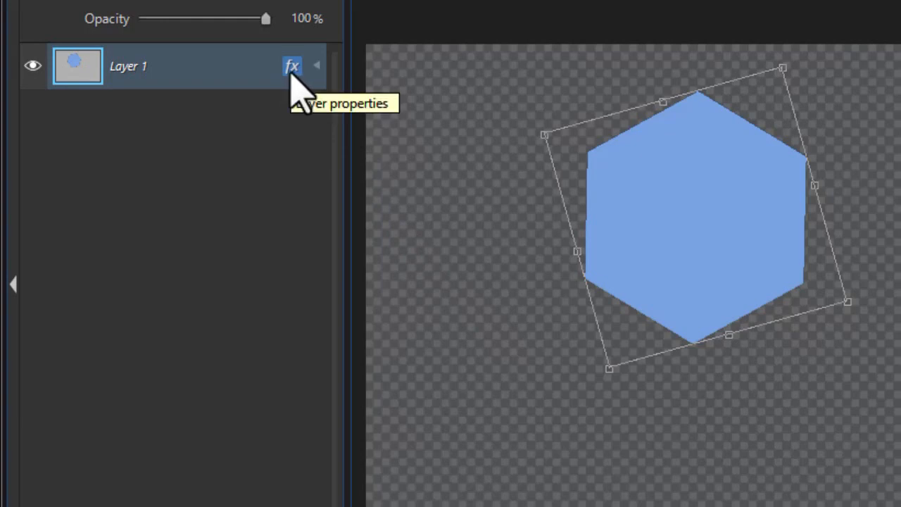
pyautogui.moveTo(299, 88)
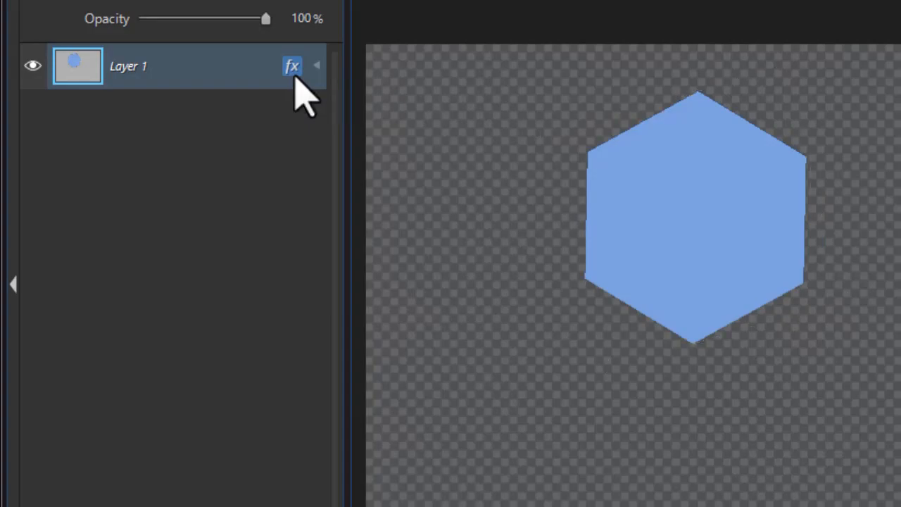
# Step: Enable Bevel & Emboss in Layer Properties, expand it, and keep Multiply for Shadows
pyautogui.click(292, 66)
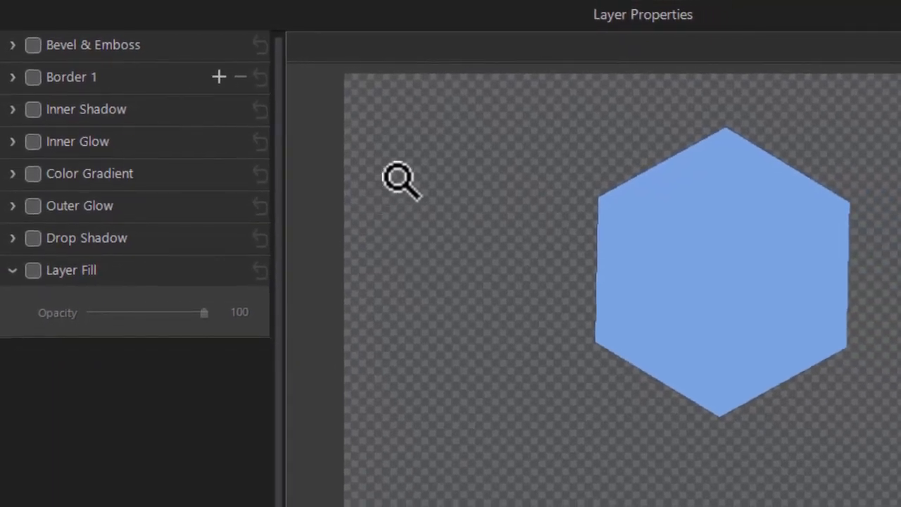
pyautogui.moveTo(211, 148)
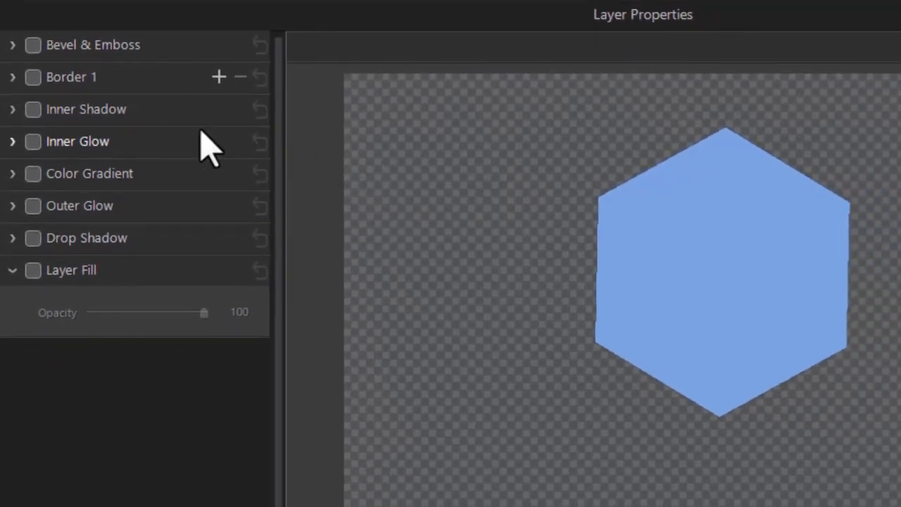
pyautogui.click(33, 45)
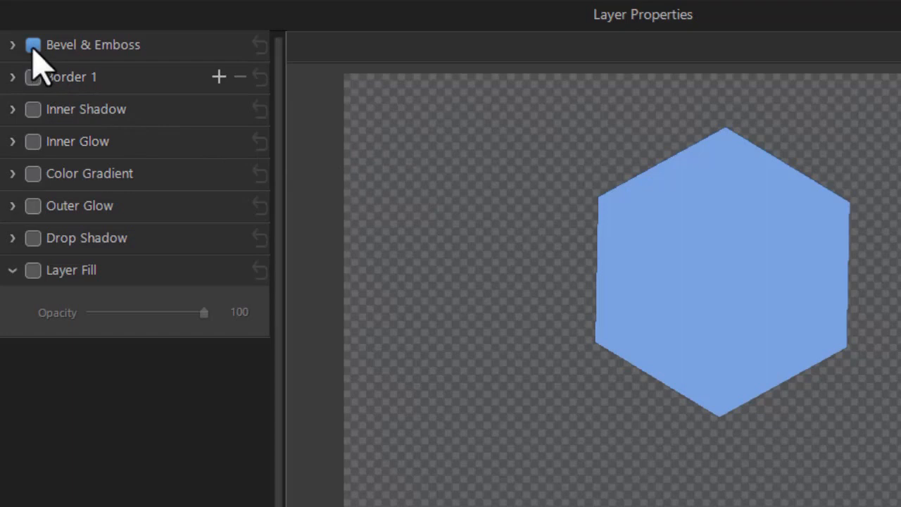
pyautogui.moveTo(33, 44)
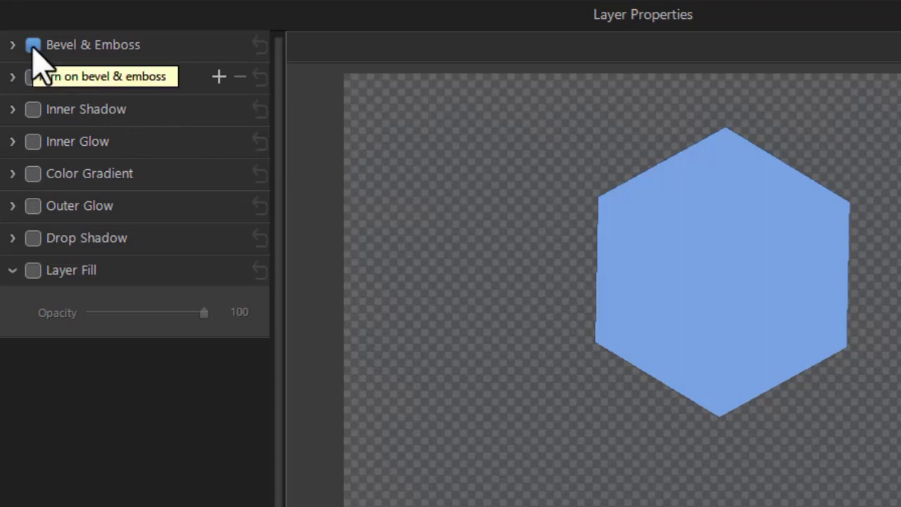
pyautogui.click(13, 44)
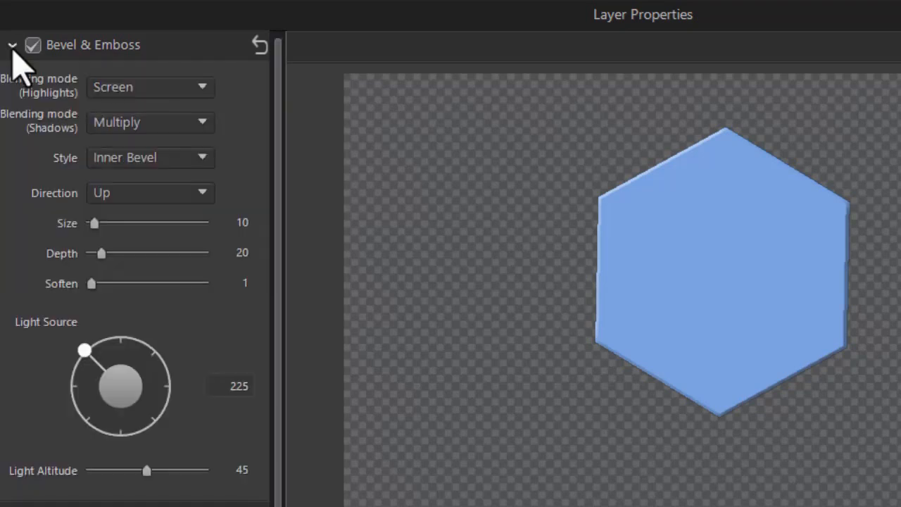
pyautogui.moveTo(261, 106)
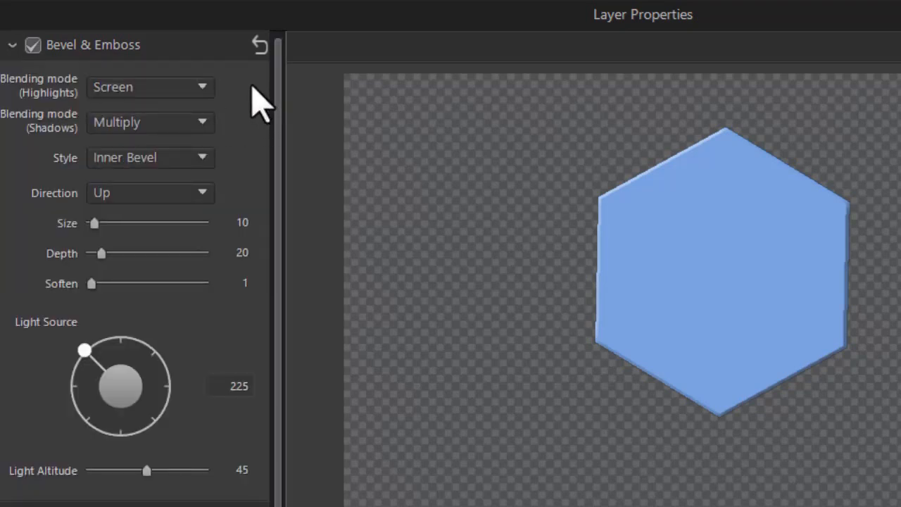
pyautogui.moveTo(257, 144)
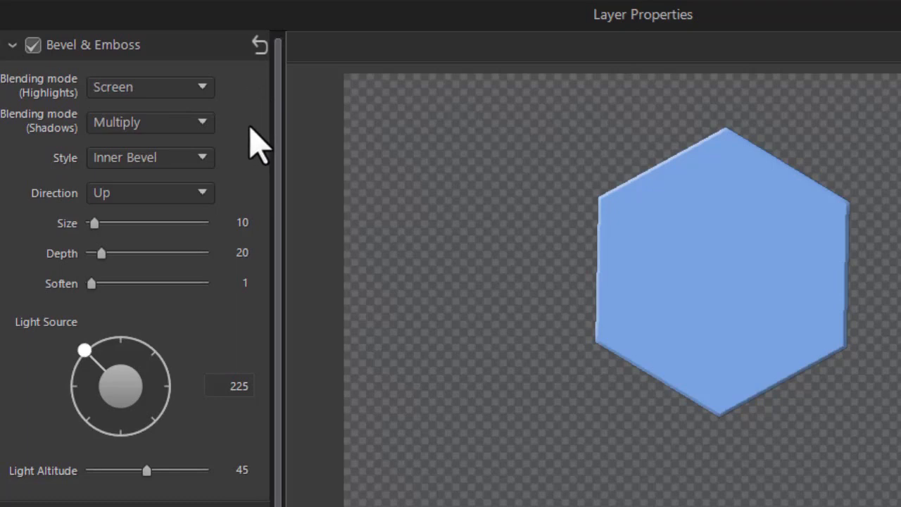
pyautogui.moveTo(220, 139)
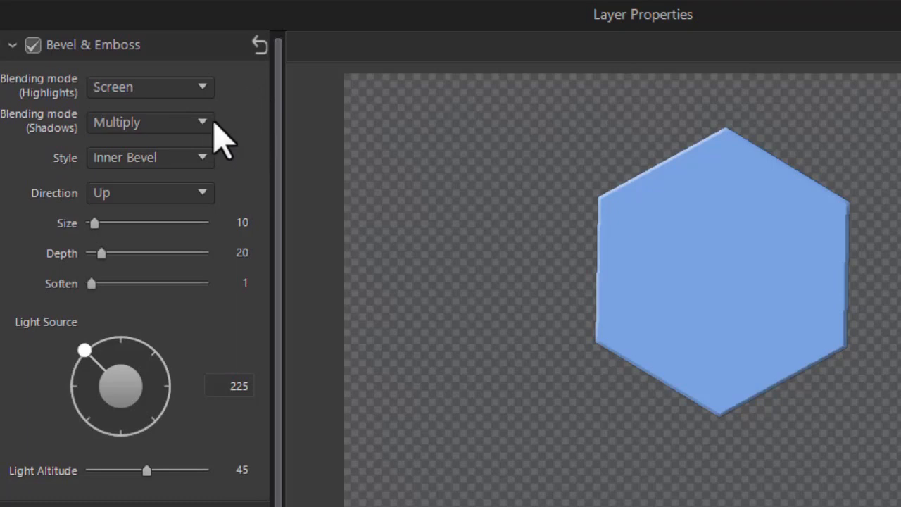
pyautogui.click(149, 122)
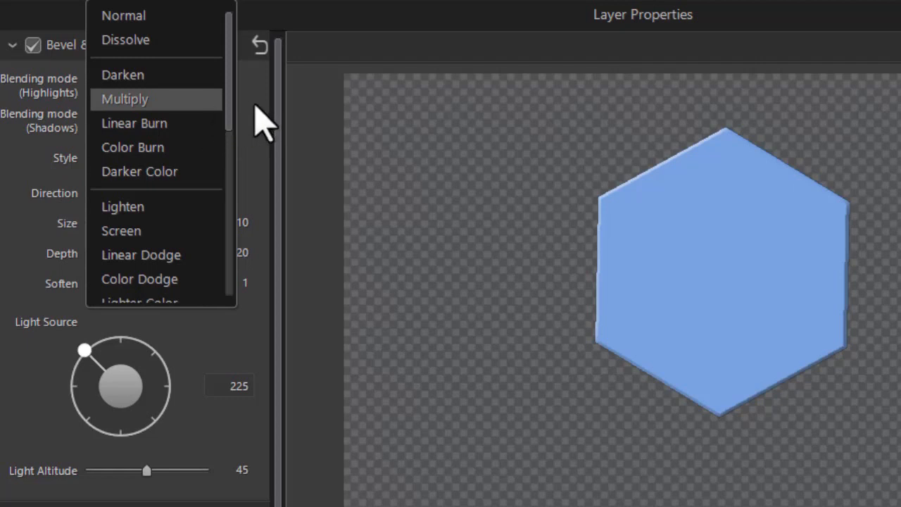
pyautogui.click(124, 99)
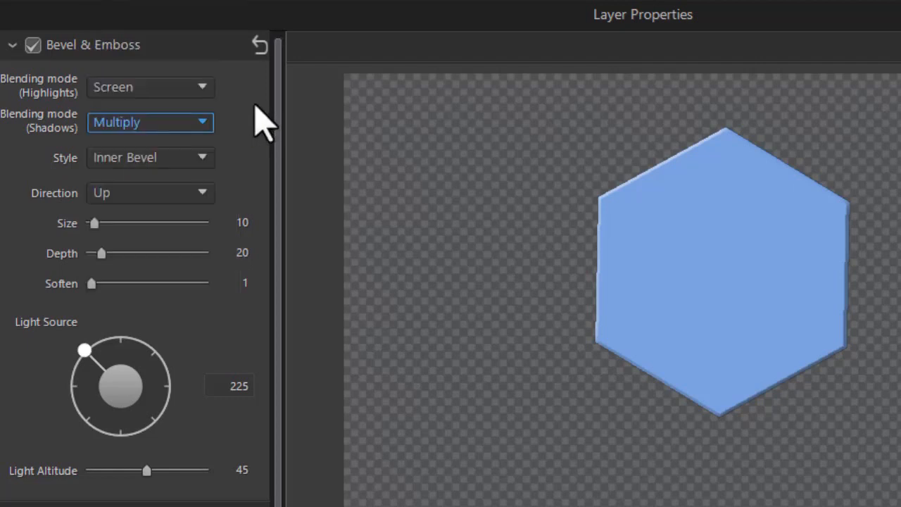
pyautogui.moveTo(239, 176)
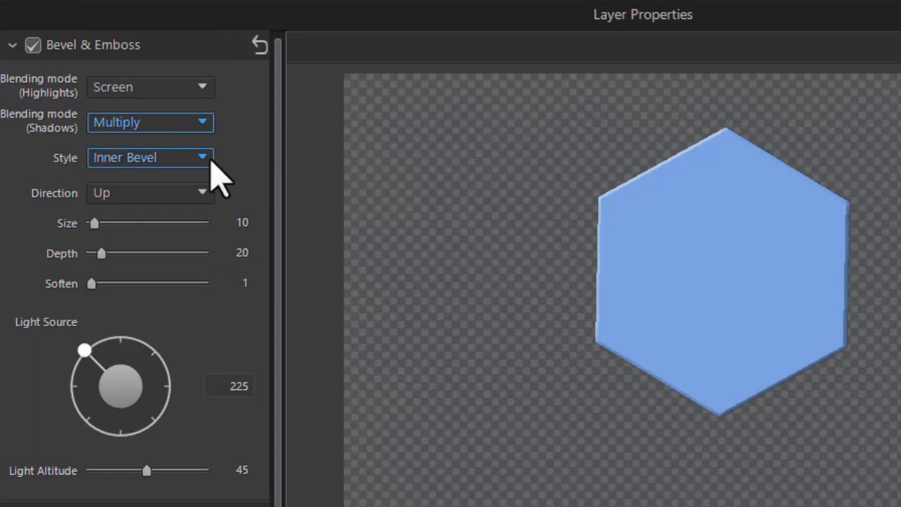
pyautogui.moveTo(211, 173)
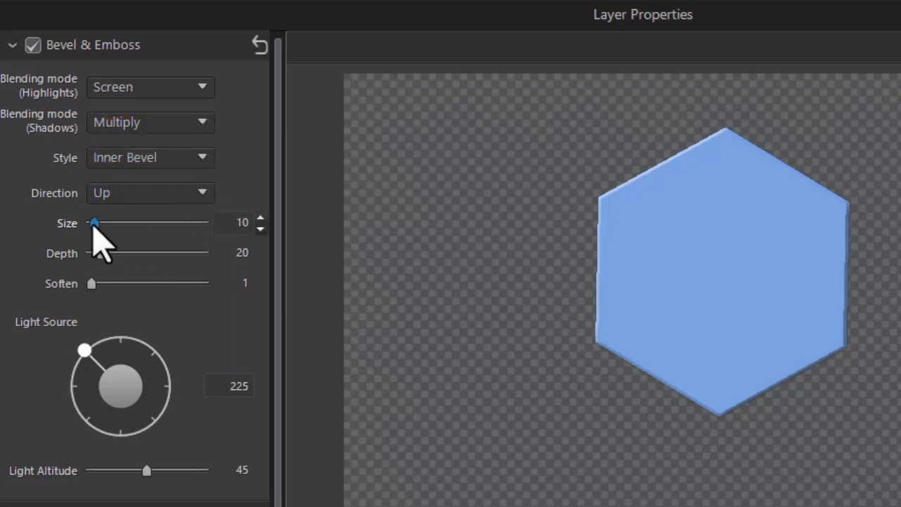
# Step: Set the bevel size to 59, test deeper values, then settle depth at 20
pyautogui.moveTo(94, 222); pyautogui.dragTo(118, 222)
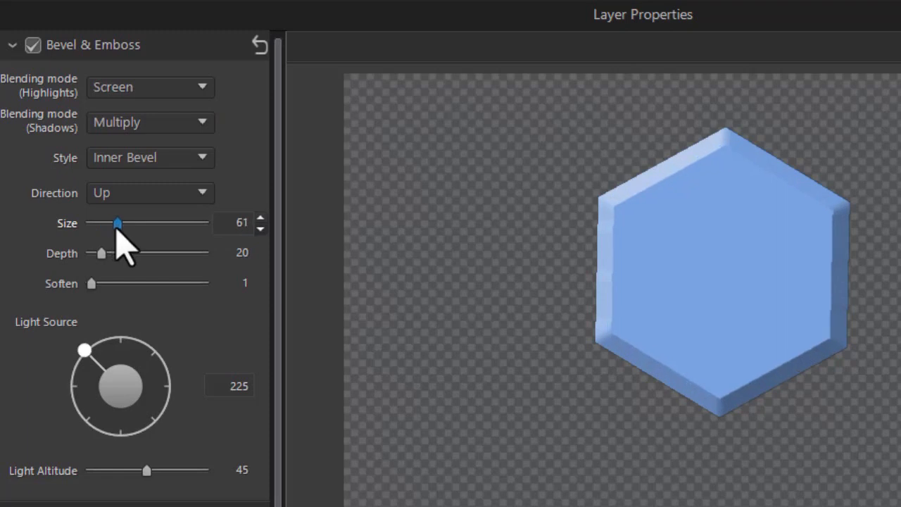
pyautogui.moveTo(117, 223); pyautogui.dragTo(115, 223)
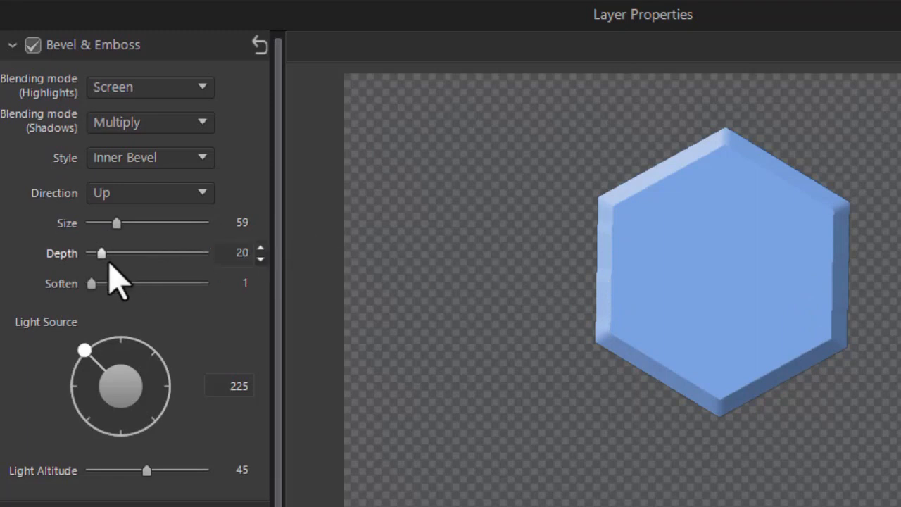
pyautogui.moveTo(101, 252); pyautogui.dragTo(106, 253)
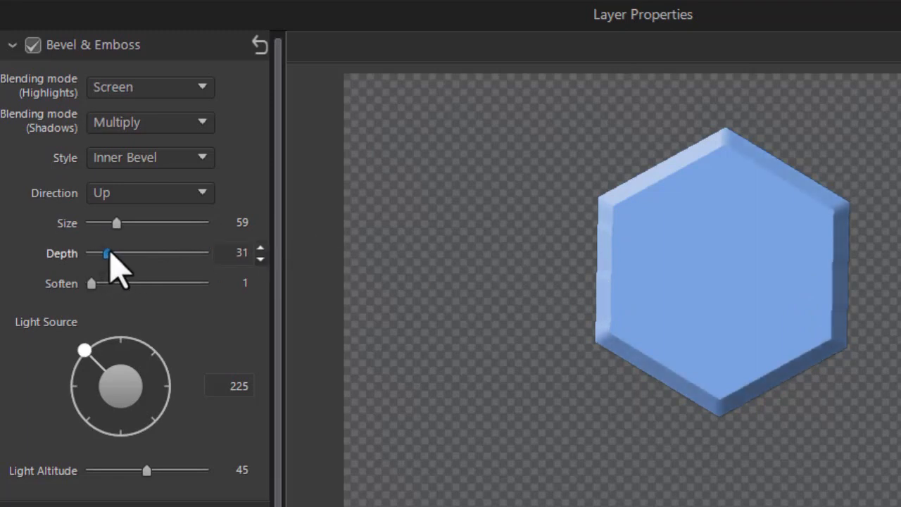
pyautogui.moveTo(106, 253); pyautogui.dragTo(114, 253)
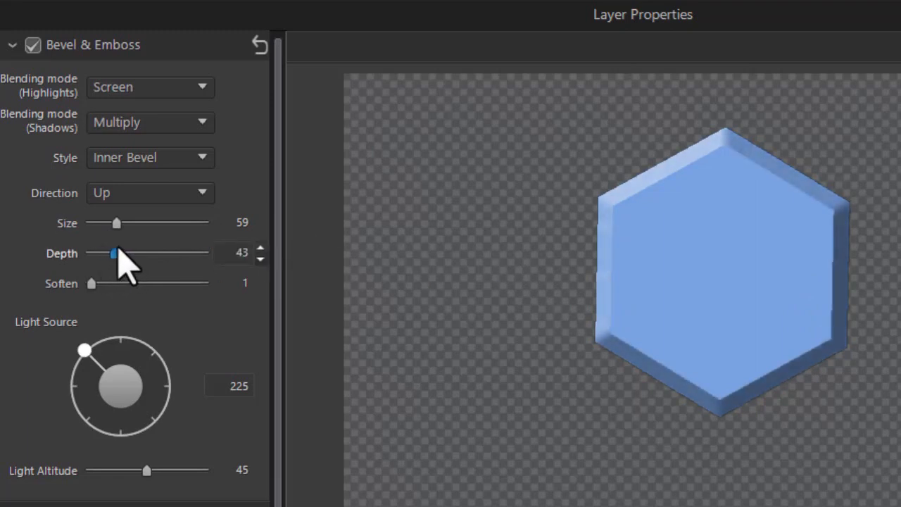
pyautogui.moveTo(114, 253); pyautogui.dragTo(146, 252)
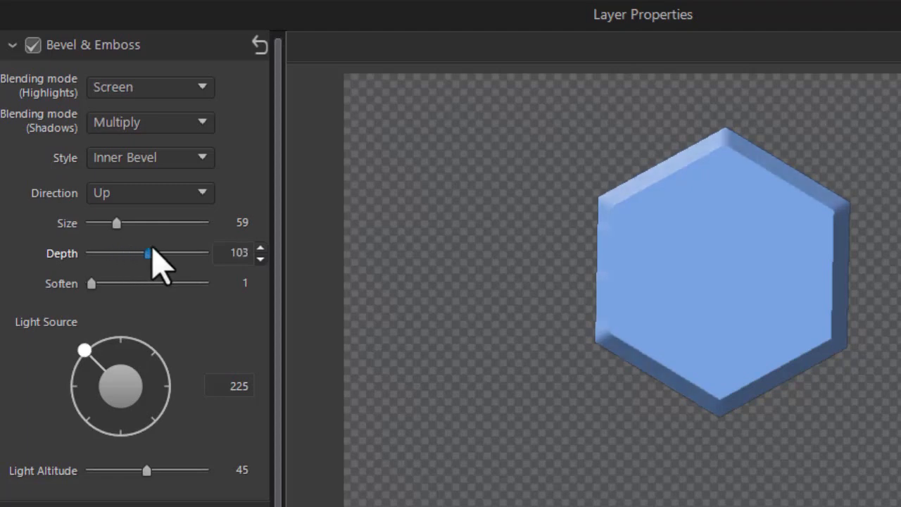
pyautogui.moveTo(146, 253); pyautogui.dragTo(125, 254)
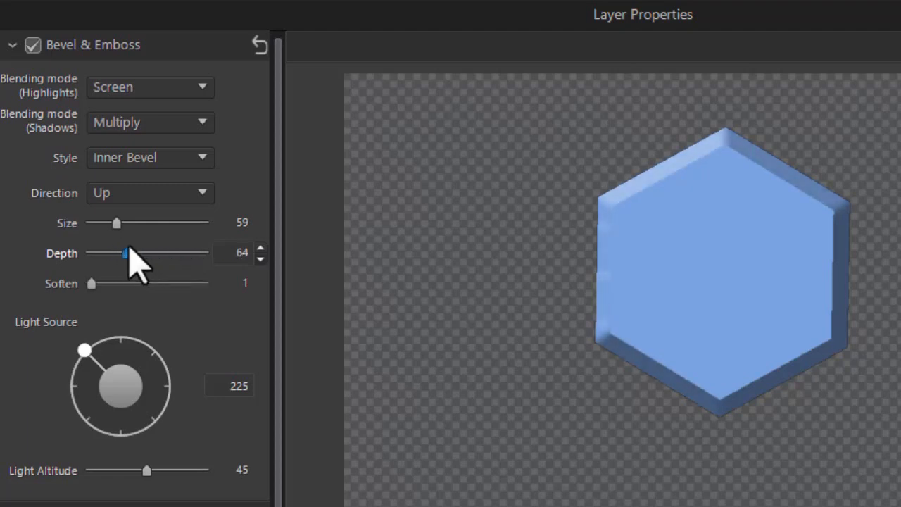
pyautogui.moveTo(125, 253); pyautogui.dragTo(105, 252)
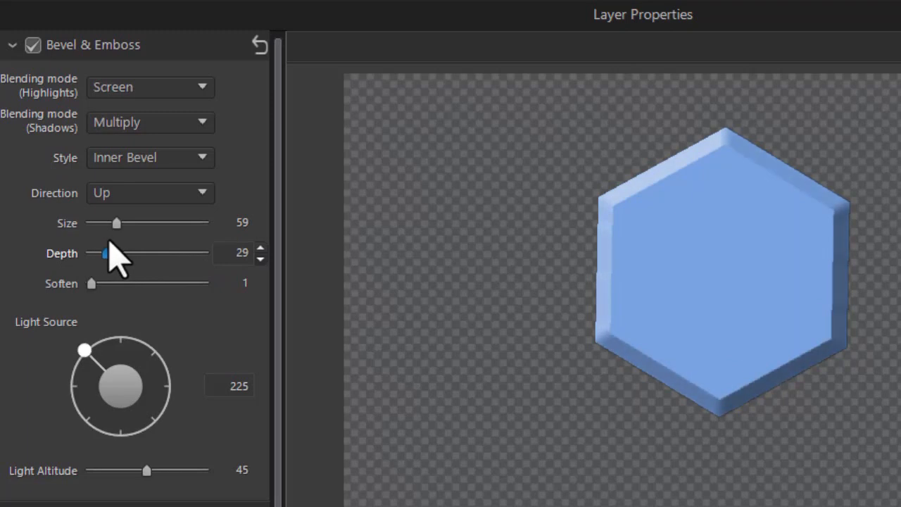
pyautogui.moveTo(104, 253); pyautogui.dragTo(99, 253)
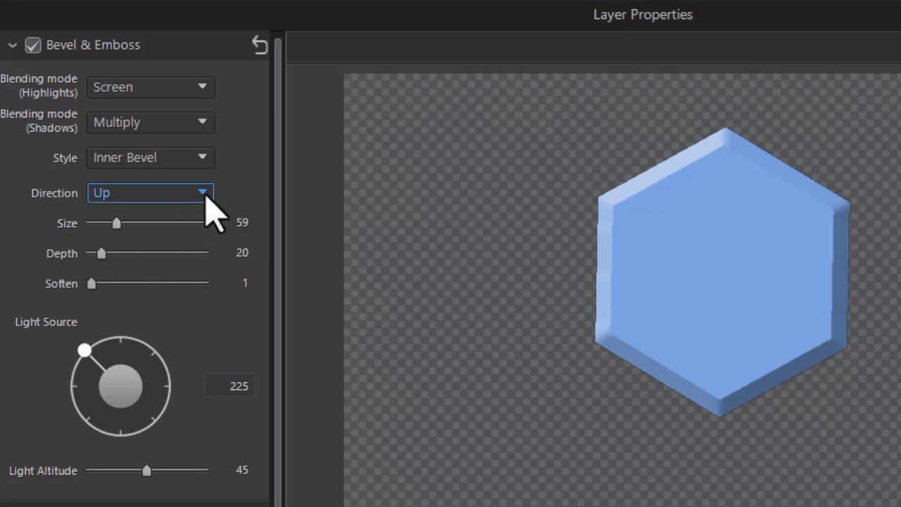
# Step: Try bevel Direction Down, revert to Up, and set Soften to 29
pyautogui.click(148, 192)
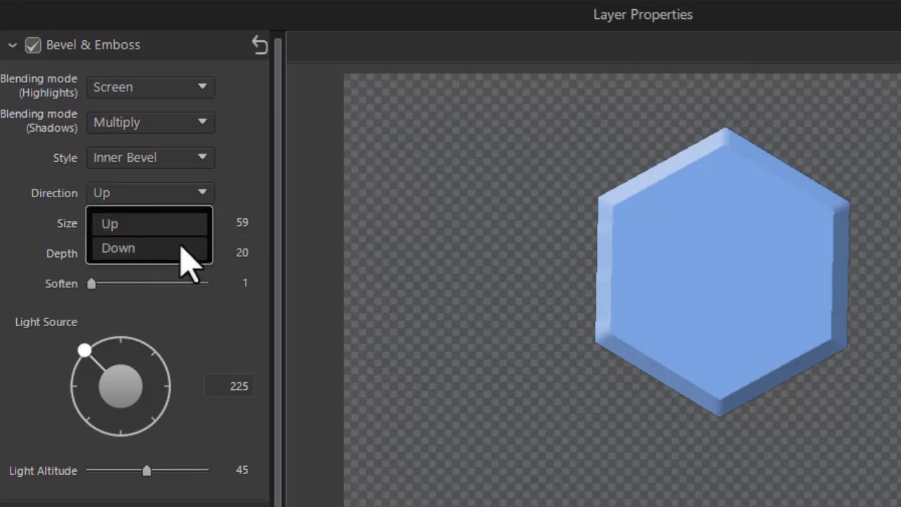
pyautogui.click(117, 247)
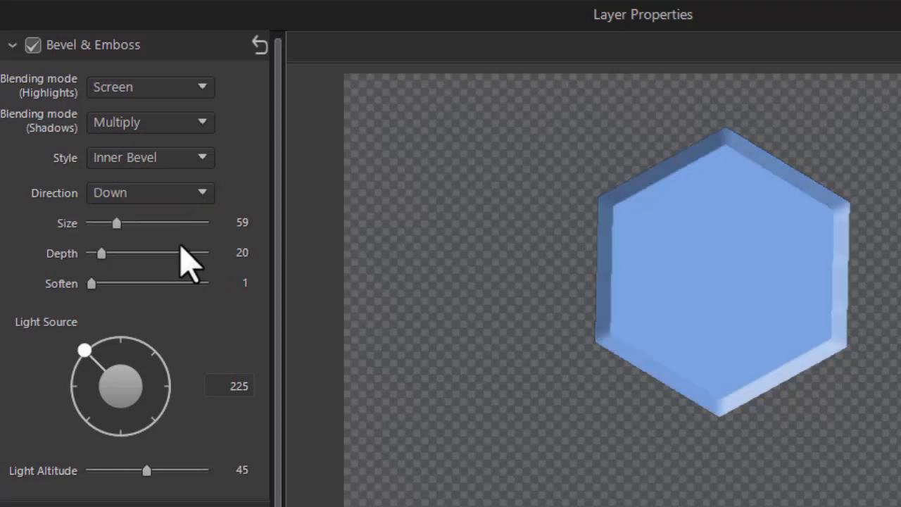
pyautogui.click(150, 193)
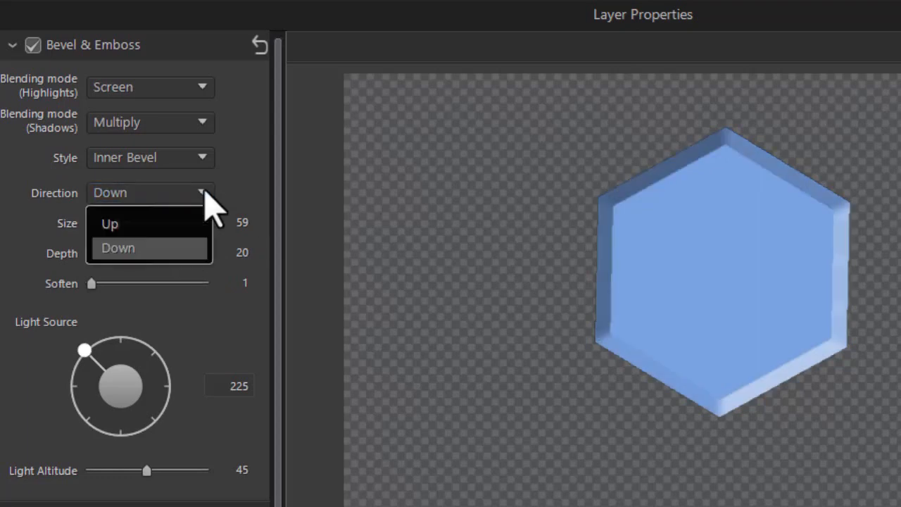
pyautogui.click(109, 223)
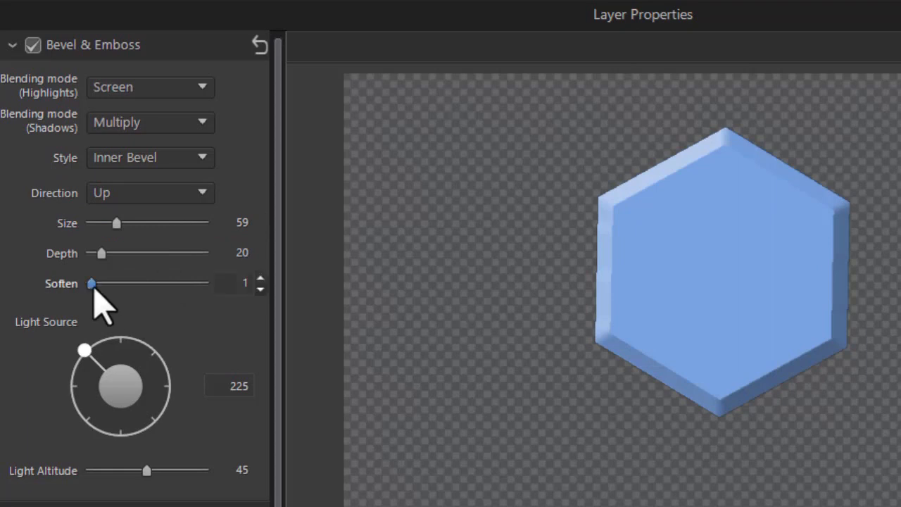
pyautogui.moveTo(91, 283); pyautogui.dragTo(96, 283)
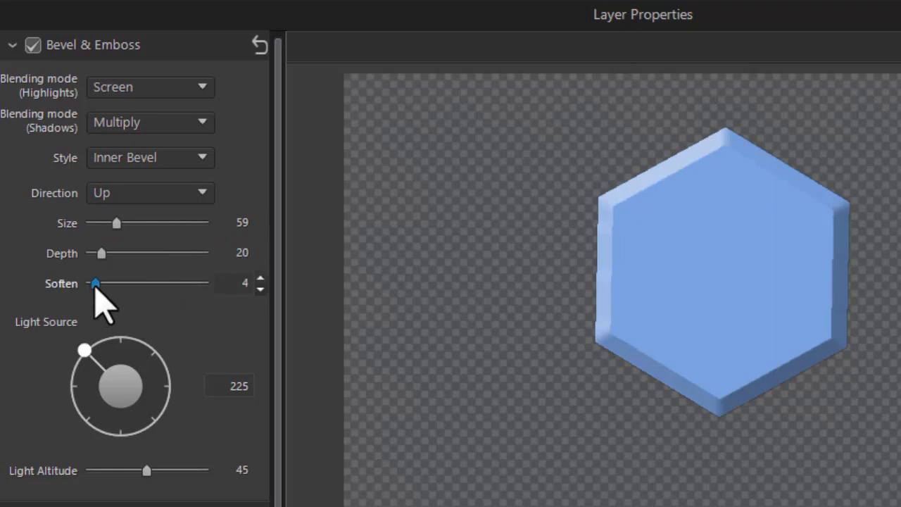
pyautogui.moveTo(95, 283); pyautogui.dragTo(120, 283)
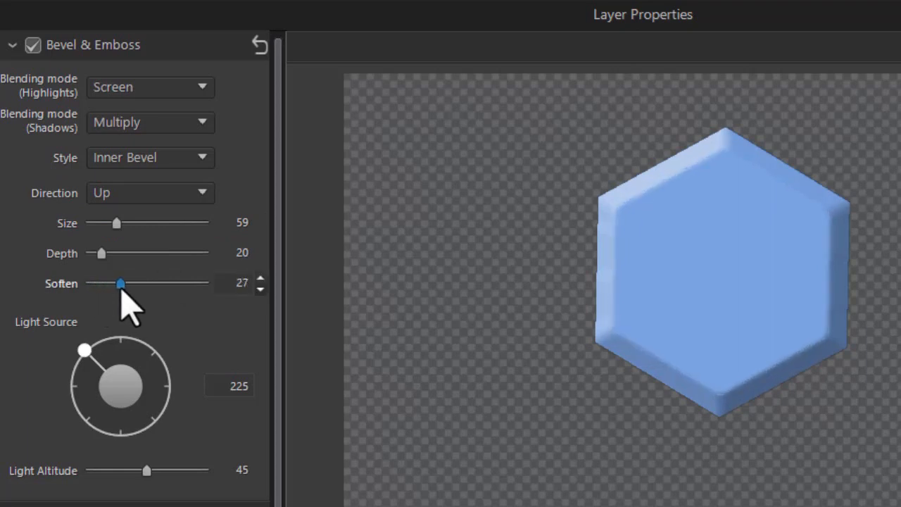
pyautogui.moveTo(117, 282); pyautogui.dragTo(129, 283)
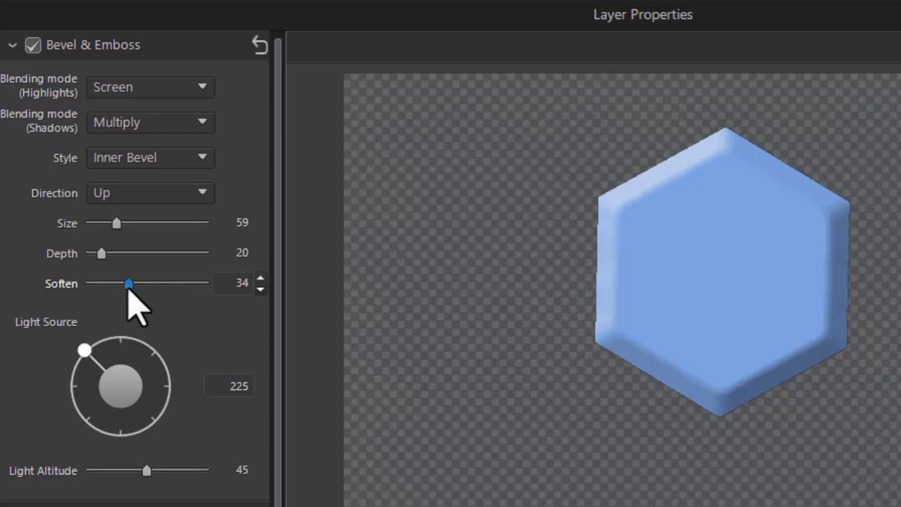
pyautogui.moveTo(127, 283); pyautogui.dragTo(122, 283)
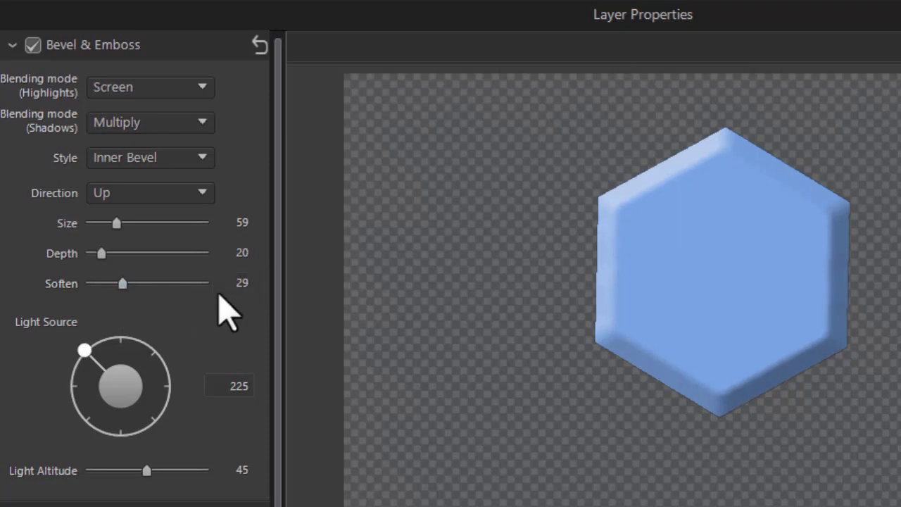
# Step: Set the bevel Light Source angle to 232
pyautogui.click(150, 192)
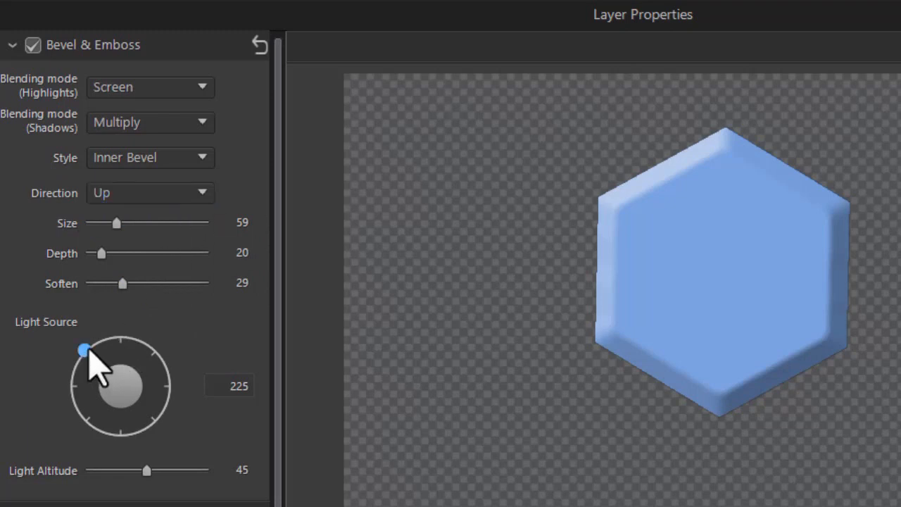
pyautogui.moveTo(83, 350); pyautogui.dragTo(118, 336)
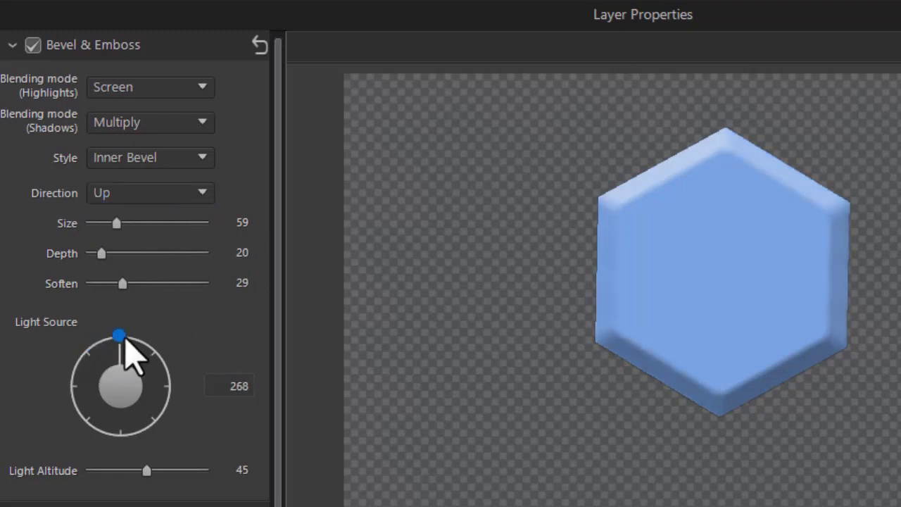
pyautogui.moveTo(118, 335); pyautogui.dragTo(169, 381)
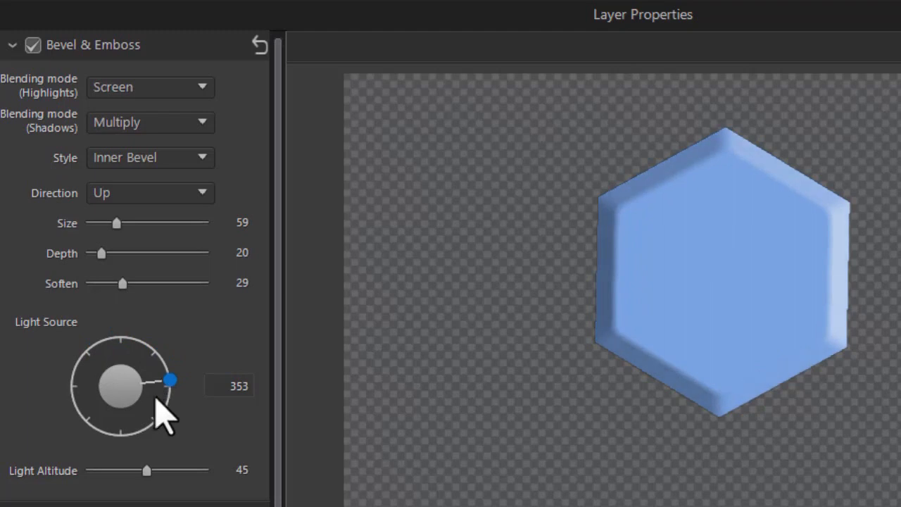
pyautogui.moveTo(170, 380); pyautogui.dragTo(78, 405)
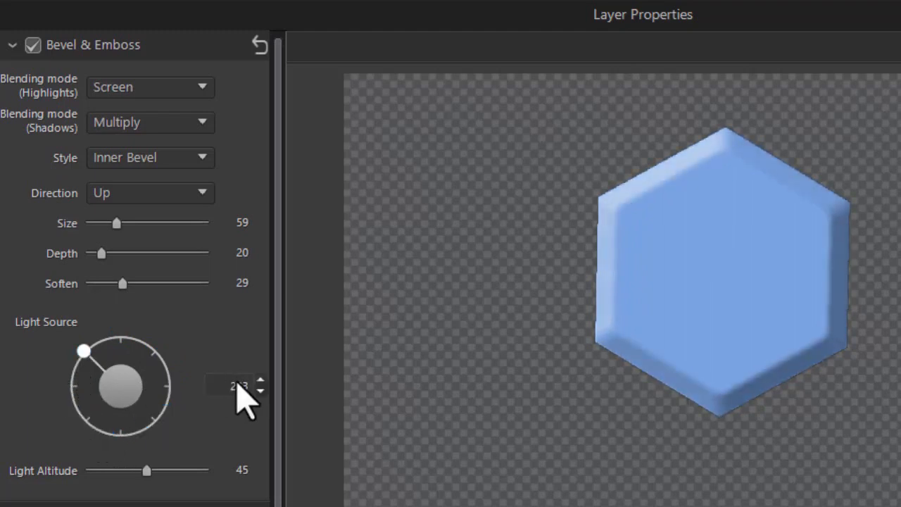
pyautogui.click(260, 381)
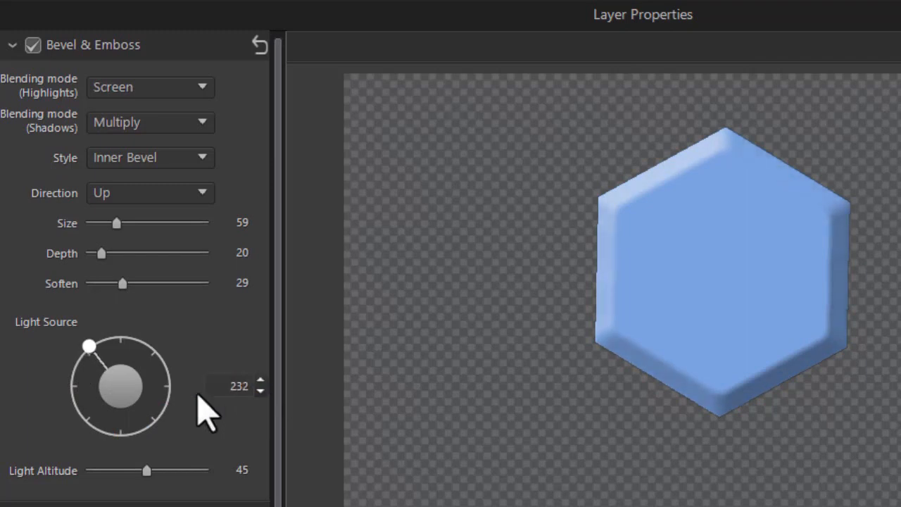
pyautogui.moveTo(186, 468)
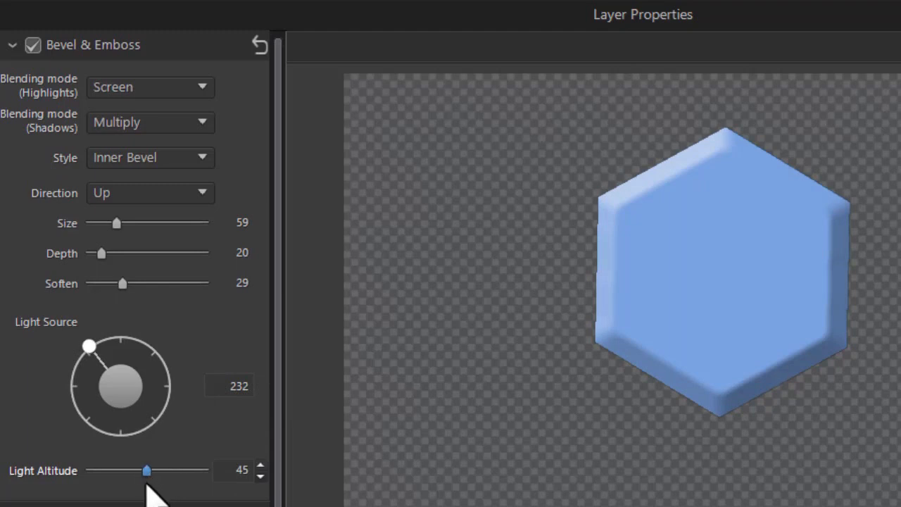
pyautogui.moveTo(152, 489)
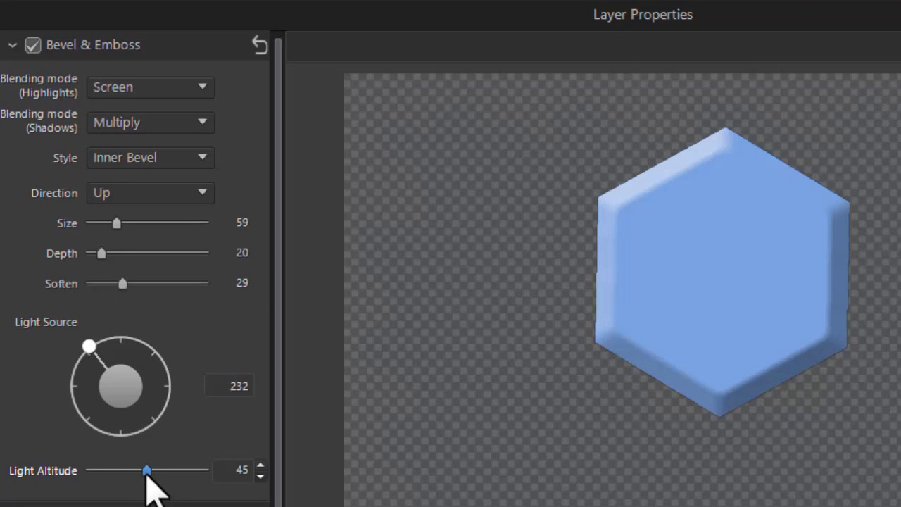
# Step: Test higher and lower Light Altitude values, then leave it at 45
pyautogui.moveTo(146, 469); pyautogui.dragTo(153, 469)
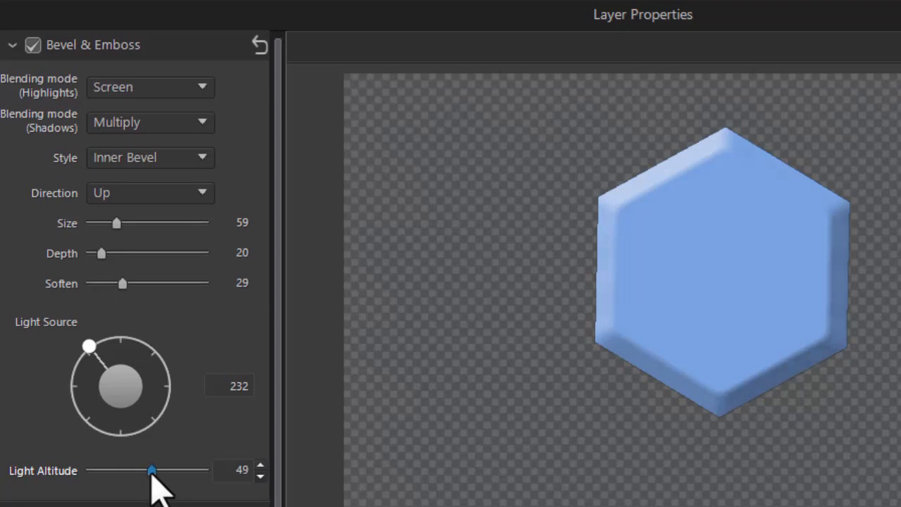
pyautogui.moveTo(152, 470); pyautogui.dragTo(165, 470)
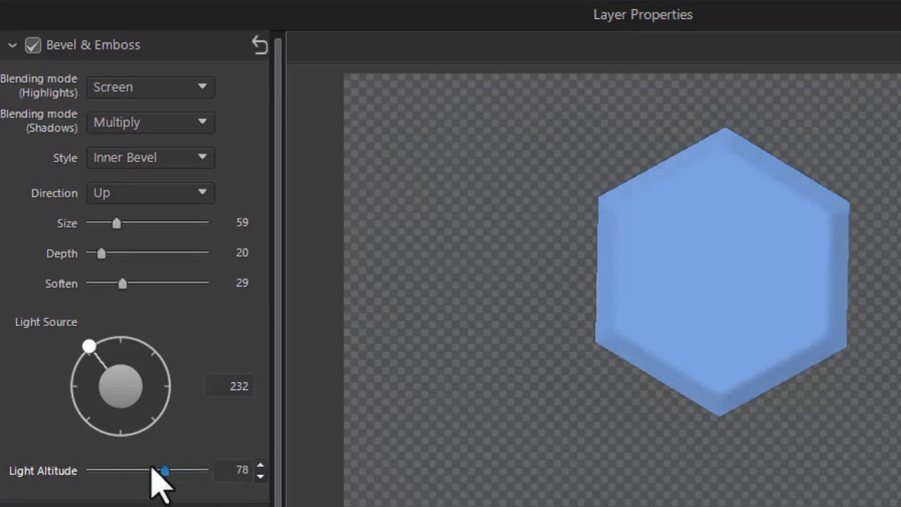
pyautogui.moveTo(164, 469); pyautogui.dragTo(143, 470)
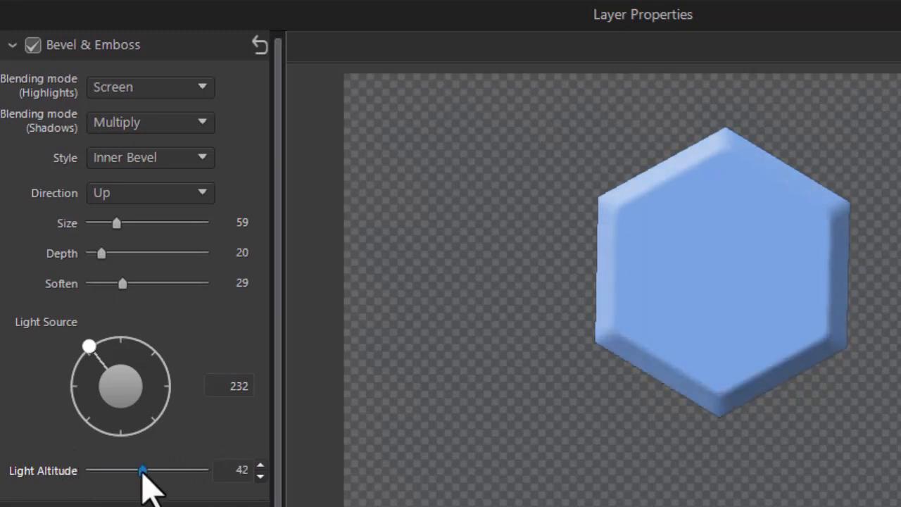
pyautogui.moveTo(143, 470); pyautogui.dragTo(146, 469)
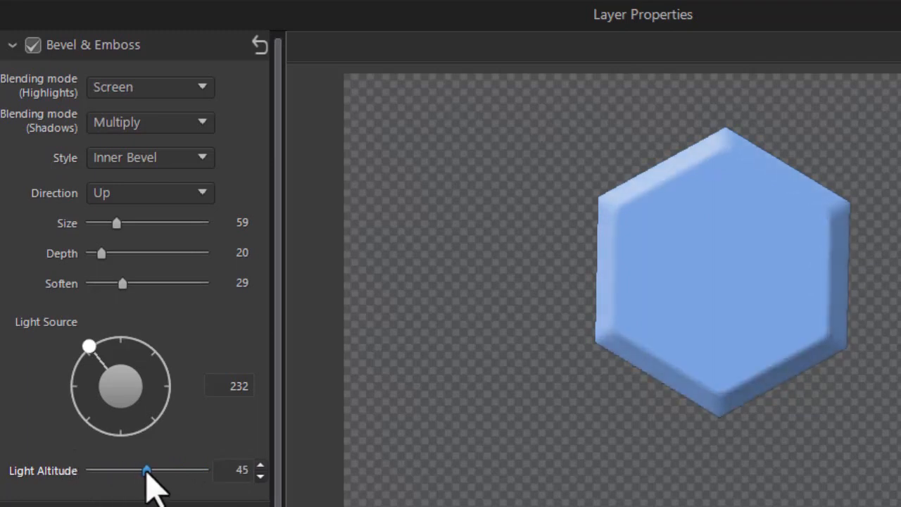
pyautogui.moveTo(232, 351)
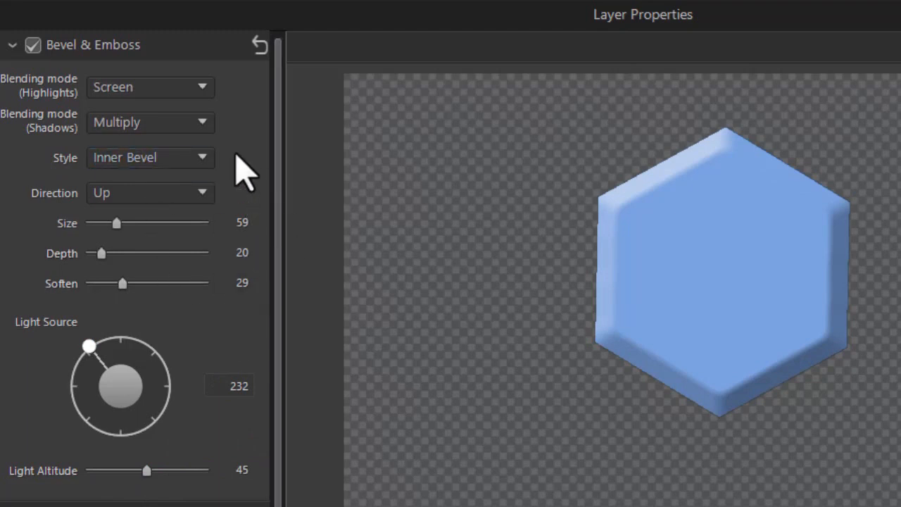
pyautogui.moveTo(239, 180)
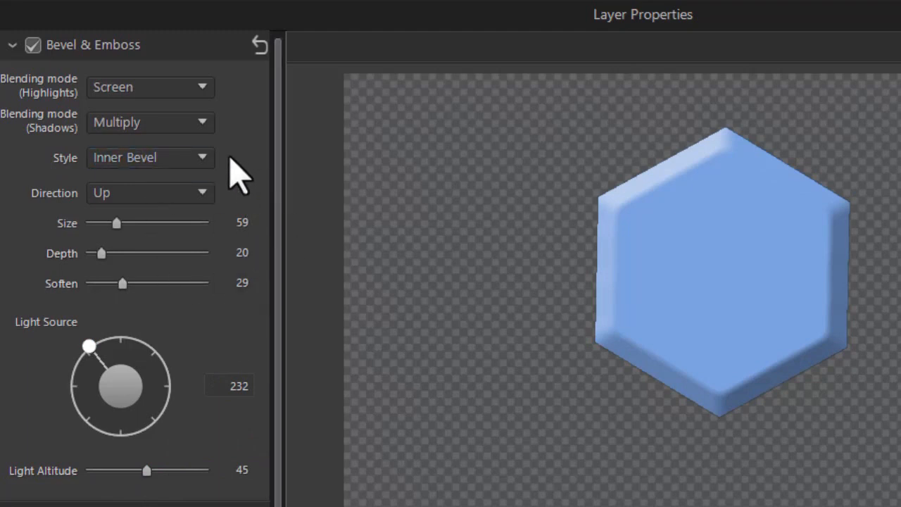
# Step: Switch the bevel style to Outer Bevel with depth 71
pyautogui.click(150, 157)
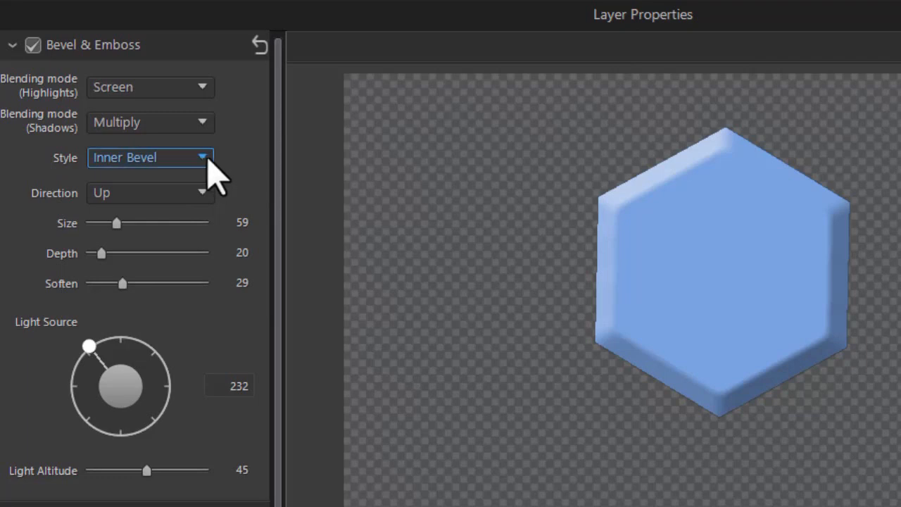
pyautogui.click(150, 157)
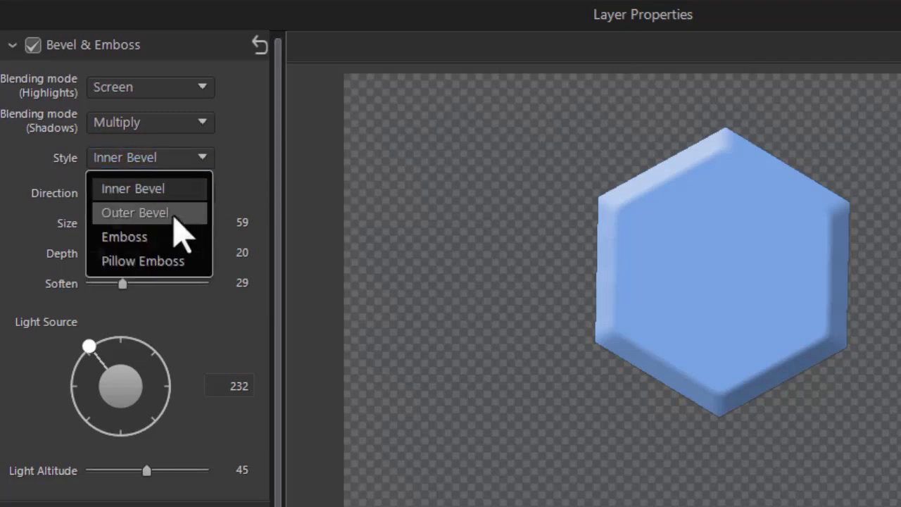
pyautogui.click(135, 212)
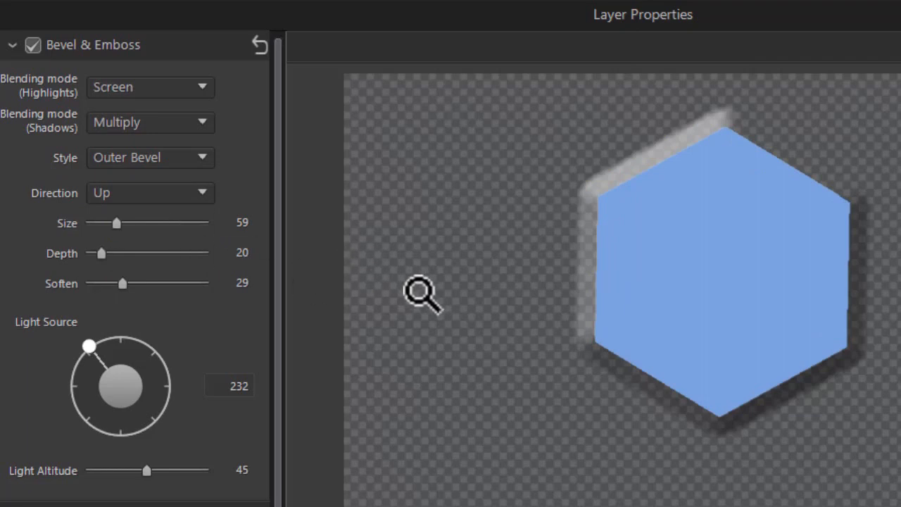
pyautogui.moveTo(408, 306)
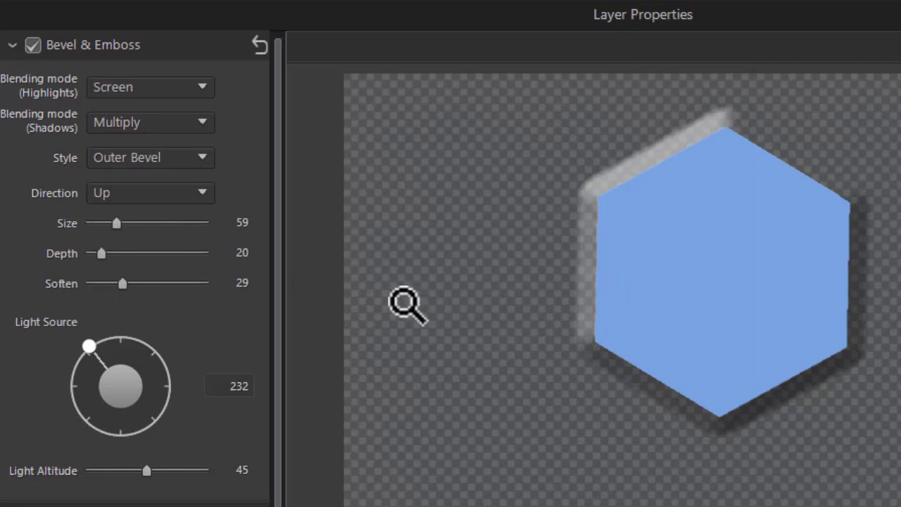
pyautogui.moveTo(637, 394)
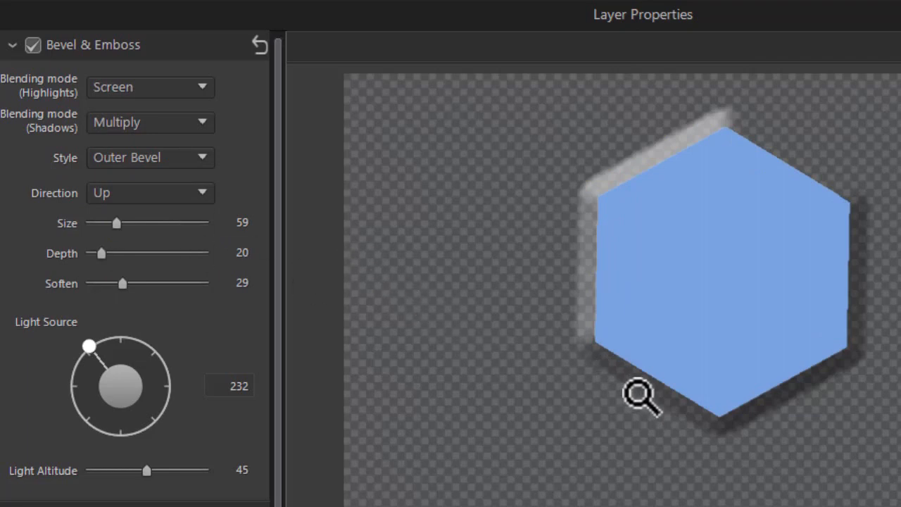
pyautogui.moveTo(148, 289)
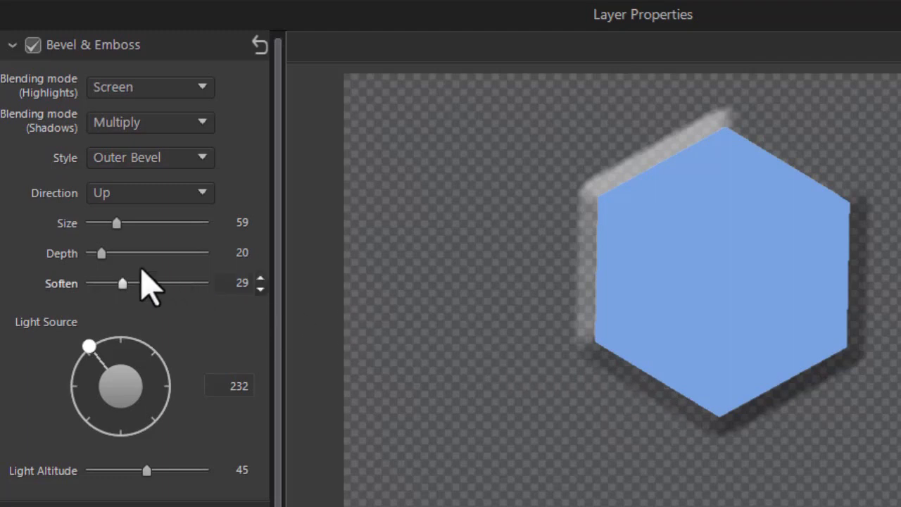
pyautogui.moveTo(99, 253); pyautogui.dragTo(141, 252)
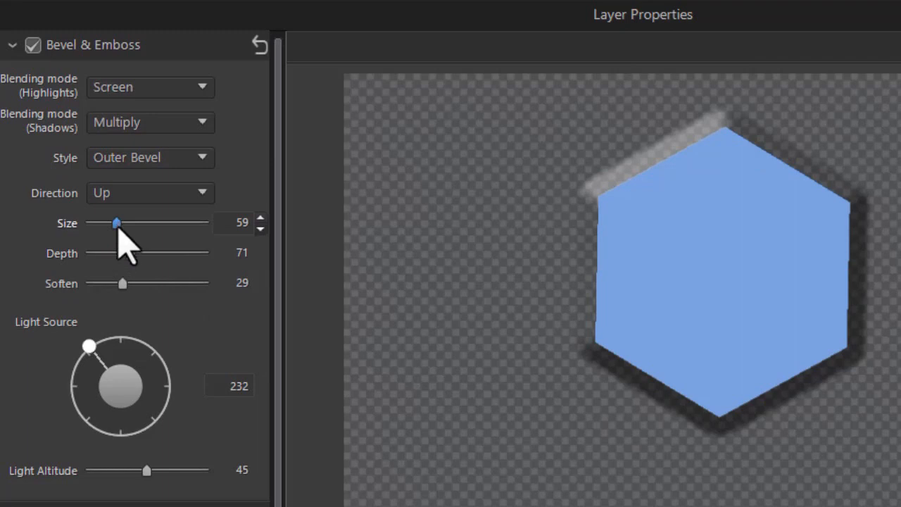
# Step: Set the outer bevel size to 121 and softening to 27
pyautogui.moveTo(116, 222); pyautogui.dragTo(138, 223)
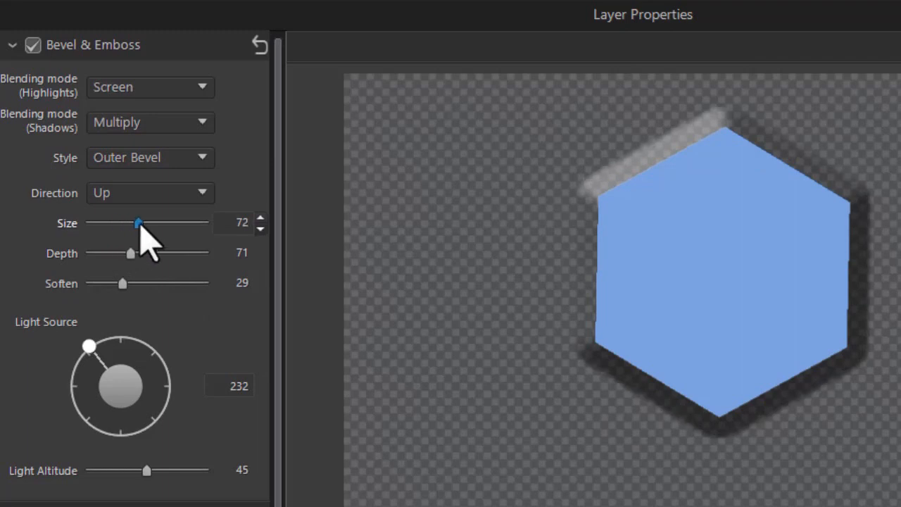
pyautogui.moveTo(138, 222); pyautogui.dragTo(204, 222)
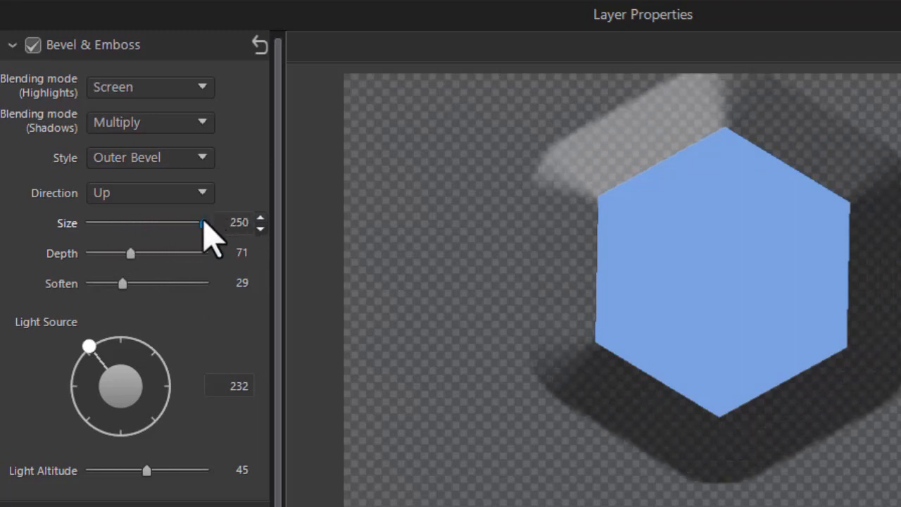
pyautogui.moveTo(203, 223); pyautogui.dragTo(155, 223)
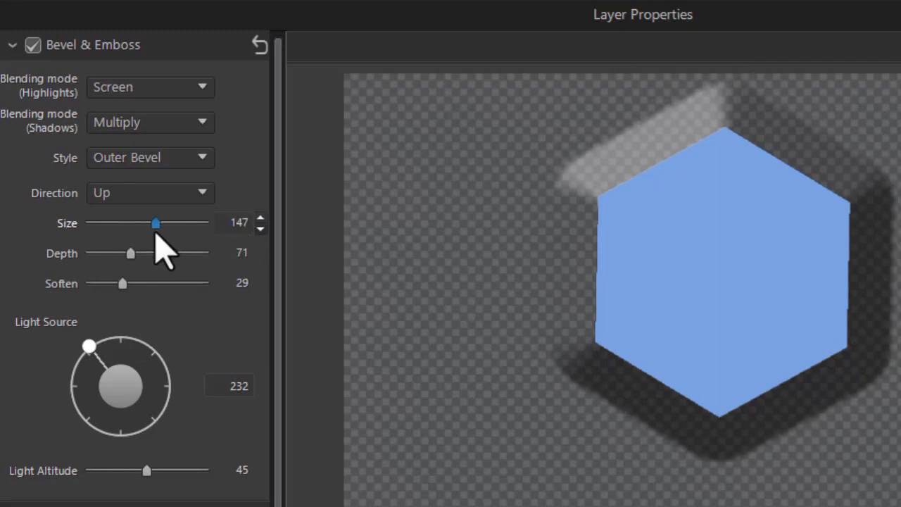
pyautogui.moveTo(156, 222); pyautogui.dragTo(145, 223)
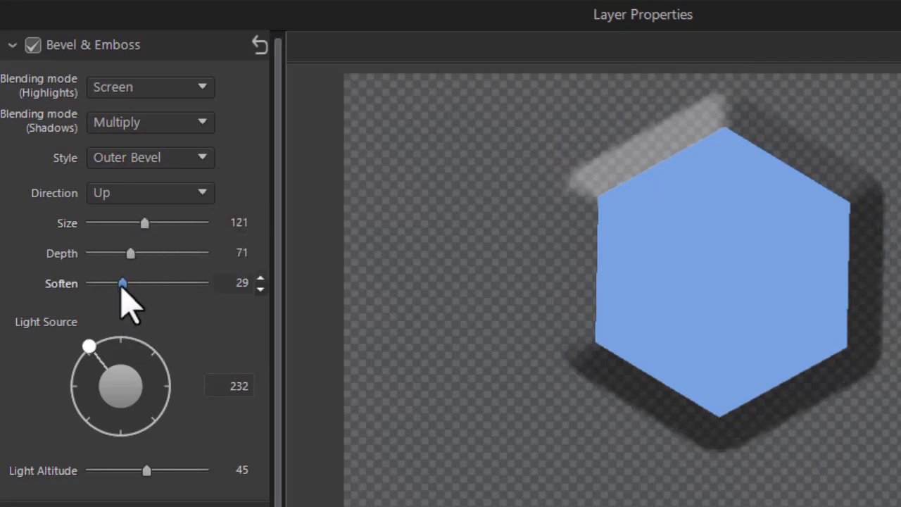
pyautogui.moveTo(122, 282); pyautogui.dragTo(204, 283)
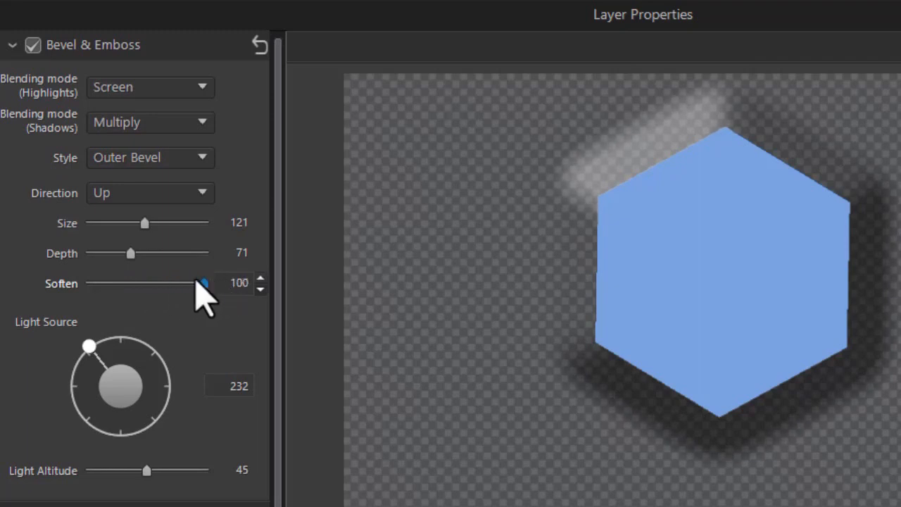
pyautogui.moveTo(204, 283); pyautogui.dragTo(120, 283)
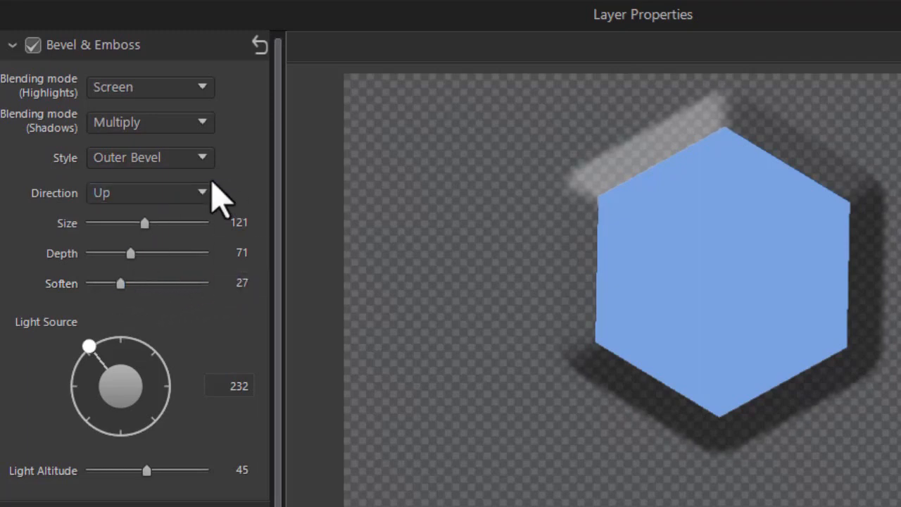
pyautogui.click(149, 157)
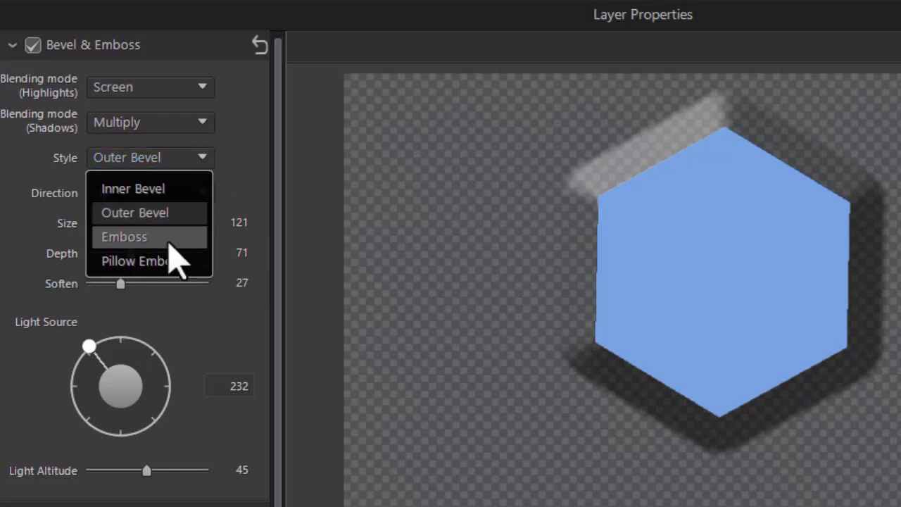
# Step: Change the style to Emboss and adjust its size to about 92
pyautogui.click(124, 236)
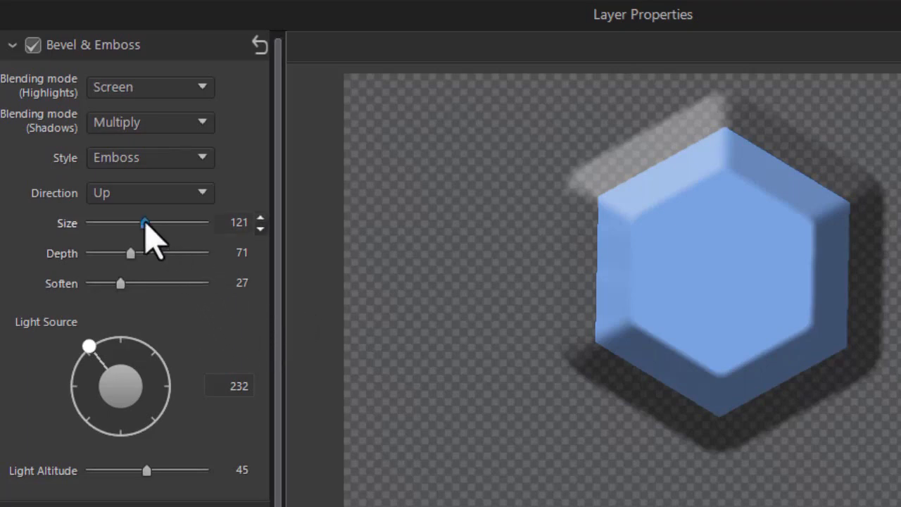
pyautogui.moveTo(144, 222); pyautogui.dragTo(120, 222)
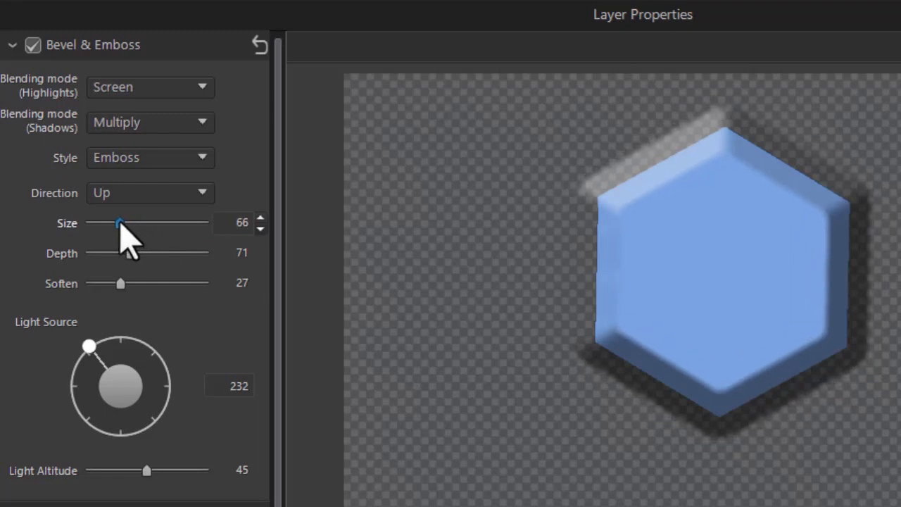
pyautogui.moveTo(120, 222); pyautogui.dragTo(129, 223)
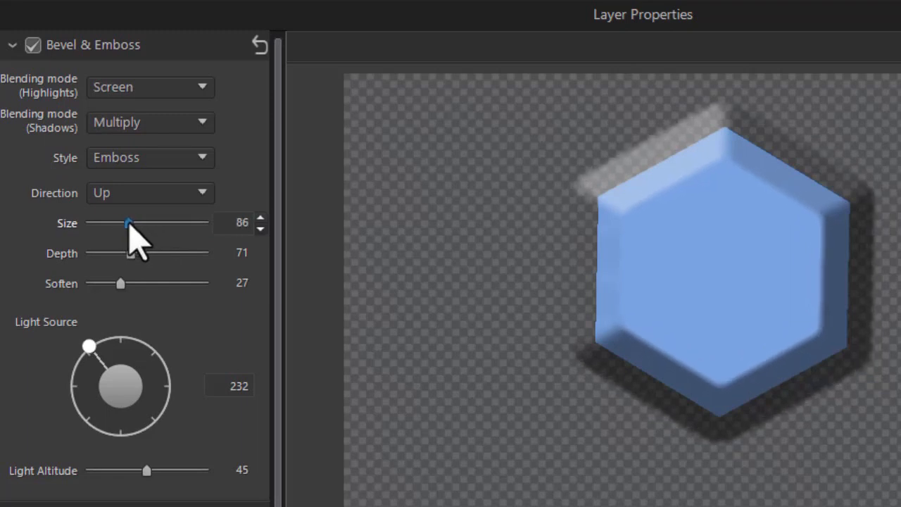
pyautogui.moveTo(128, 223); pyautogui.dragTo(126, 223)
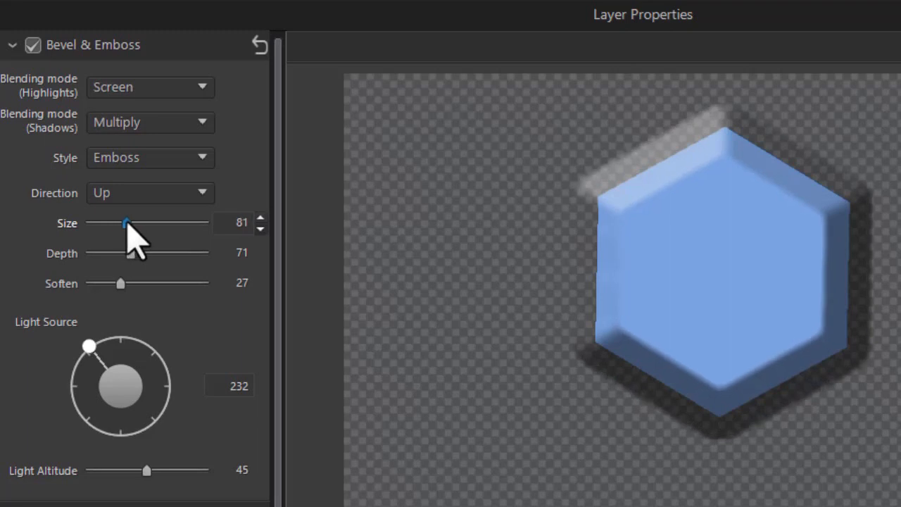
pyautogui.moveTo(125, 223); pyautogui.dragTo(161, 223)
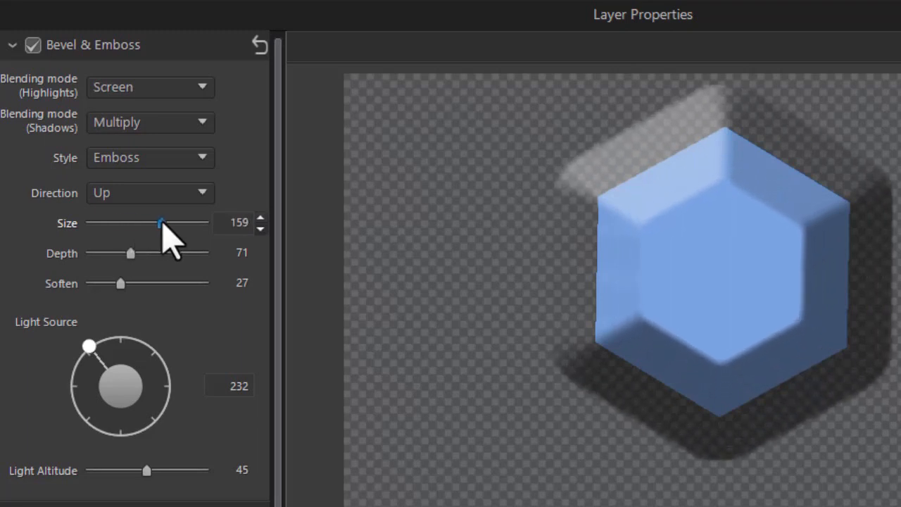
pyautogui.moveTo(162, 223); pyautogui.dragTo(132, 222)
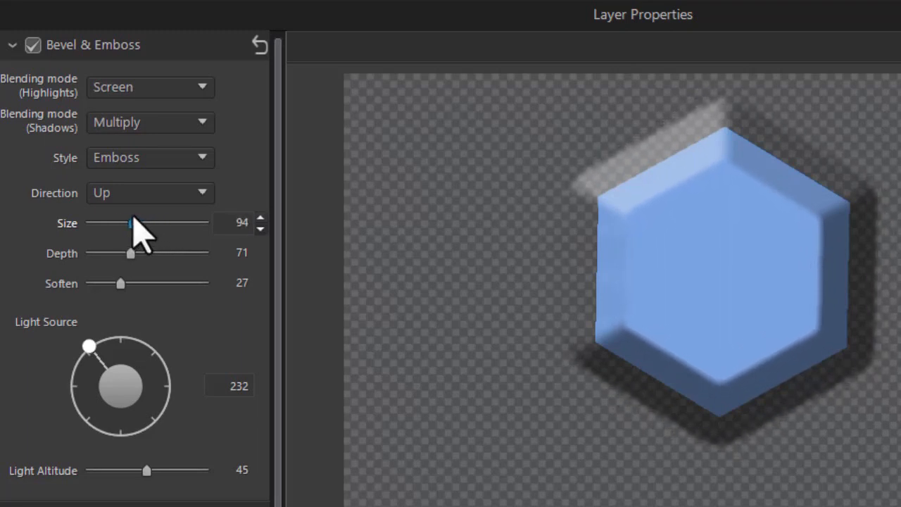
# Step: Set emboss depth to 66, softening to 0, and light angle to 254
pyautogui.moveTo(131, 253); pyautogui.dragTo(167, 253)
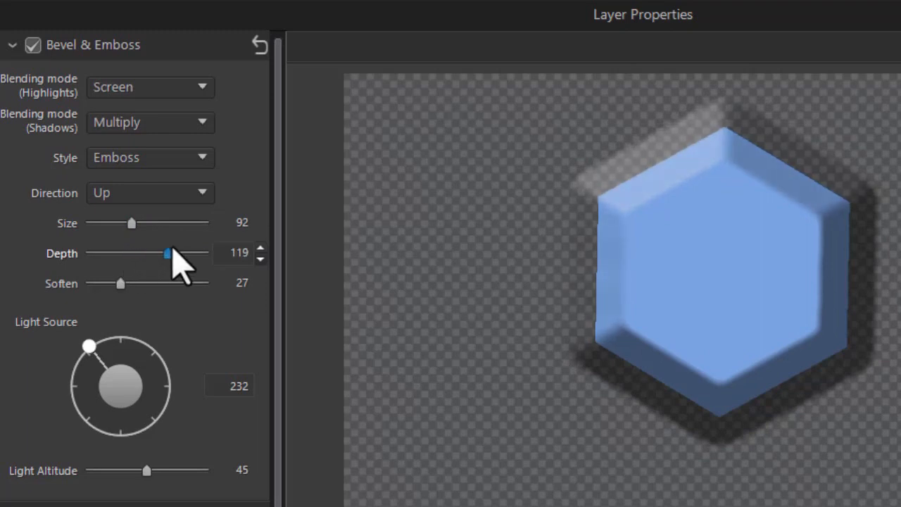
pyautogui.moveTo(167, 252); pyautogui.dragTo(125, 253)
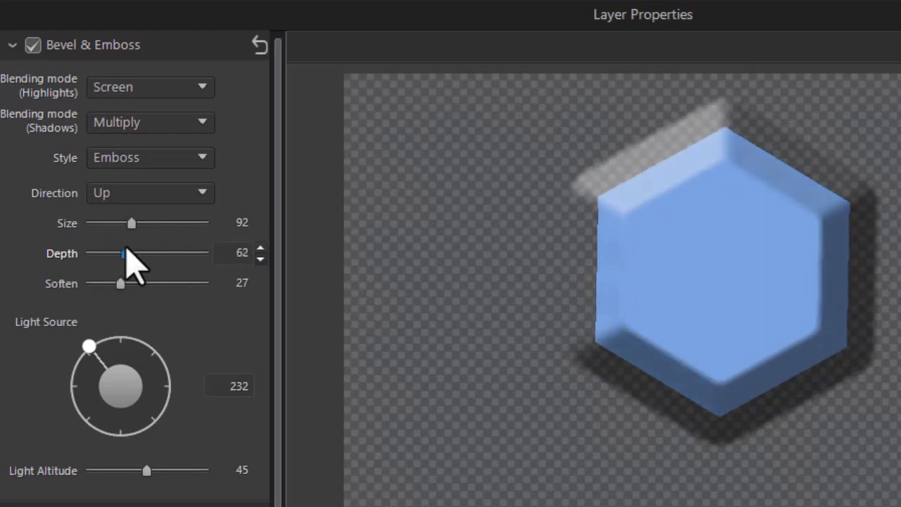
pyautogui.moveTo(119, 283); pyautogui.dragTo(144, 283)
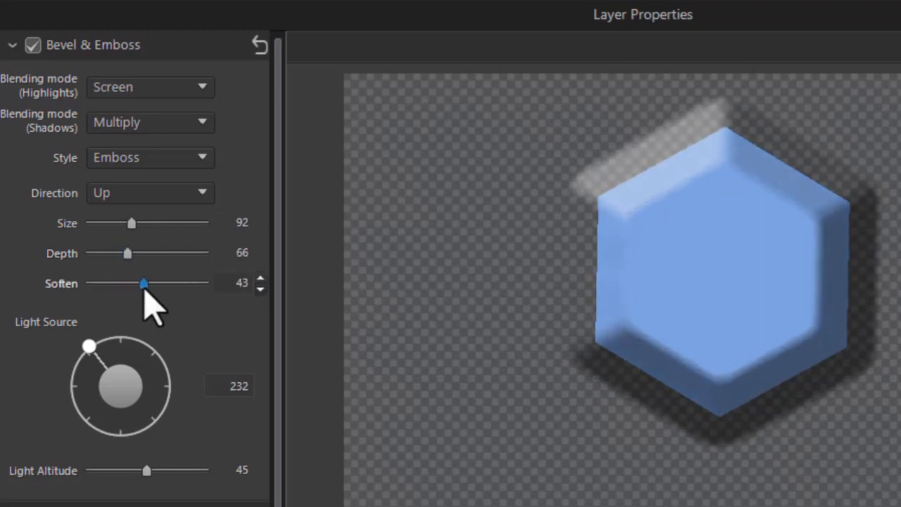
pyautogui.moveTo(144, 283); pyautogui.dragTo(121, 282)
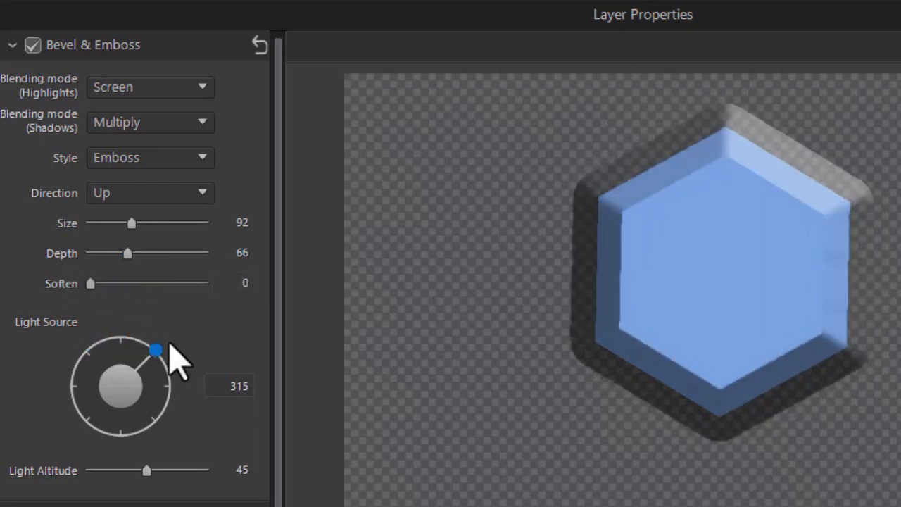
pyautogui.moveTo(155, 349); pyautogui.dragTo(105, 338)
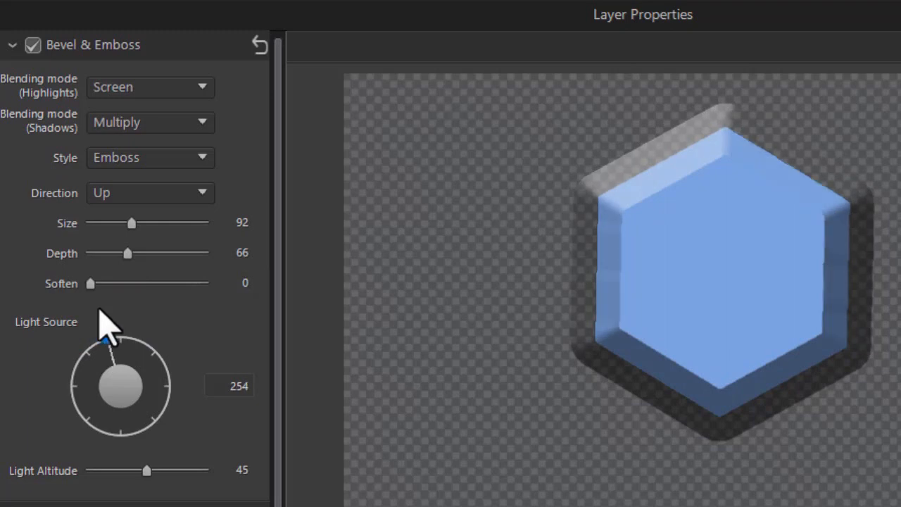
pyautogui.click(150, 157)
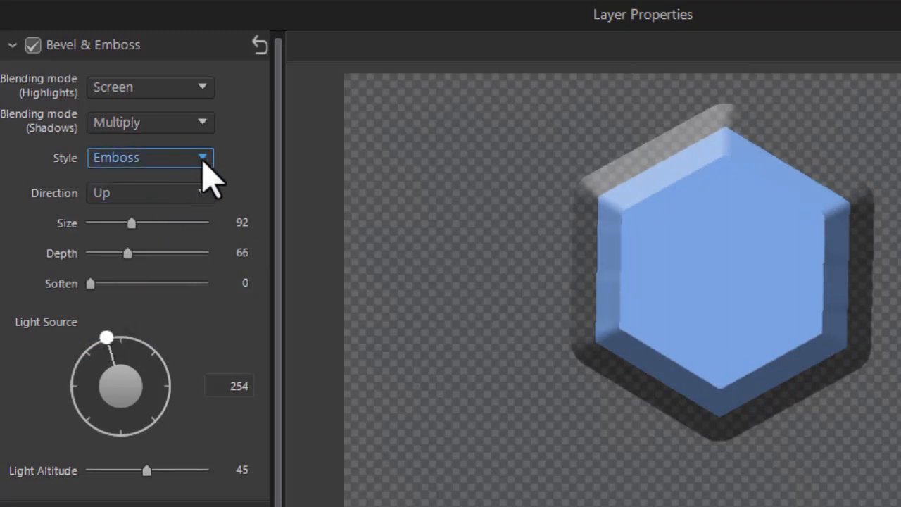
# Step: Switch the style to Pillow Emboss and lower its depth to 25
pyautogui.click(149, 157)
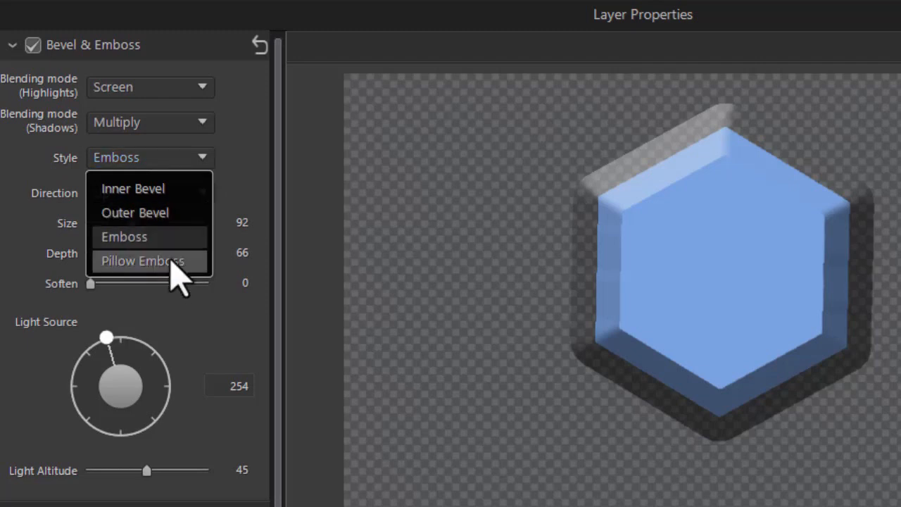
pyautogui.click(143, 261)
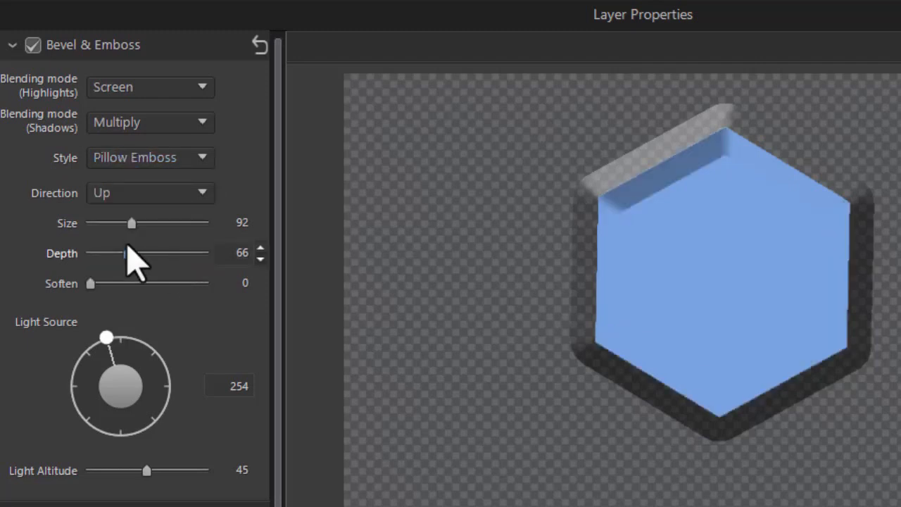
pyautogui.moveTo(125, 253); pyautogui.dragTo(103, 253)
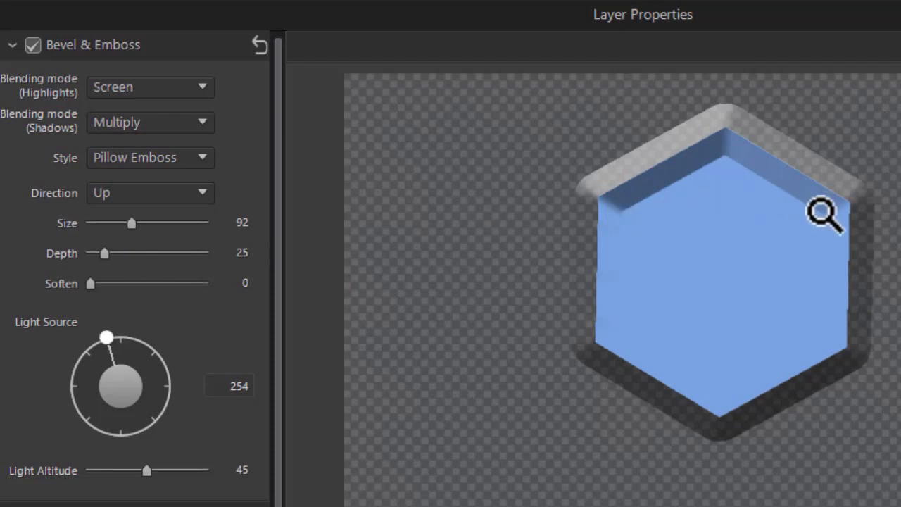
pyautogui.click(150, 157)
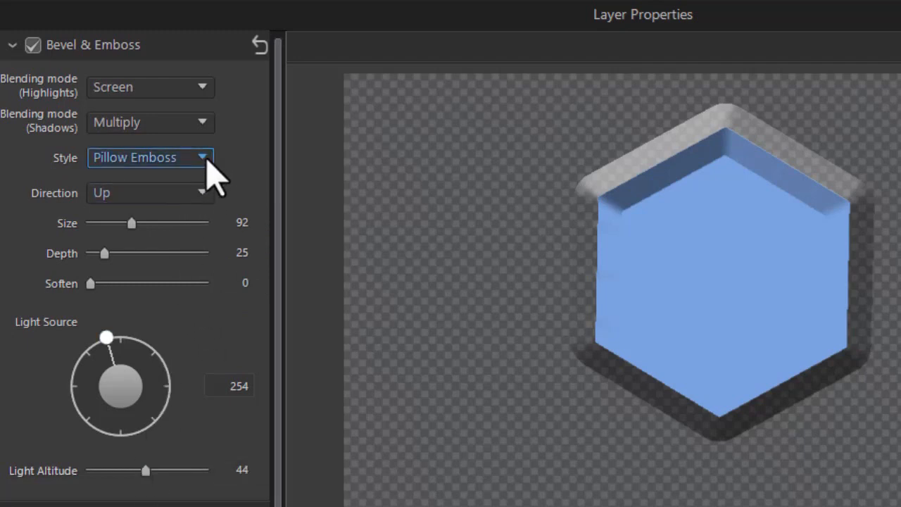
pyautogui.click(148, 157)
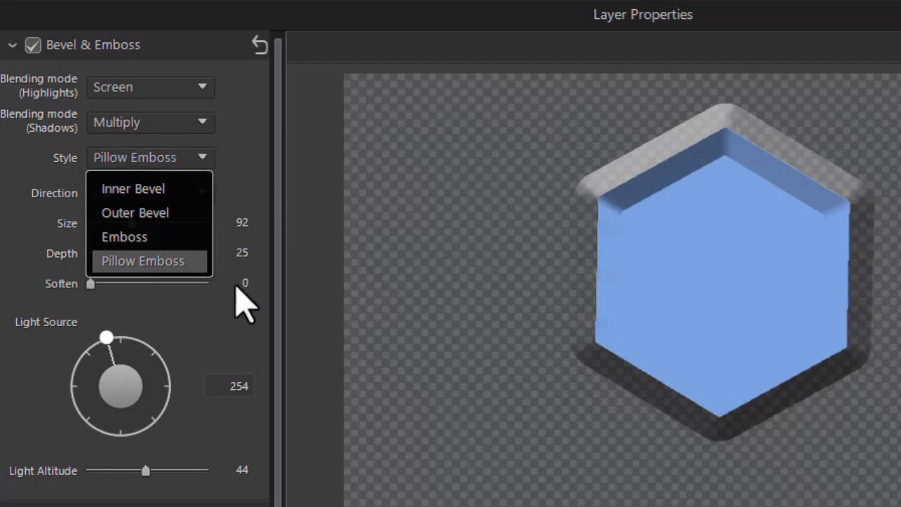
pyautogui.moveTo(207, 344)
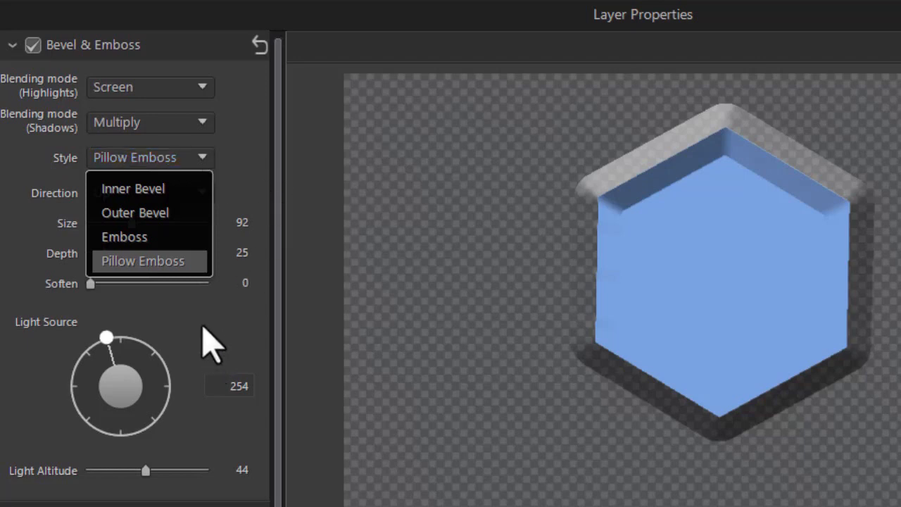
pyautogui.moveTo(161, 295)
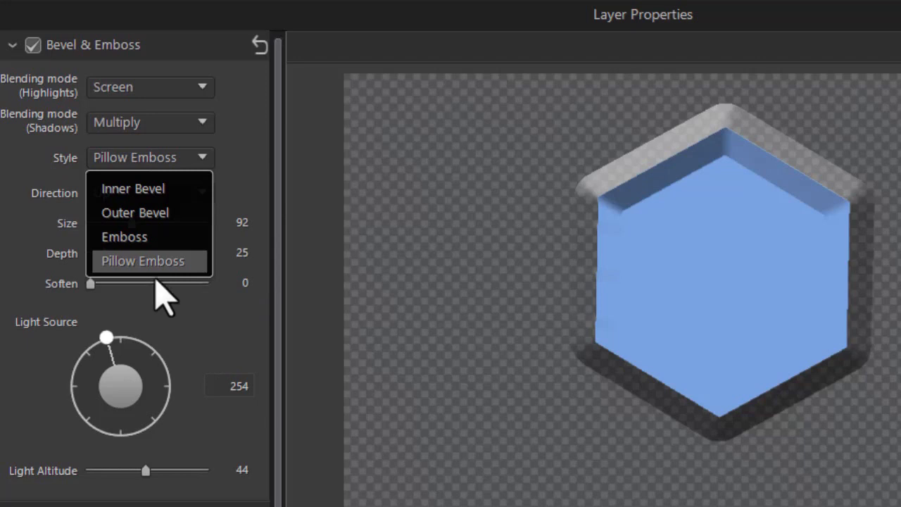
# Step: Set style to Inner Bevel, then disable Bevel & Emboss and enable Border 1
pyautogui.click(133, 188)
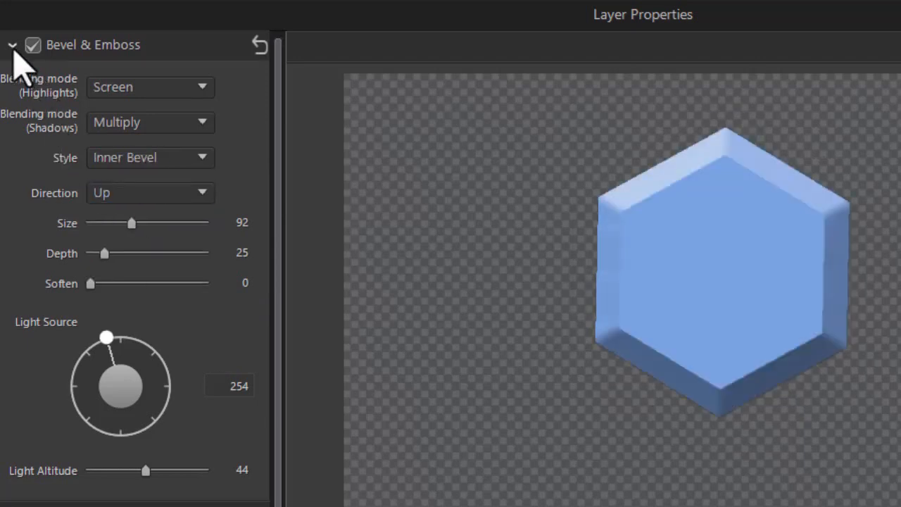
pyautogui.click(12, 44)
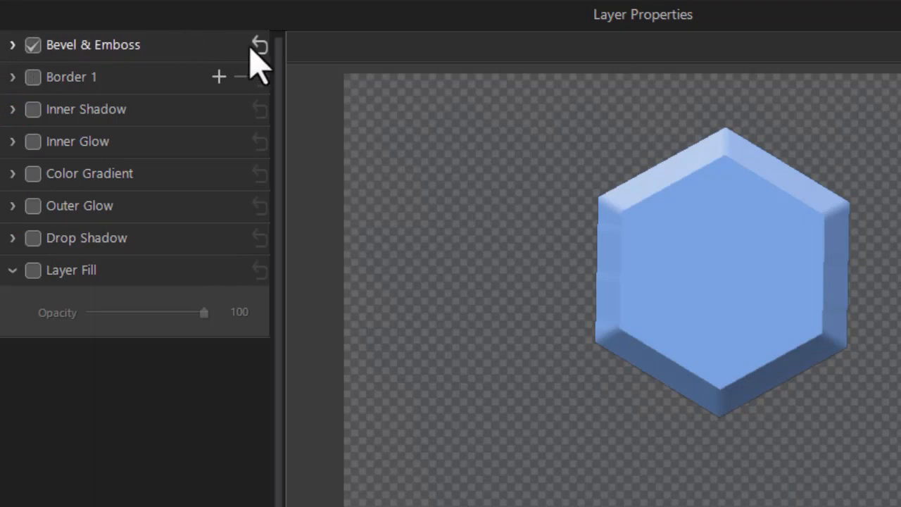
pyautogui.moveTo(250, 74)
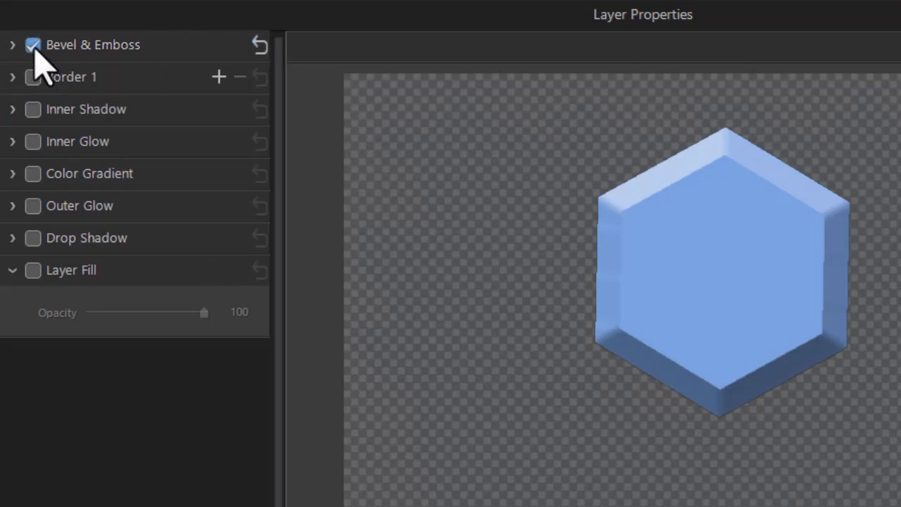
pyautogui.click(32, 44)
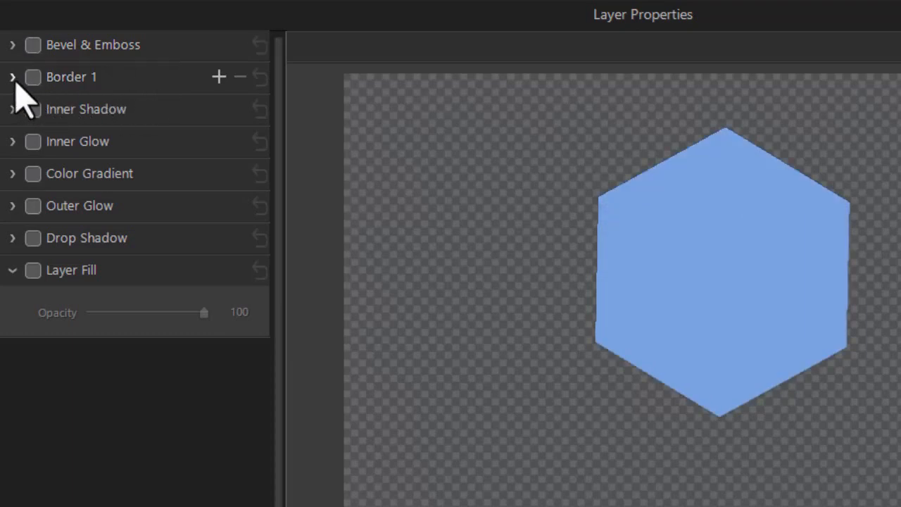
pyautogui.click(33, 77)
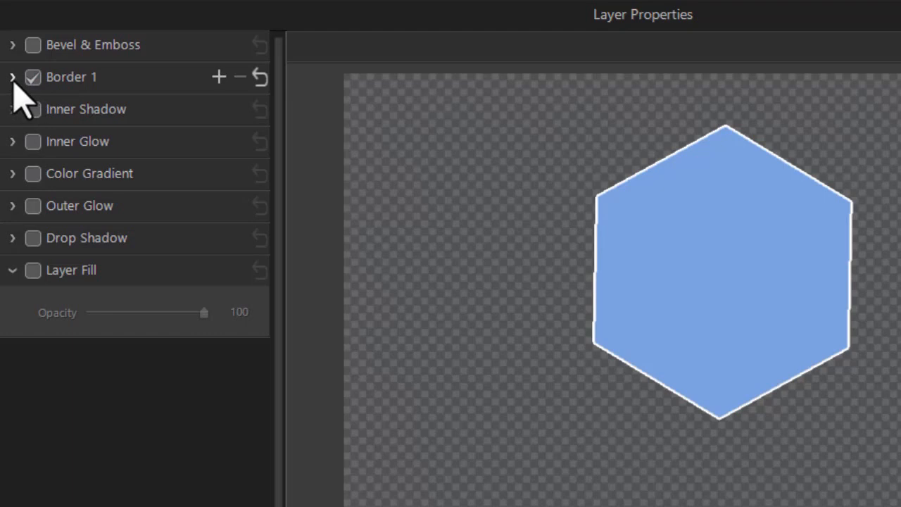
# Step: Expand Border 1, try Inside then set Direction to Center, and size it 35
pyautogui.click(13, 76)
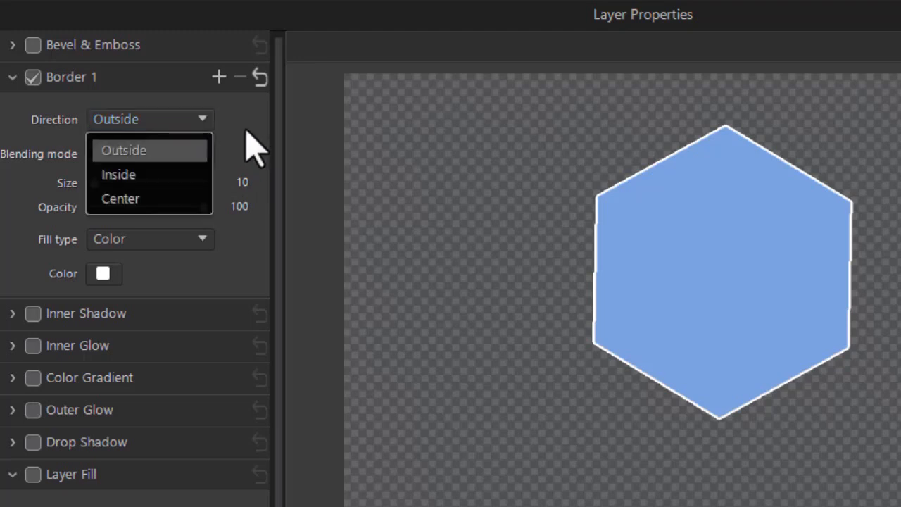
pyautogui.moveTo(267, 183)
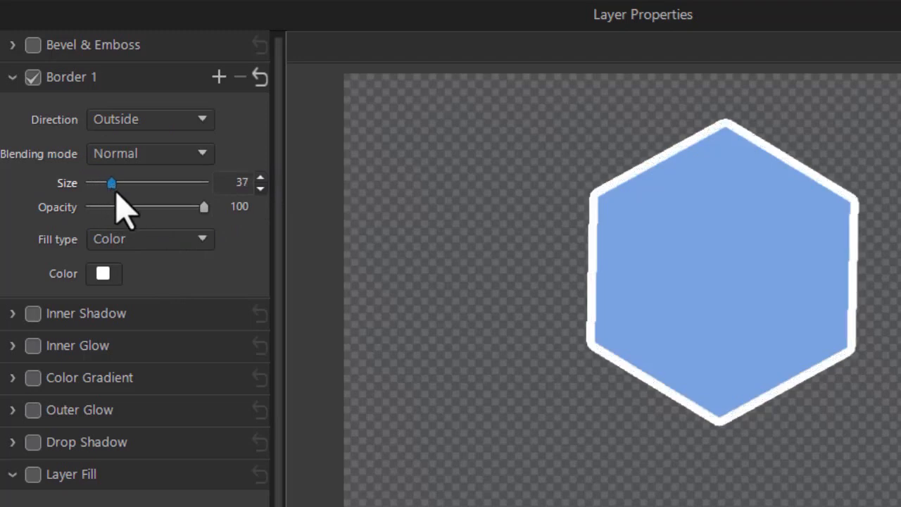
pyautogui.moveTo(109, 182); pyautogui.dragTo(139, 182)
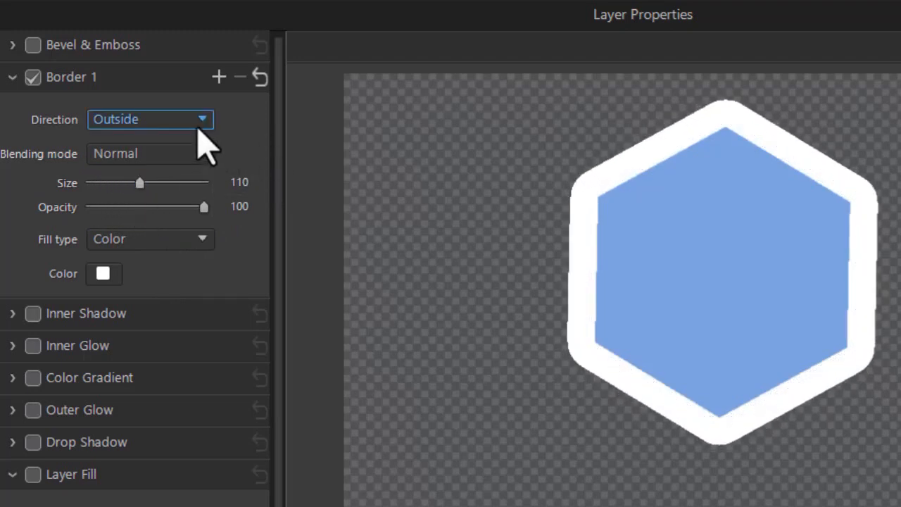
pyautogui.click(150, 119)
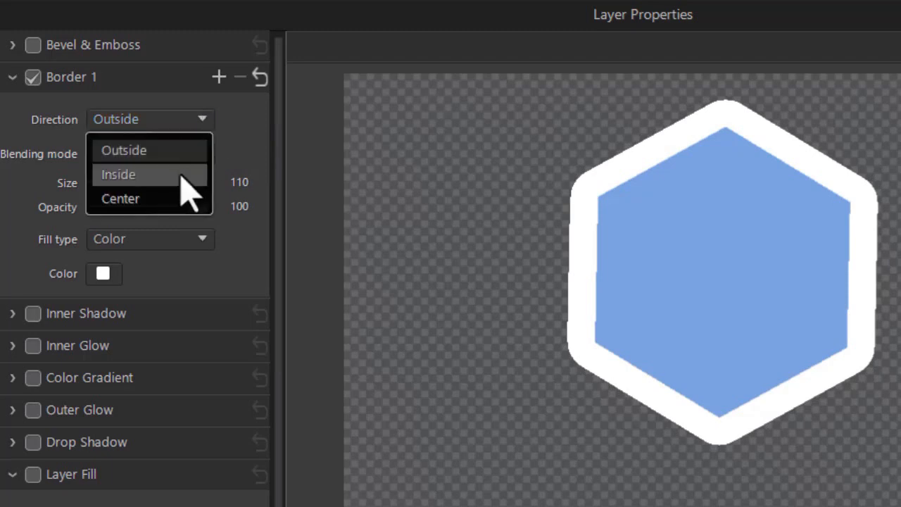
pyautogui.click(118, 173)
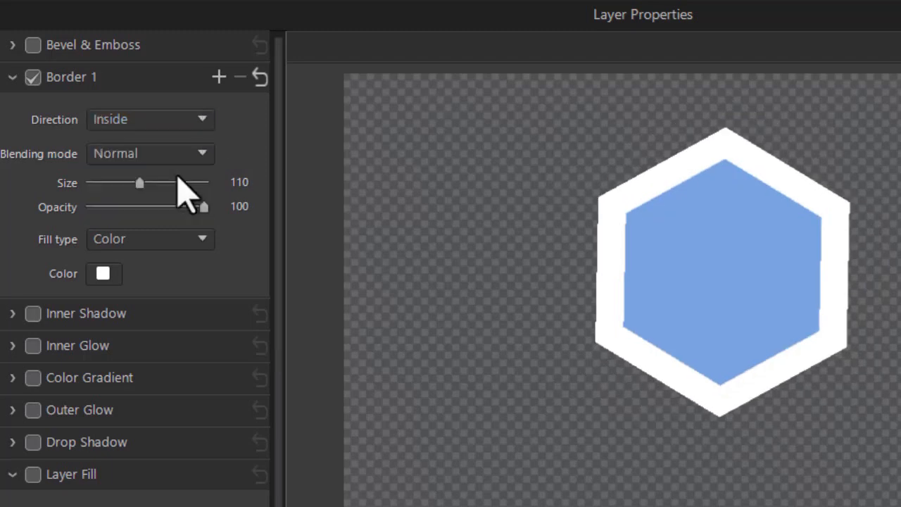
pyautogui.moveTo(190, 155)
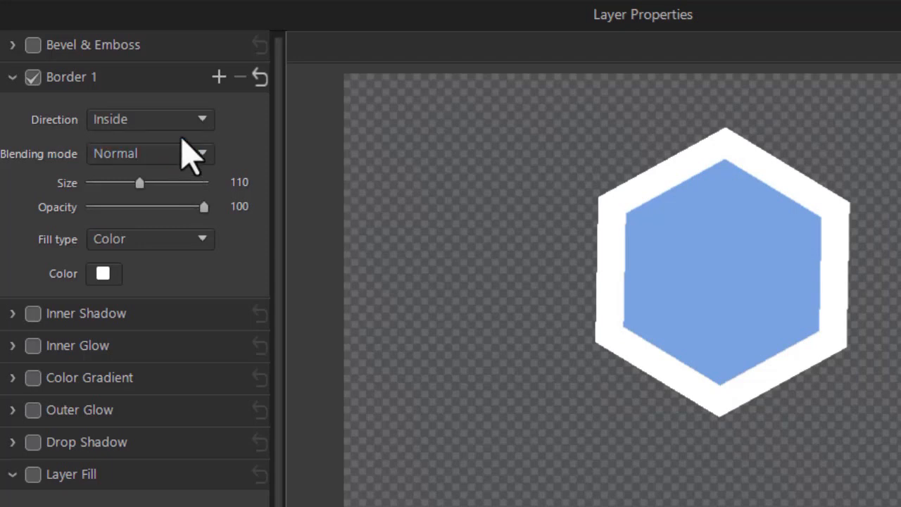
pyautogui.click(149, 119)
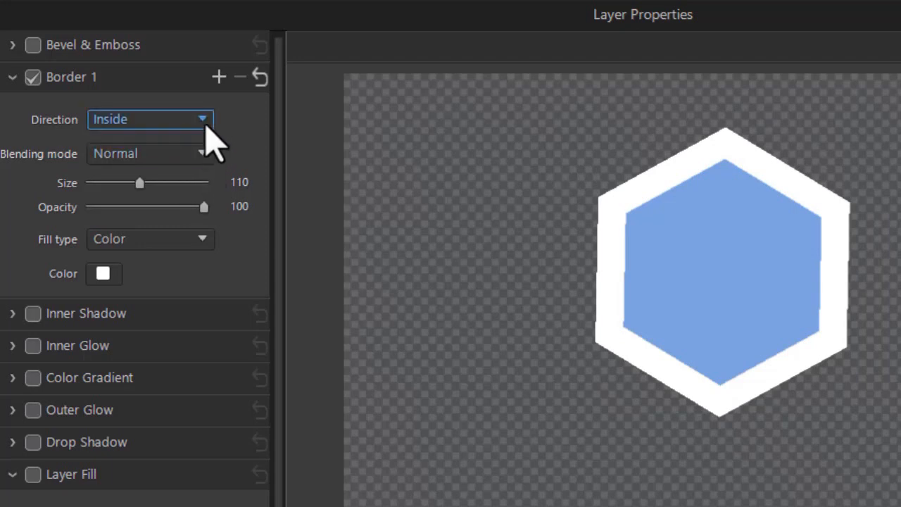
pyautogui.click(150, 119)
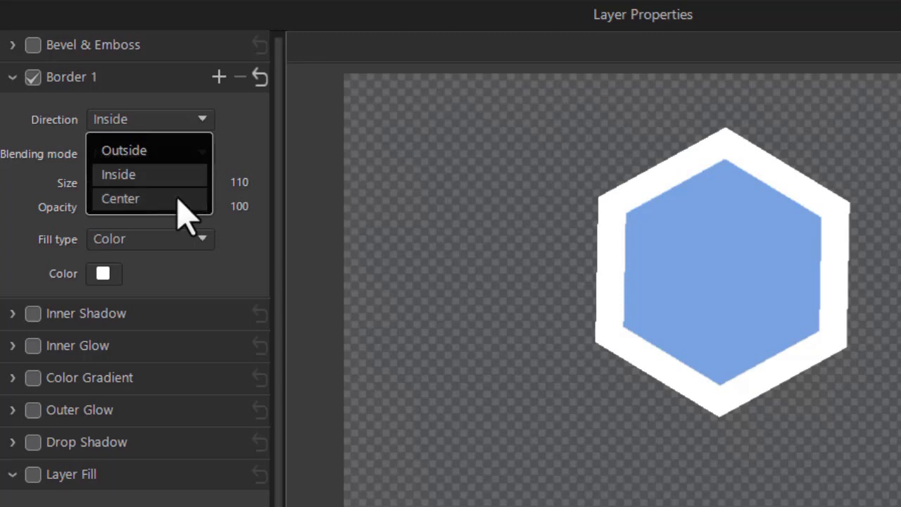
pyautogui.click(121, 198)
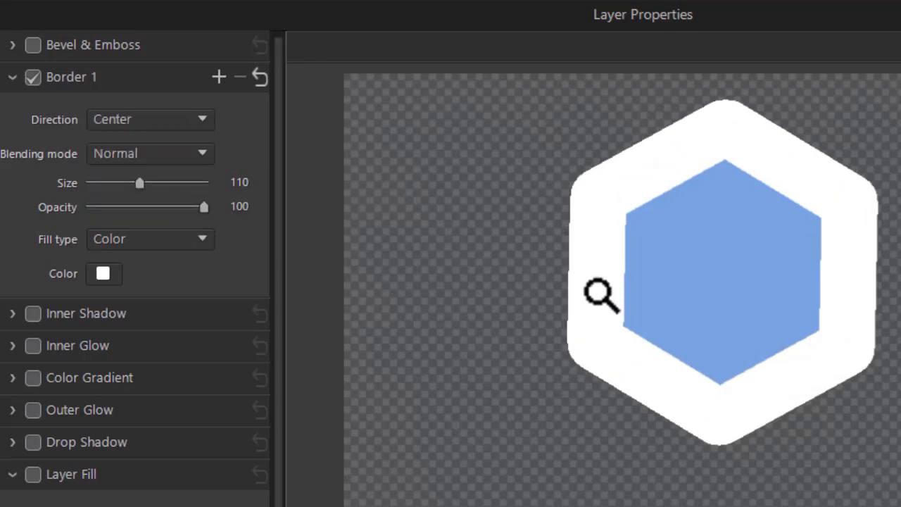
pyautogui.moveTo(607, 288)
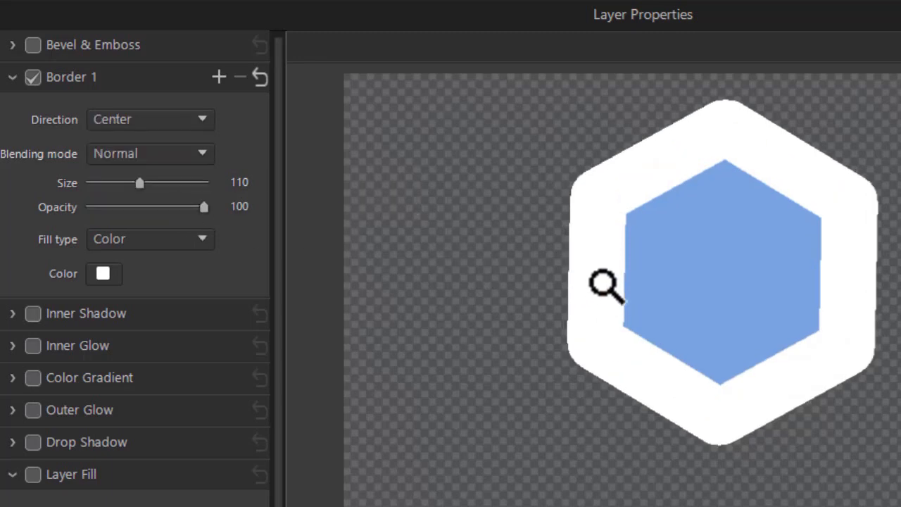
pyautogui.moveTo(350, 256)
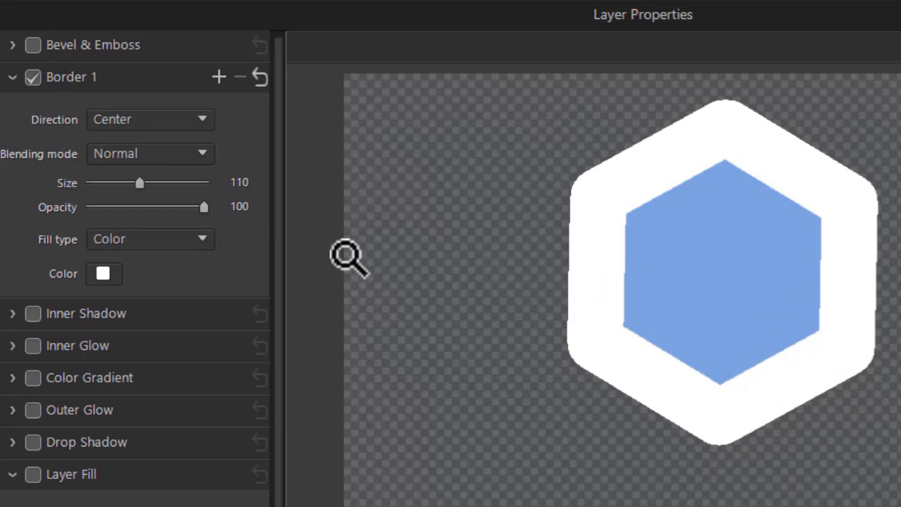
pyautogui.moveTo(139, 182); pyautogui.dragTo(129, 182)
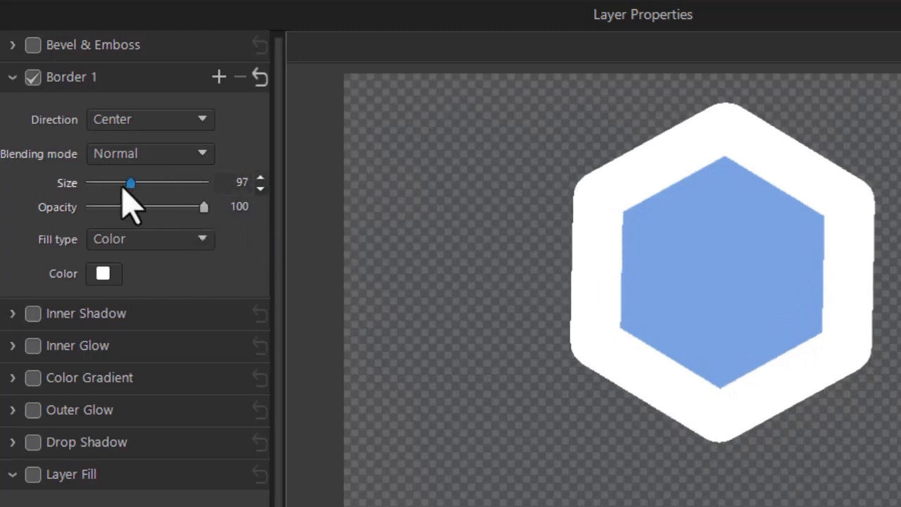
pyautogui.moveTo(130, 183); pyautogui.dragTo(97, 183)
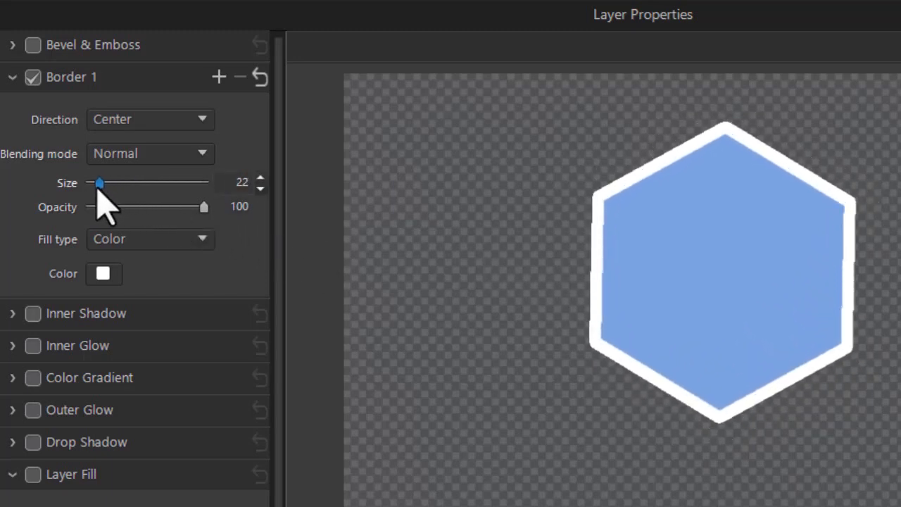
pyautogui.moveTo(98, 183); pyautogui.dragTo(107, 183)
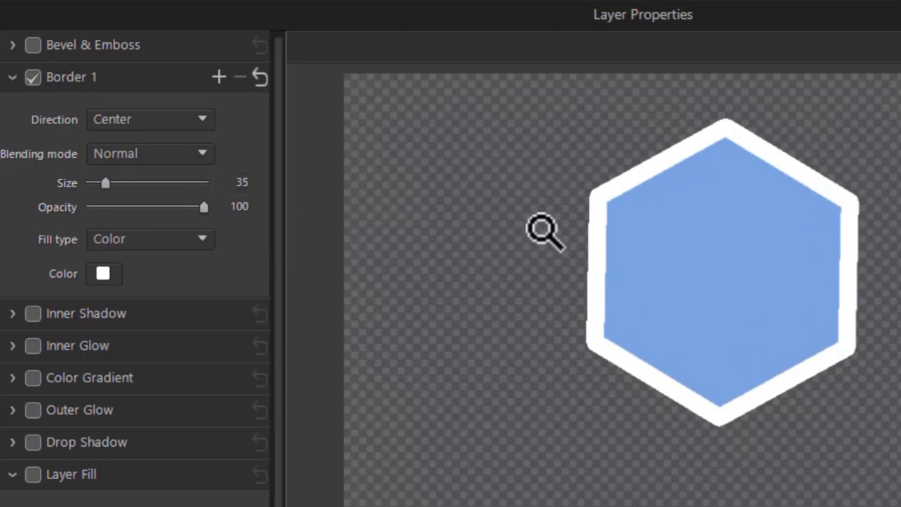
pyautogui.moveTo(595, 267)
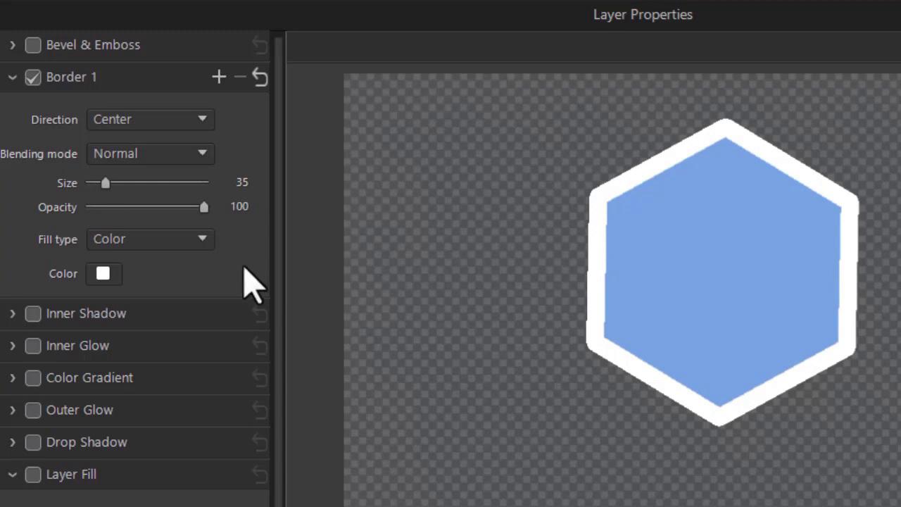
# Step: Keep the border fill type on Color and open the colour picker for yellow
pyautogui.click(150, 239)
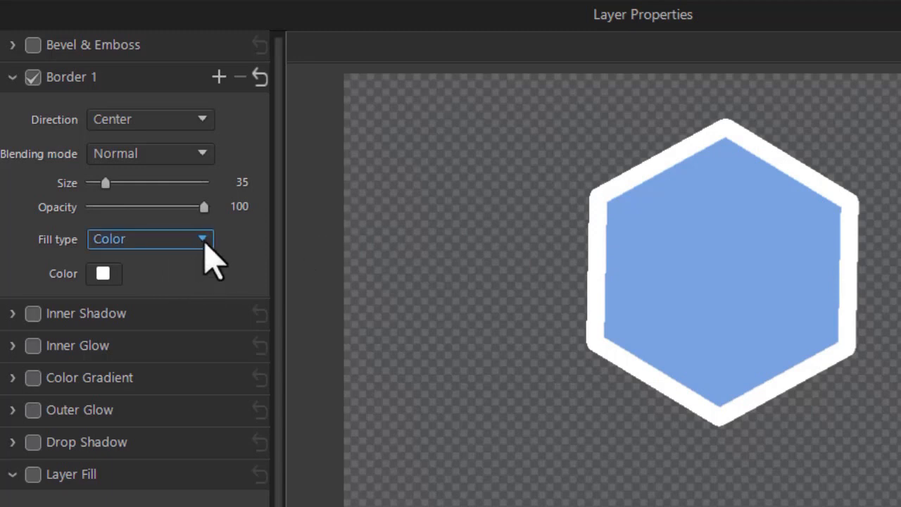
pyautogui.click(150, 238)
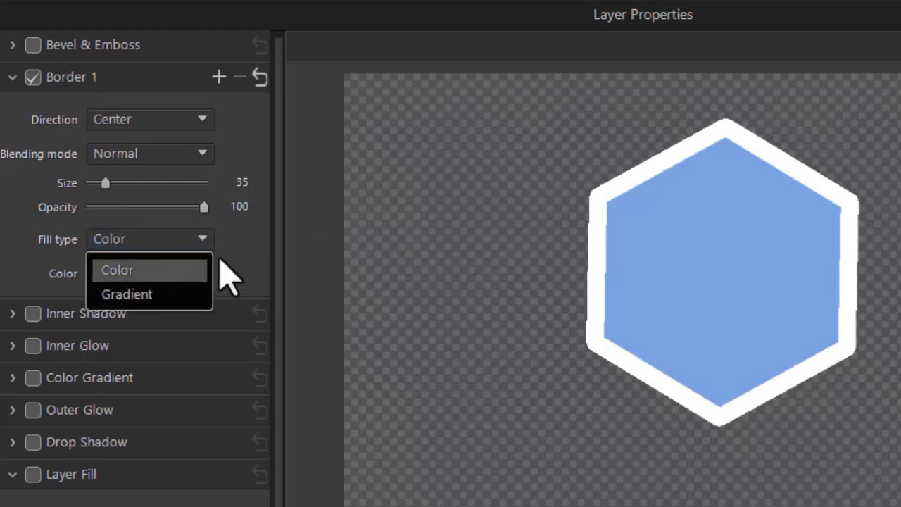
pyautogui.click(105, 273)
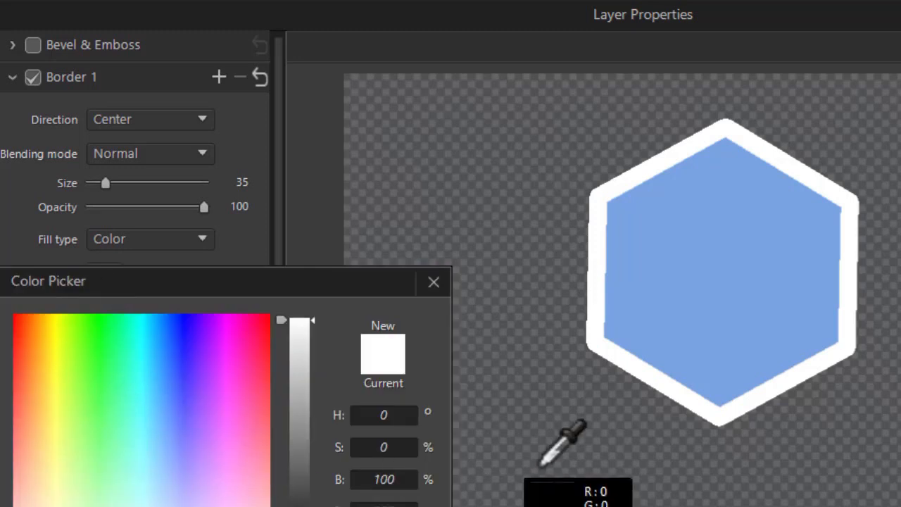
pyautogui.moveTo(605, 450)
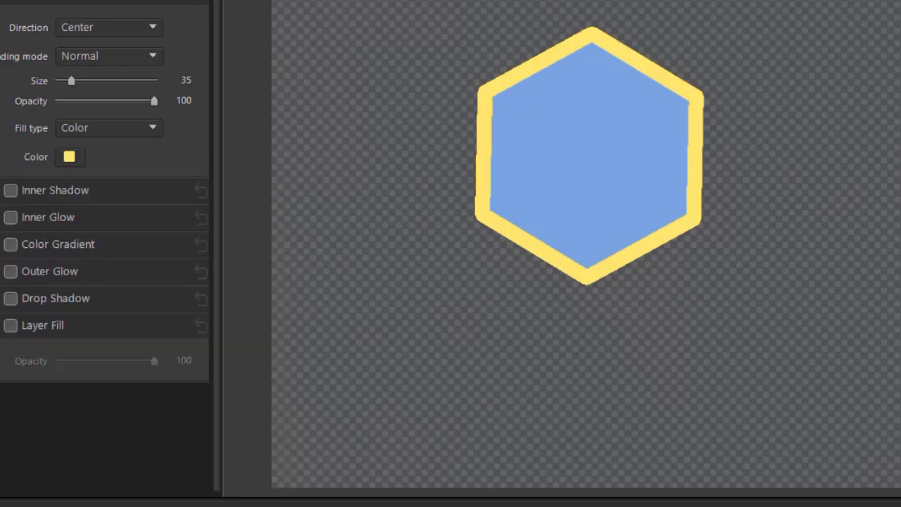
pyautogui.moveTo(158, 204)
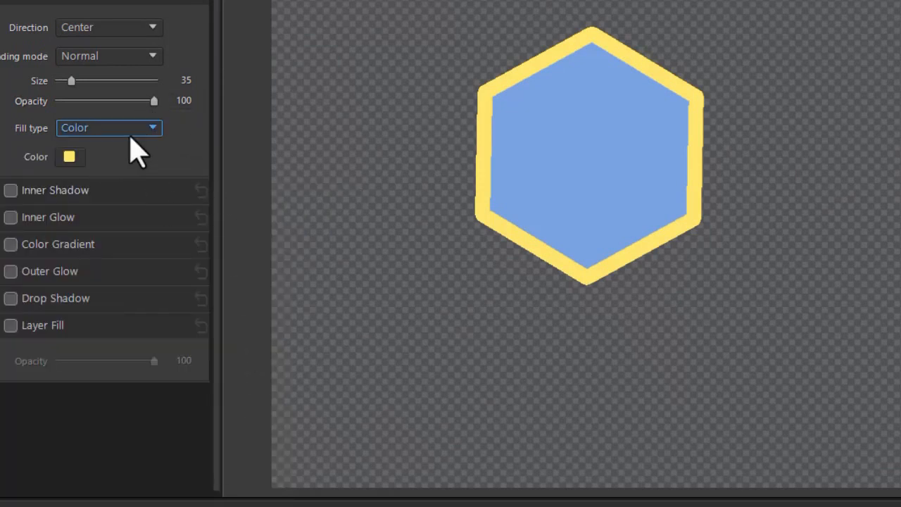
# Step: Switch the border to a black-to-white gradient fill at size 13 and shift its midpoint
pyautogui.click(109, 127)
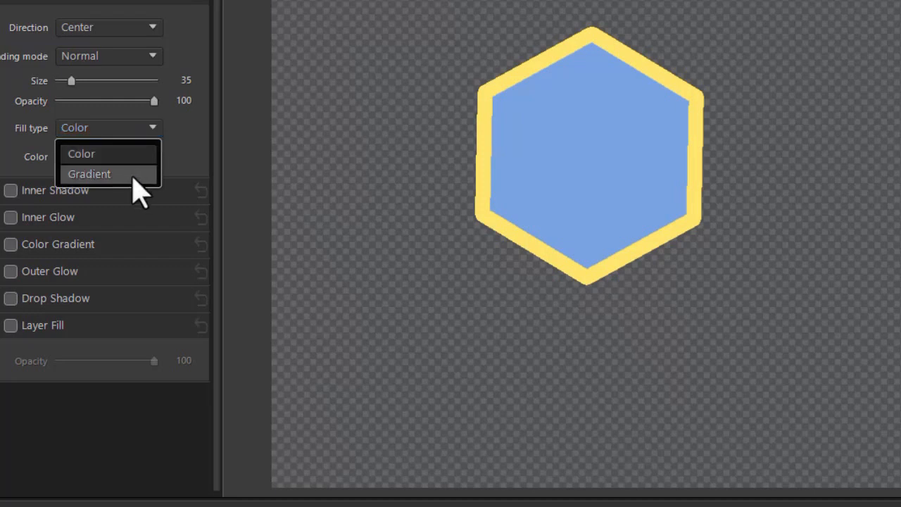
pyautogui.click(89, 173)
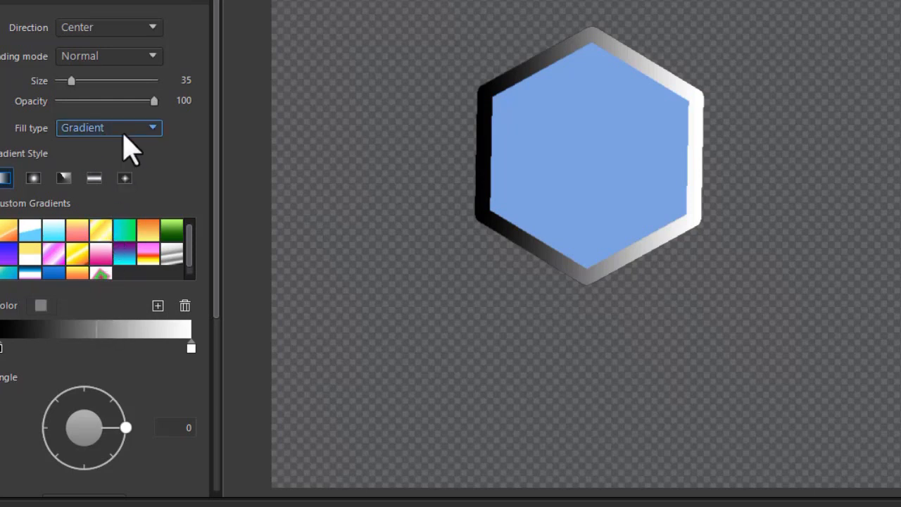
pyautogui.moveTo(155, 141)
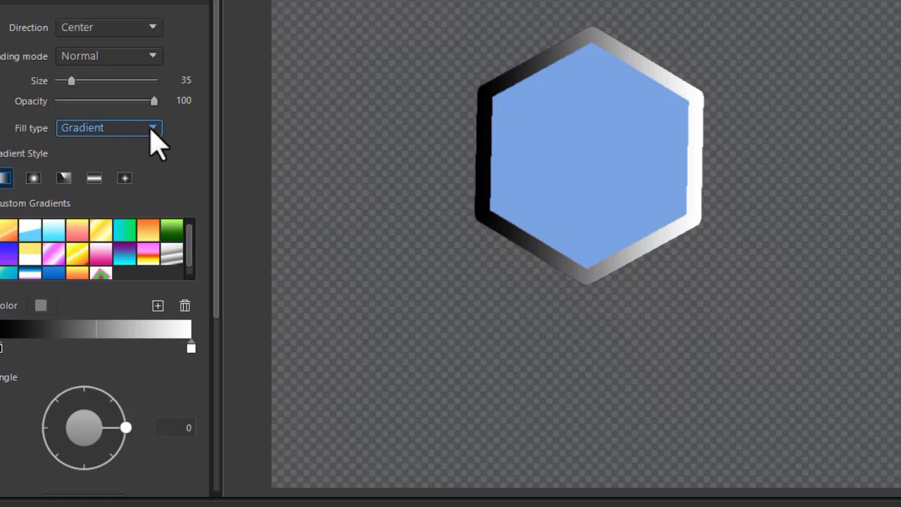
pyautogui.moveTo(69, 81); pyautogui.dragTo(63, 80)
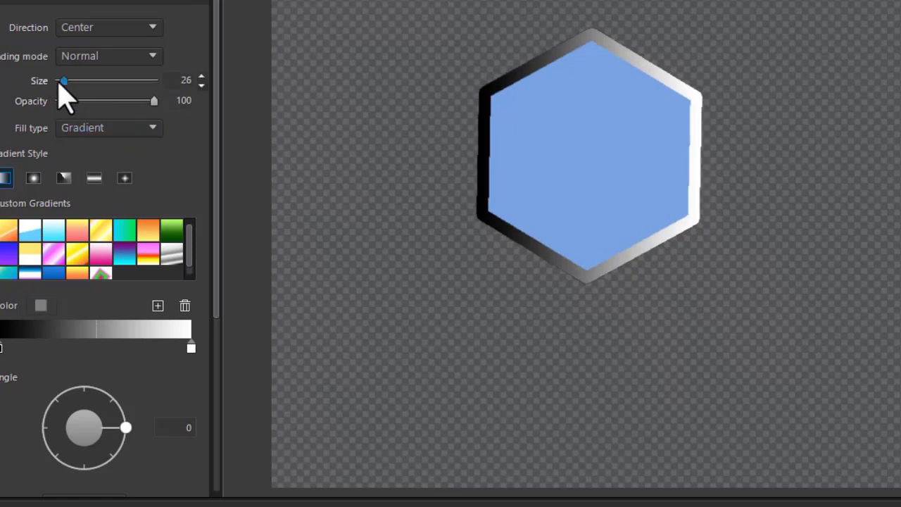
pyautogui.moveTo(65, 80); pyautogui.dragTo(64, 81)
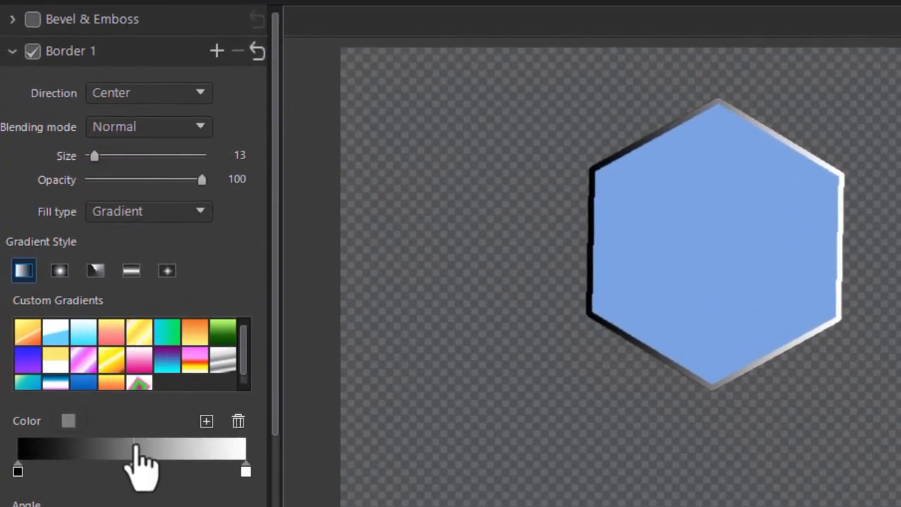
pyautogui.moveTo(145, 454); pyautogui.dragTo(226, 453)
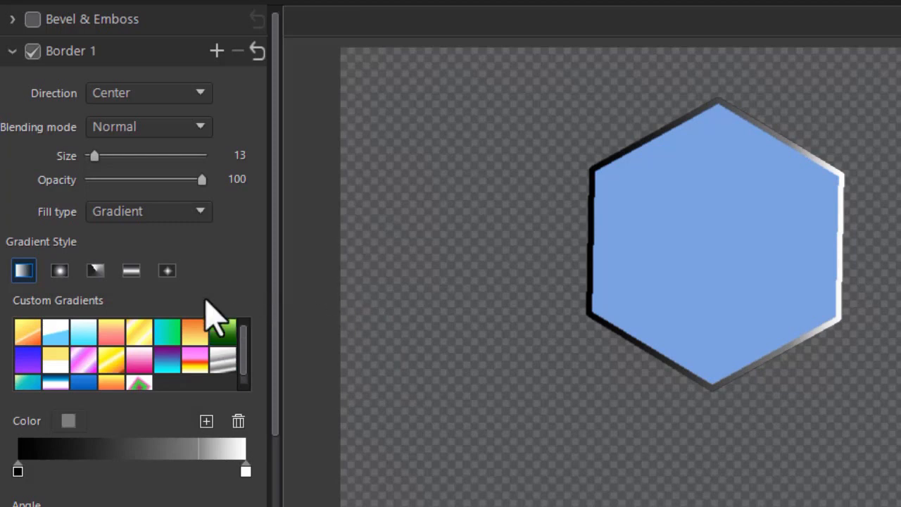
pyautogui.moveTo(222, 91)
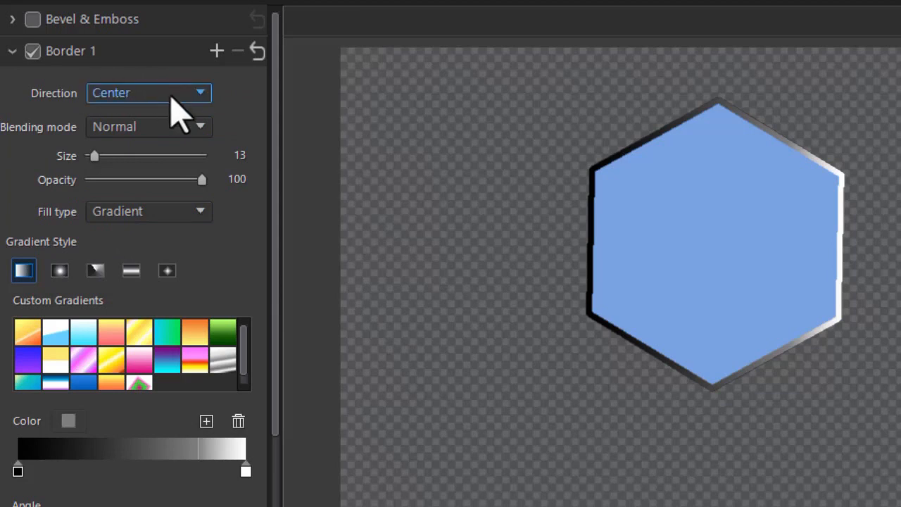
pyautogui.moveTo(212, 120)
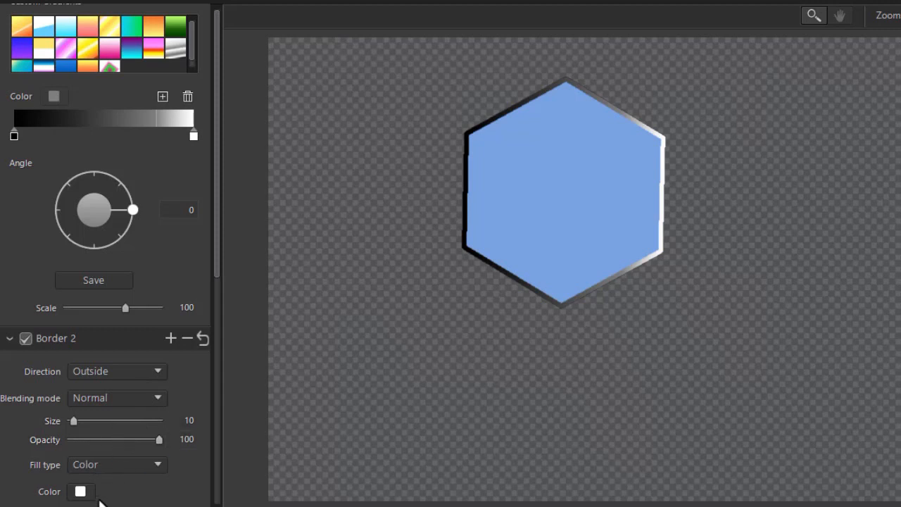
# Step: Make Border 2 pink, size 72, at 68 opacity
pyautogui.click(81, 491)
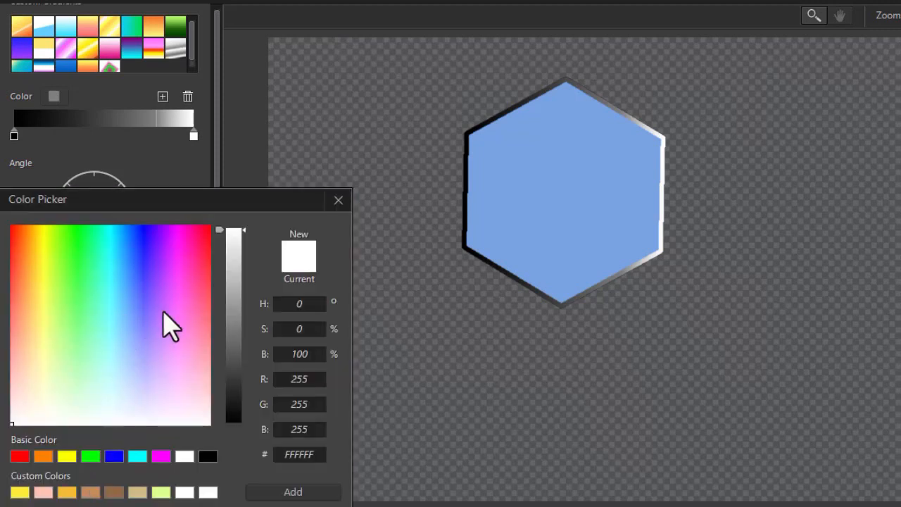
pyautogui.click(173, 324)
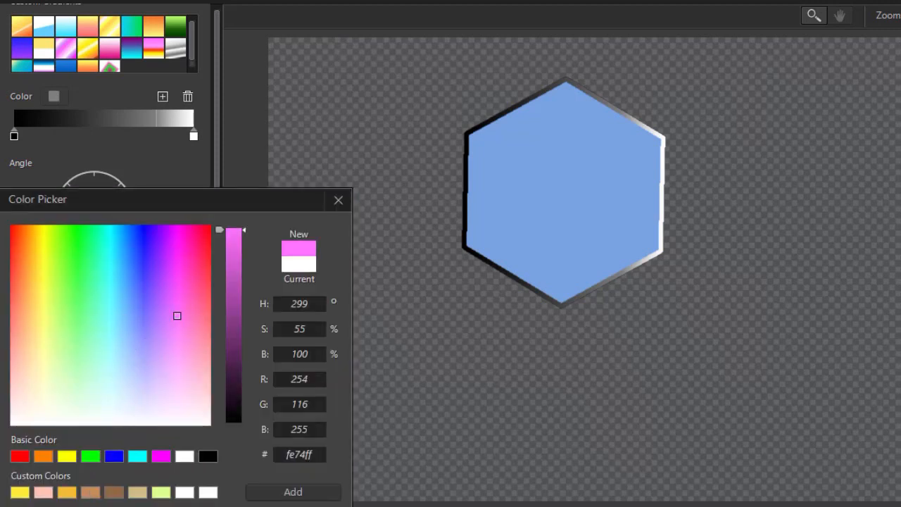
pyautogui.click(338, 199)
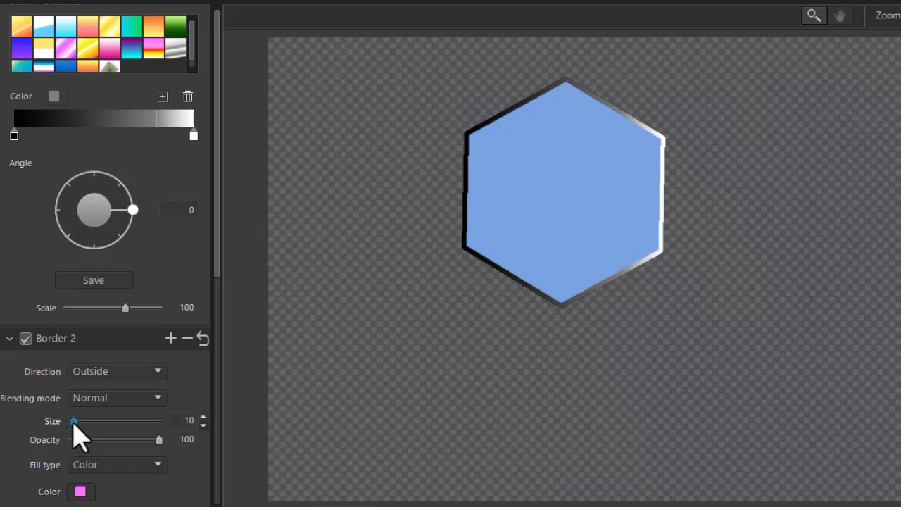
pyautogui.moveTo(73, 420); pyautogui.dragTo(88, 420)
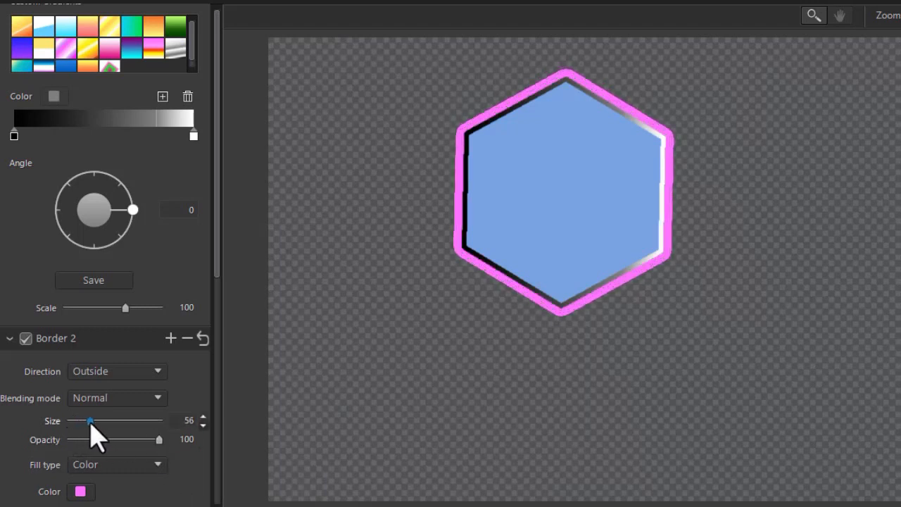
pyautogui.moveTo(89, 421); pyautogui.dragTo(96, 420)
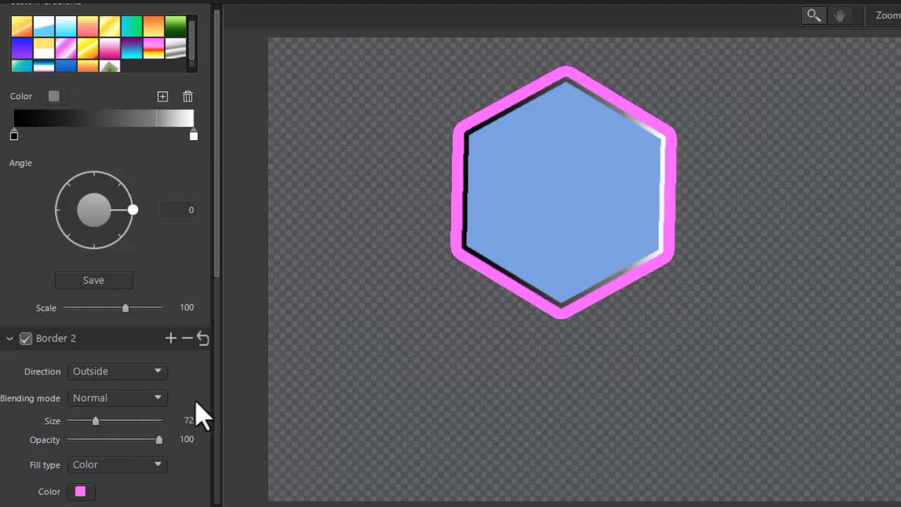
pyautogui.moveTo(229, 292)
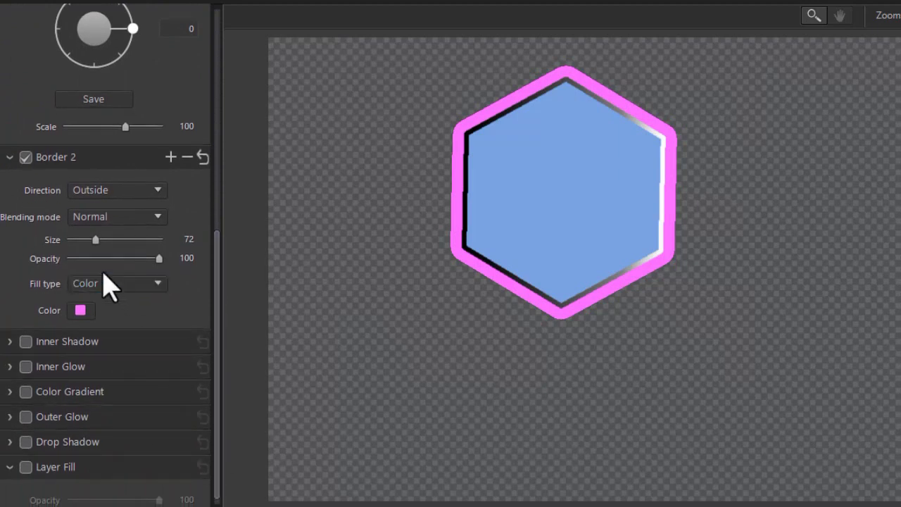
pyautogui.moveTo(190, 313)
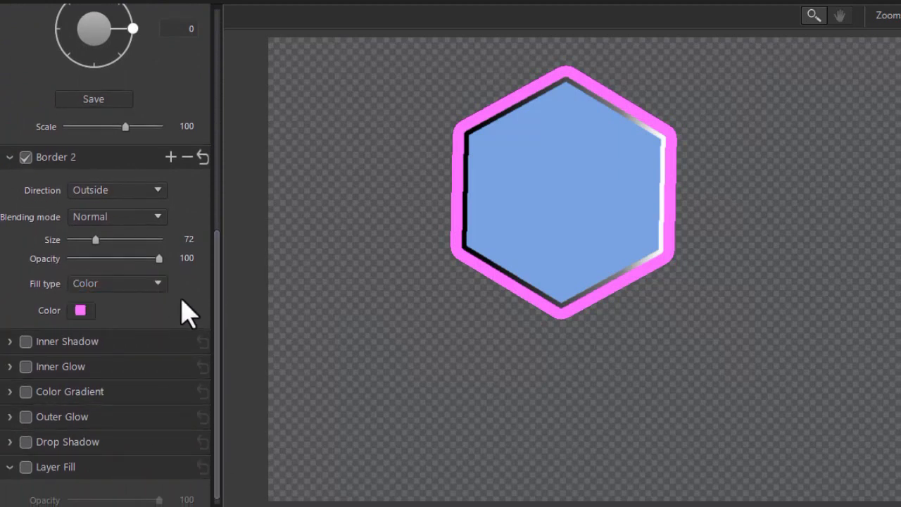
pyautogui.moveTo(158, 258); pyautogui.dragTo(123, 258)
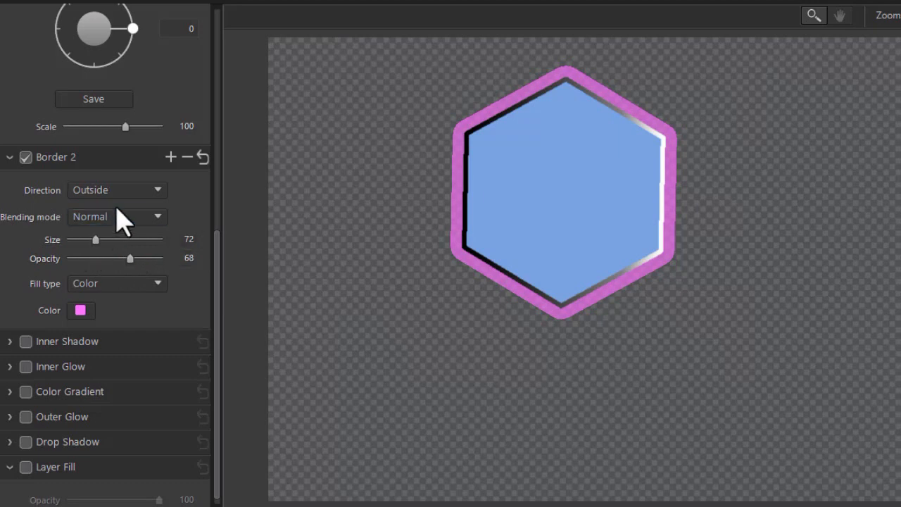
pyautogui.moveTo(200, 187)
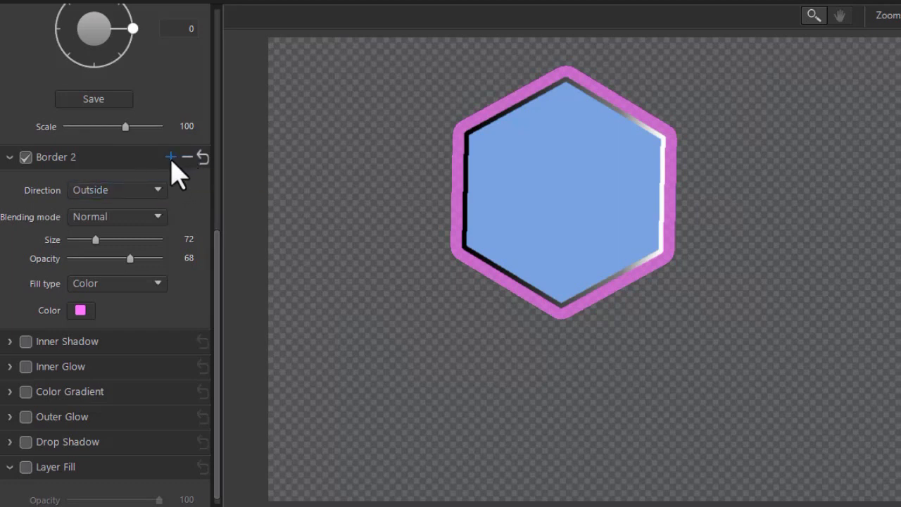
# Step: Add Border 3, widen it to size 116, and colour it green
pyautogui.click(170, 156)
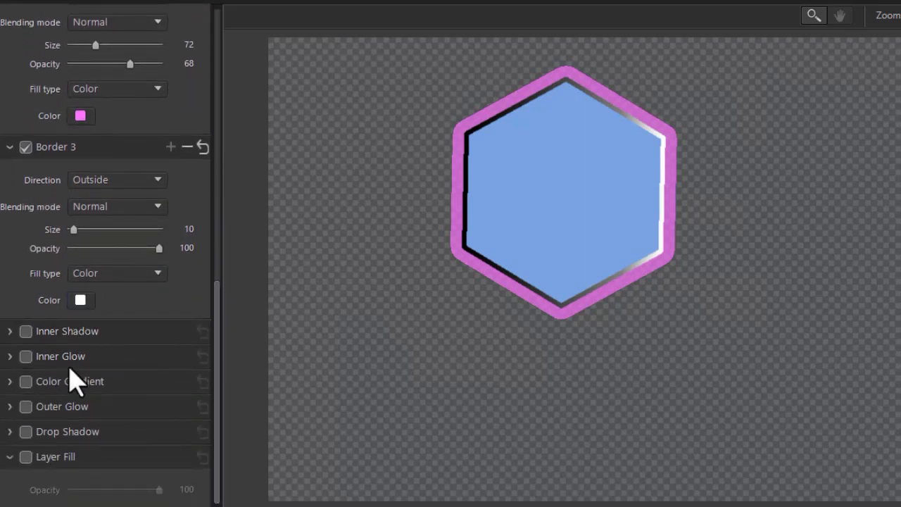
pyautogui.moveTo(71, 229); pyautogui.dragTo(104, 229)
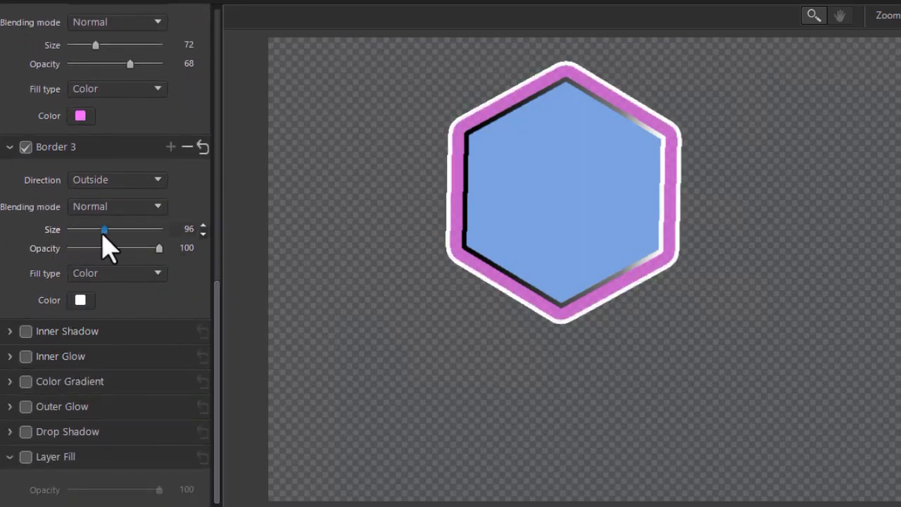
pyautogui.moveTo(104, 230); pyautogui.dragTo(108, 230)
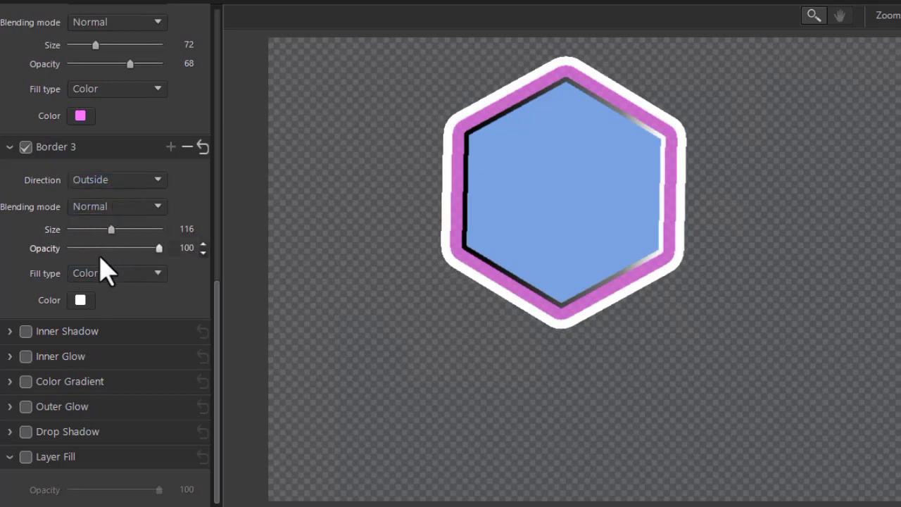
pyautogui.click(80, 300)
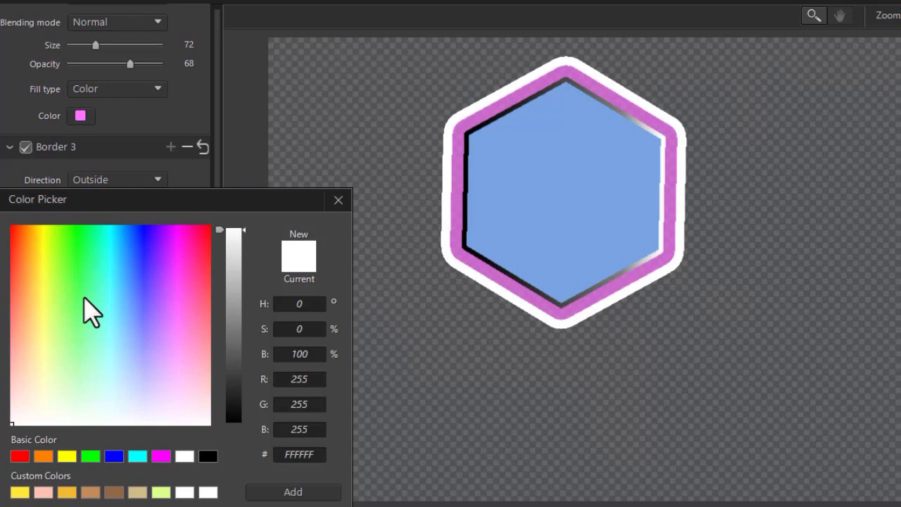
pyautogui.click(81, 299)
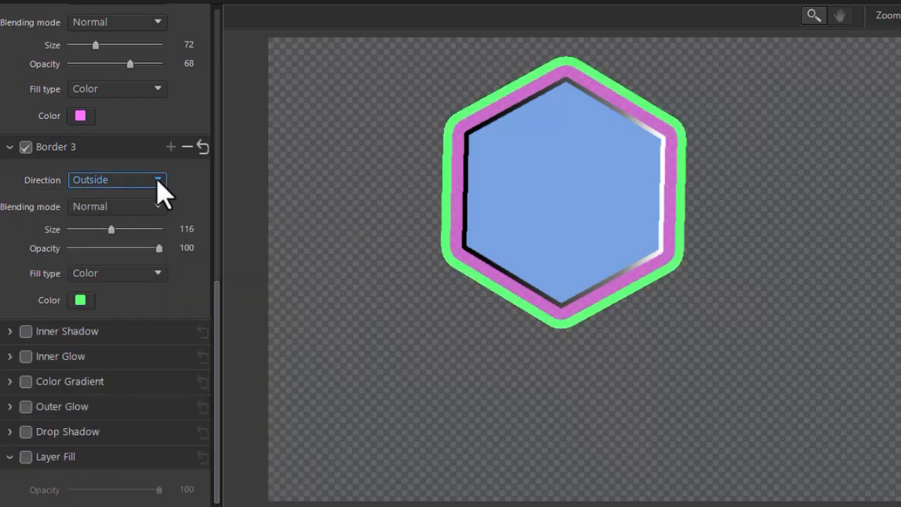
# Step: Try the Inside direction for the green border, then return it to Outside
pyautogui.click(116, 179)
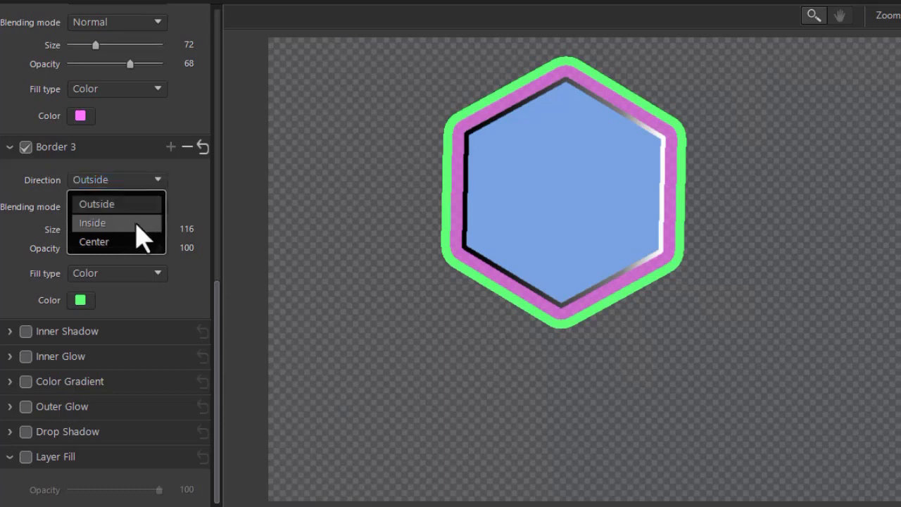
pyautogui.click(92, 223)
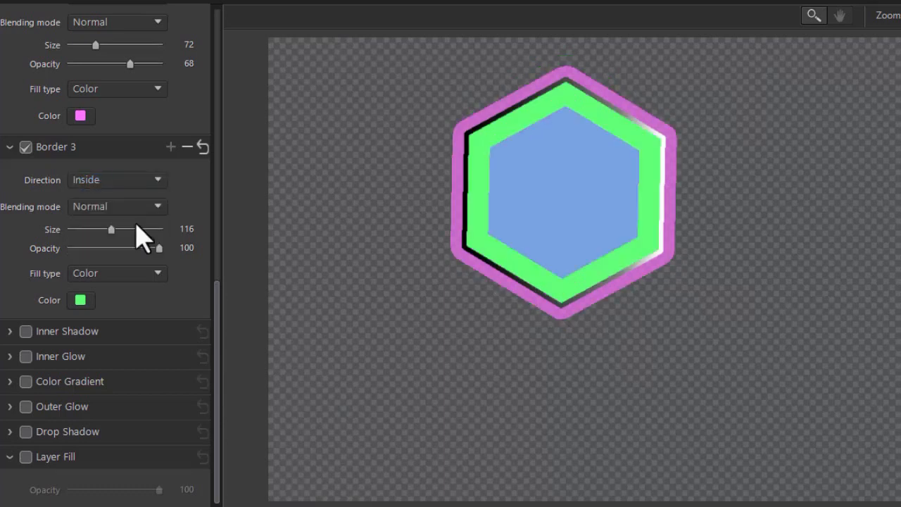
pyautogui.click(117, 179)
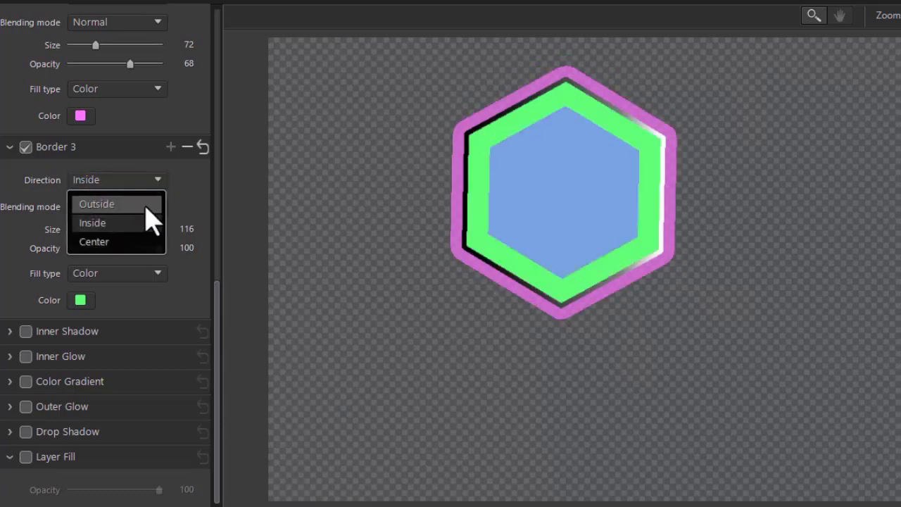
pyautogui.click(96, 203)
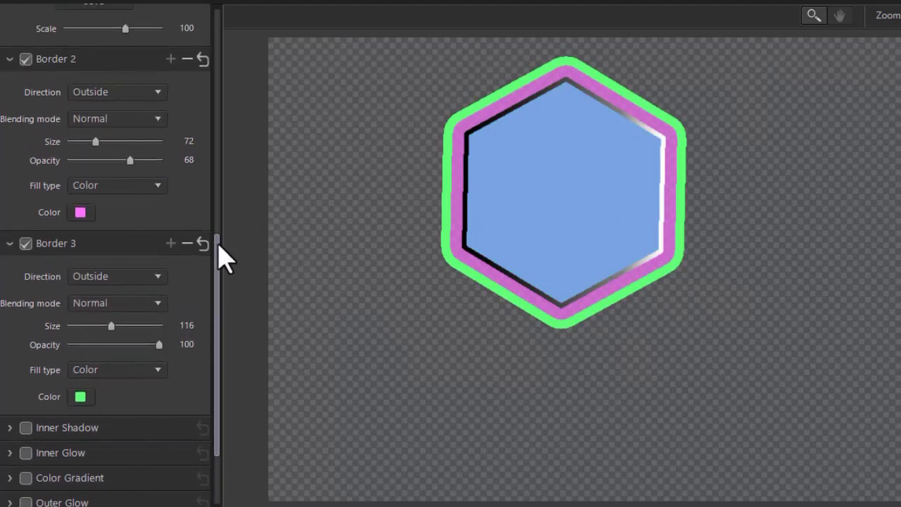
pyautogui.scroll(-3)
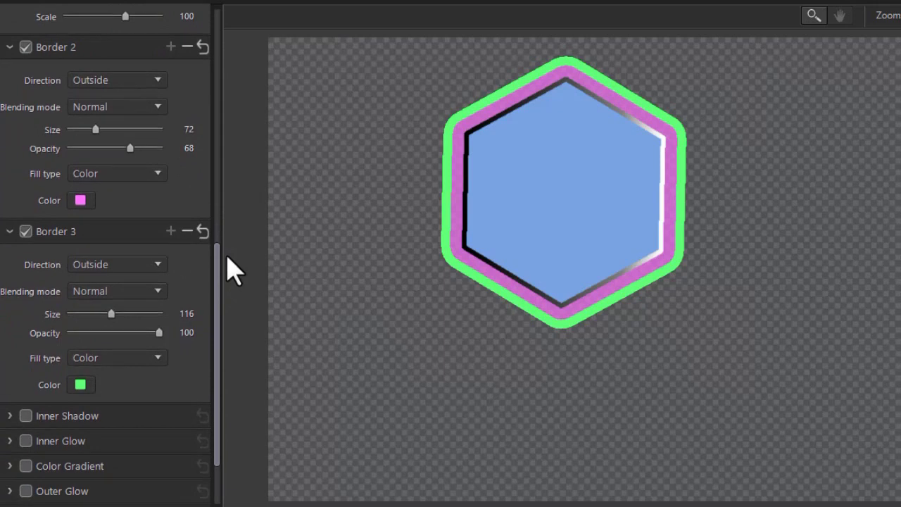
pyautogui.scroll(-3)
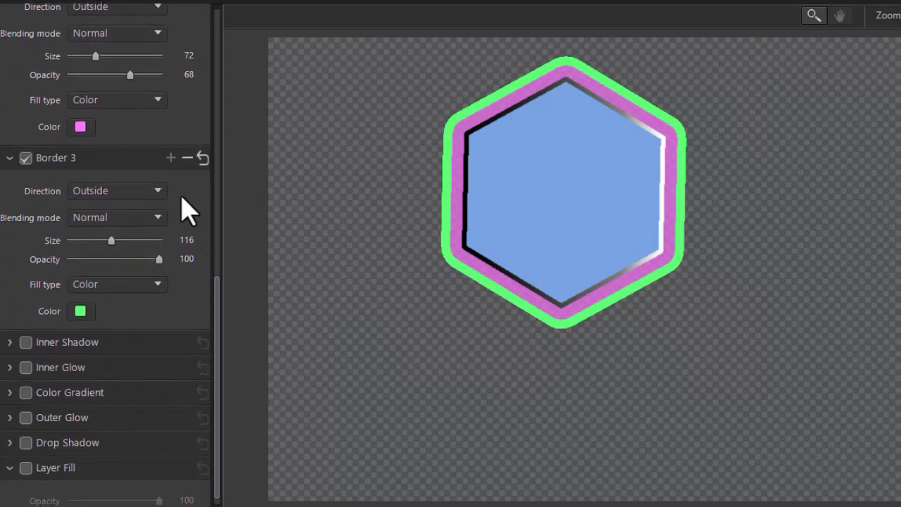
pyautogui.moveTo(187, 158)
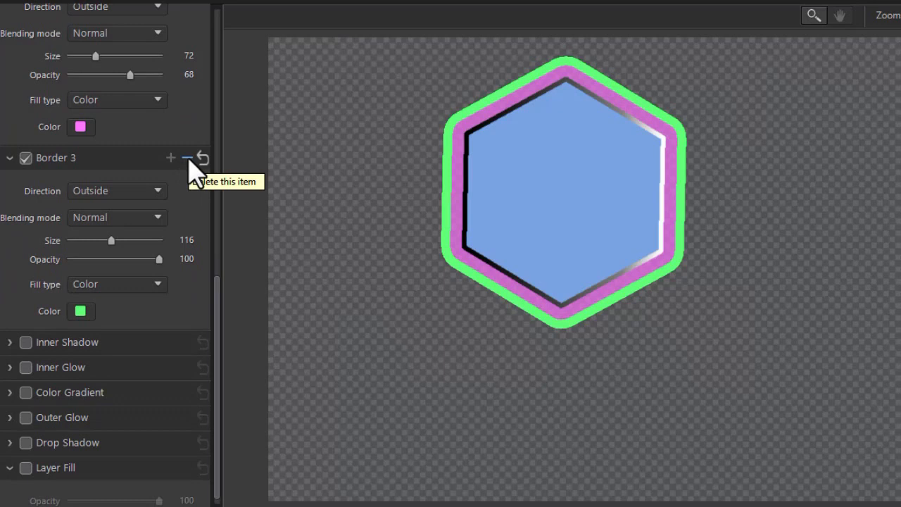
# Step: Delete the green and pink borders, disable the gradient border, and enable Inner Shadow
pyautogui.click(188, 157)
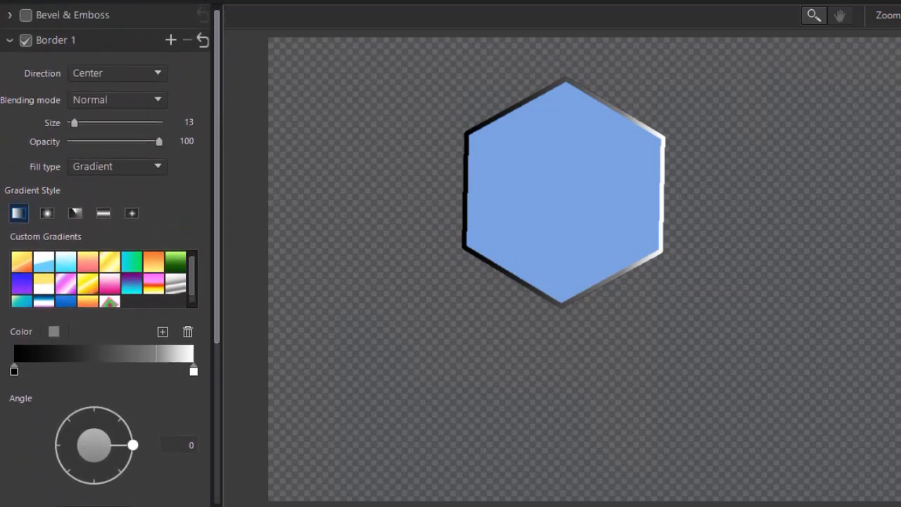
pyautogui.click(26, 40)
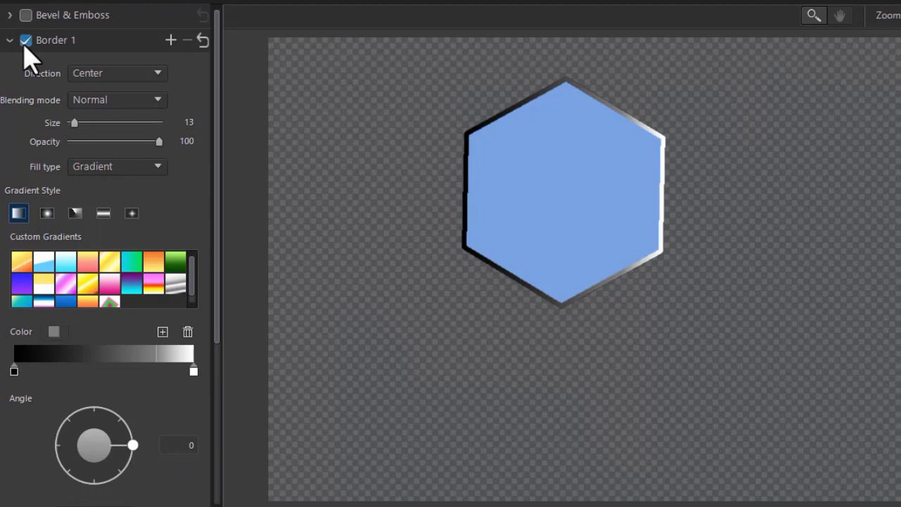
pyautogui.click(25, 41)
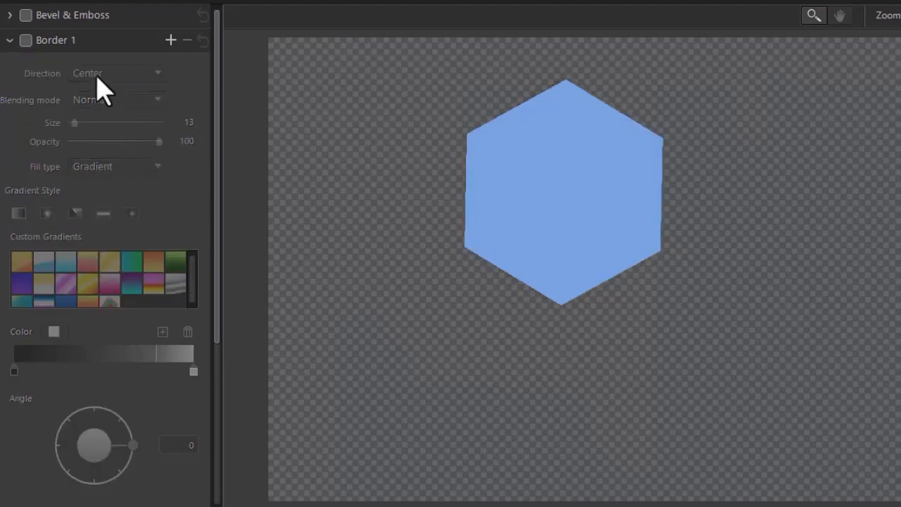
pyautogui.click(10, 40)
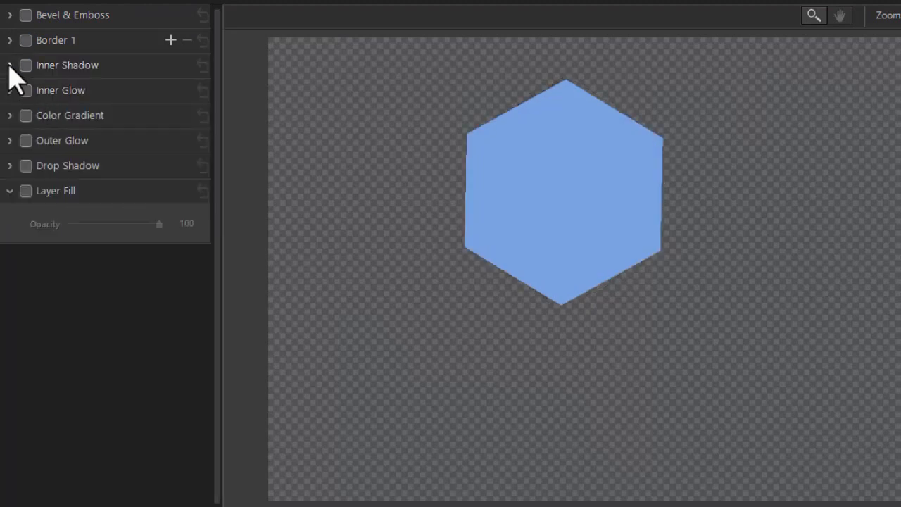
pyautogui.click(25, 65)
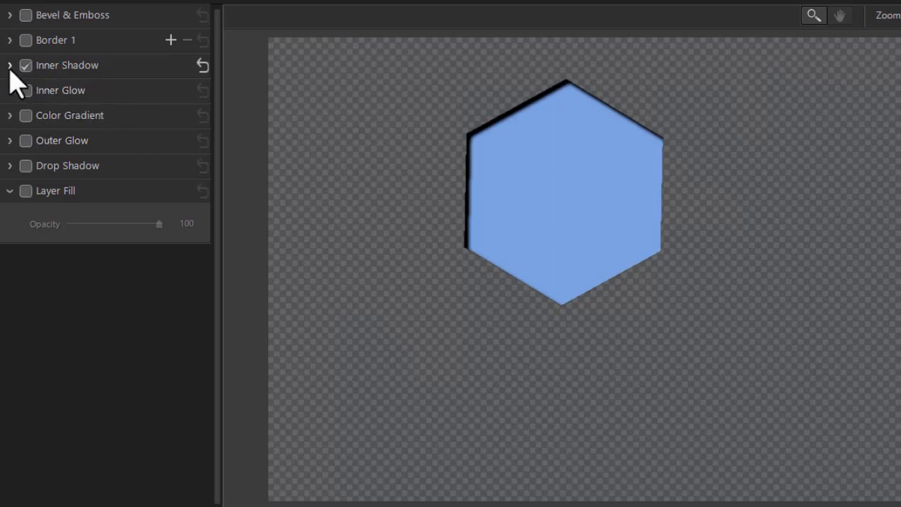
# Step: Set the inner shadow light angle to 41 and its distance to 48
pyautogui.click(10, 65)
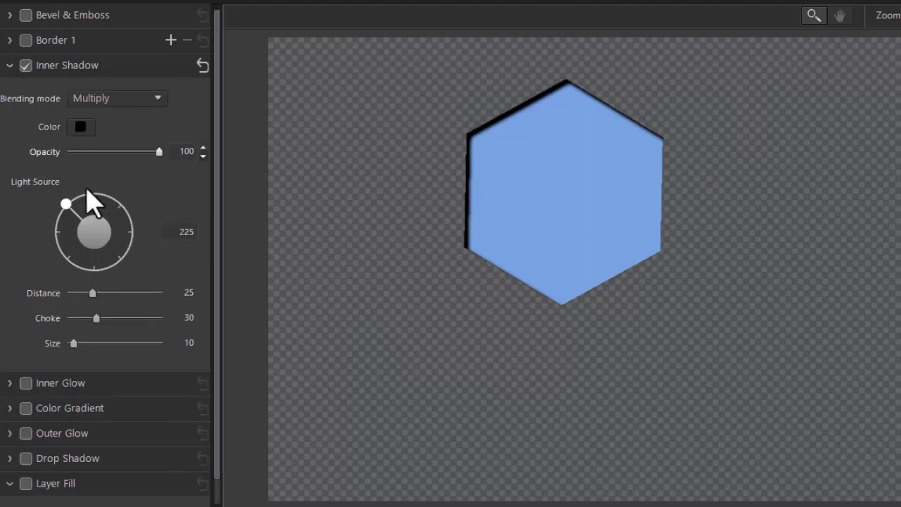
pyautogui.moveTo(118, 314)
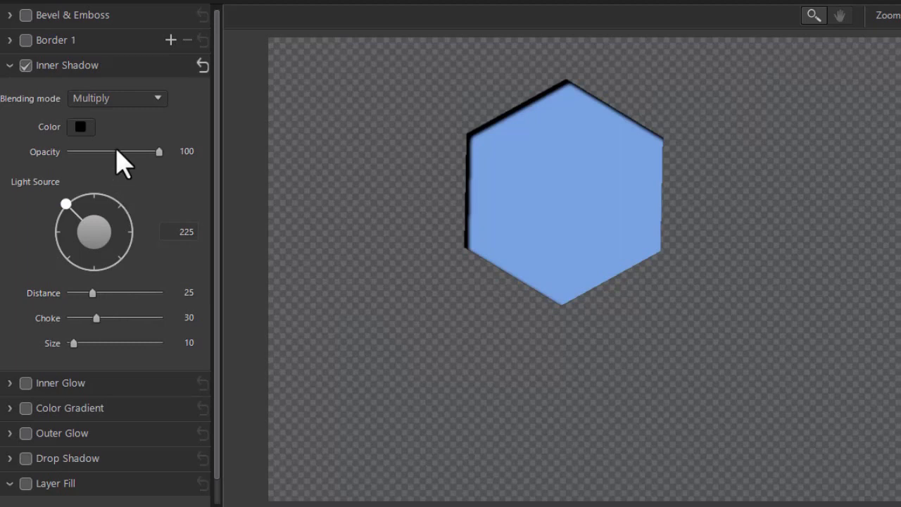
pyautogui.moveTo(119, 197)
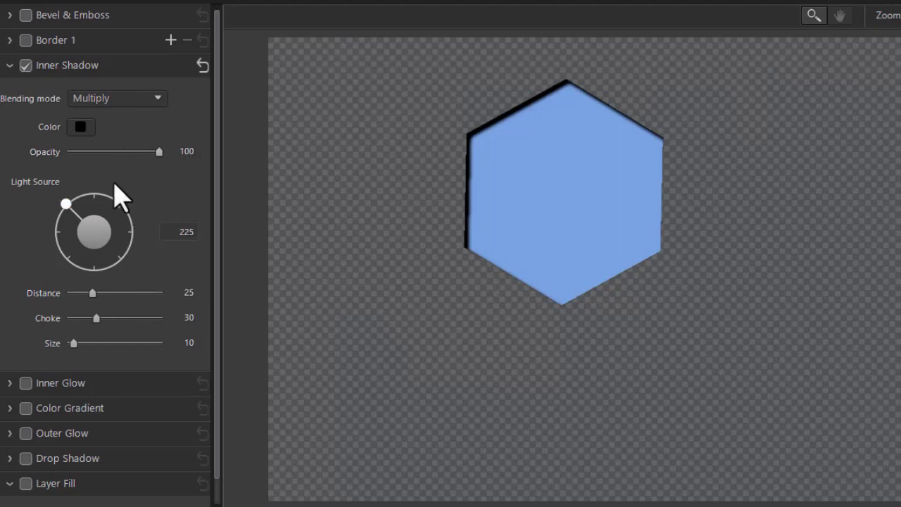
pyautogui.moveTo(66, 203); pyautogui.dragTo(111, 266)
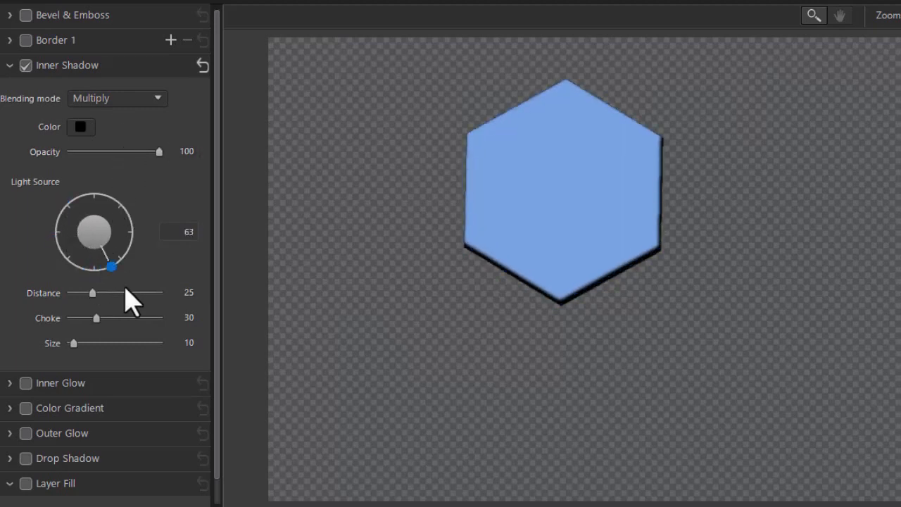
pyautogui.moveTo(111, 265); pyautogui.dragTo(123, 258)
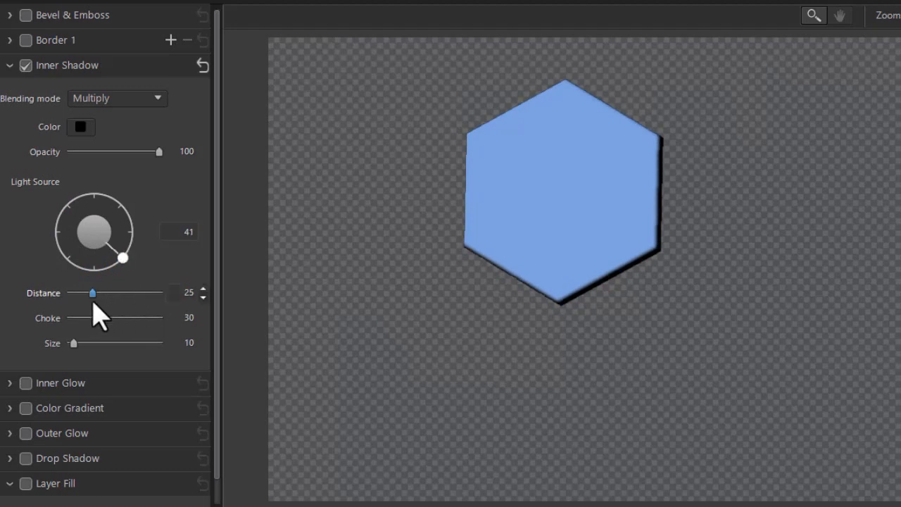
pyautogui.moveTo(91, 292); pyautogui.dragTo(159, 293)
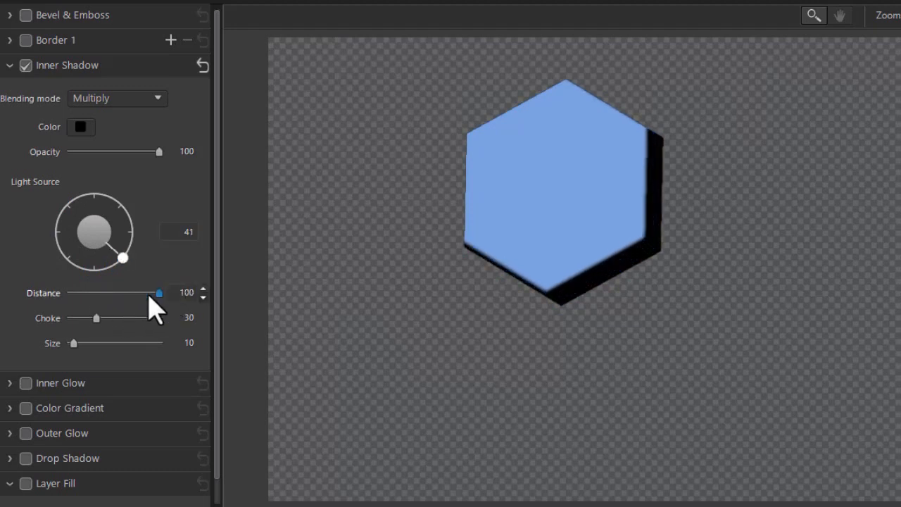
pyautogui.moveTo(159, 293); pyautogui.dragTo(148, 292)
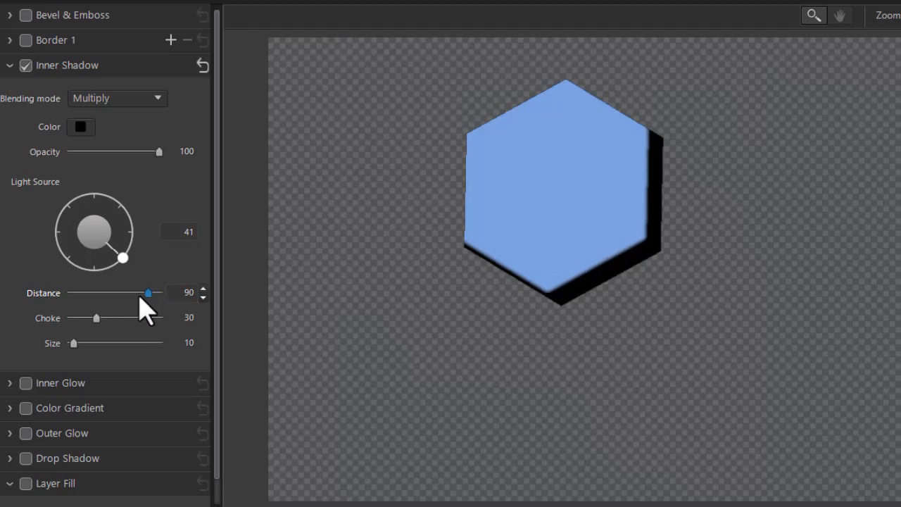
pyautogui.moveTo(147, 292); pyautogui.dragTo(141, 292)
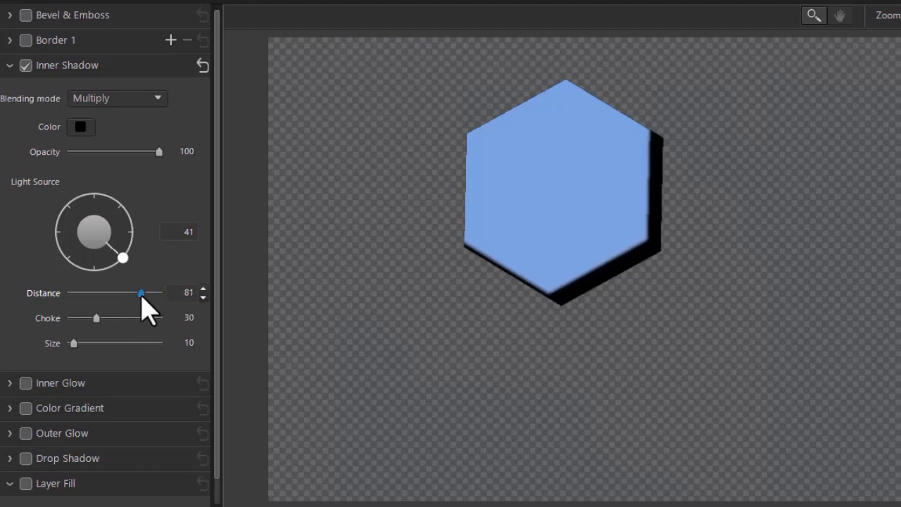
pyautogui.moveTo(141, 292); pyautogui.dragTo(139, 292)
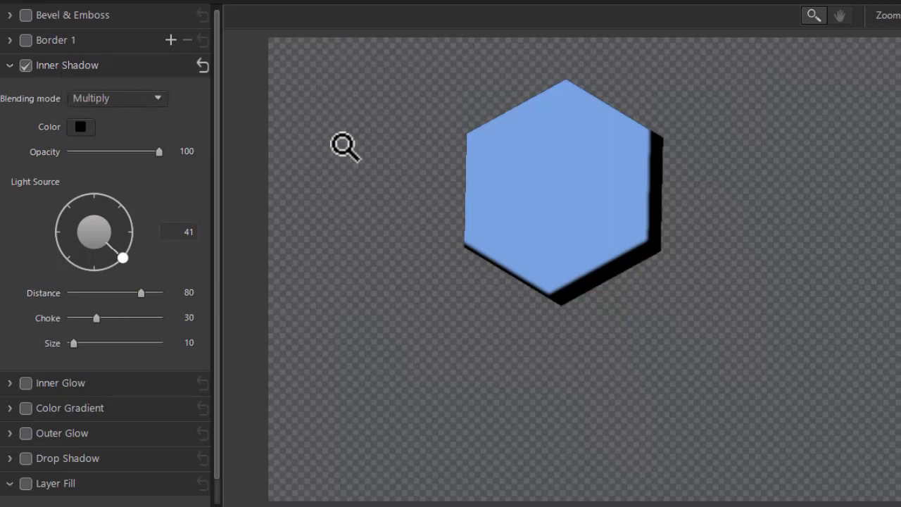
pyautogui.moveTo(603, 245)
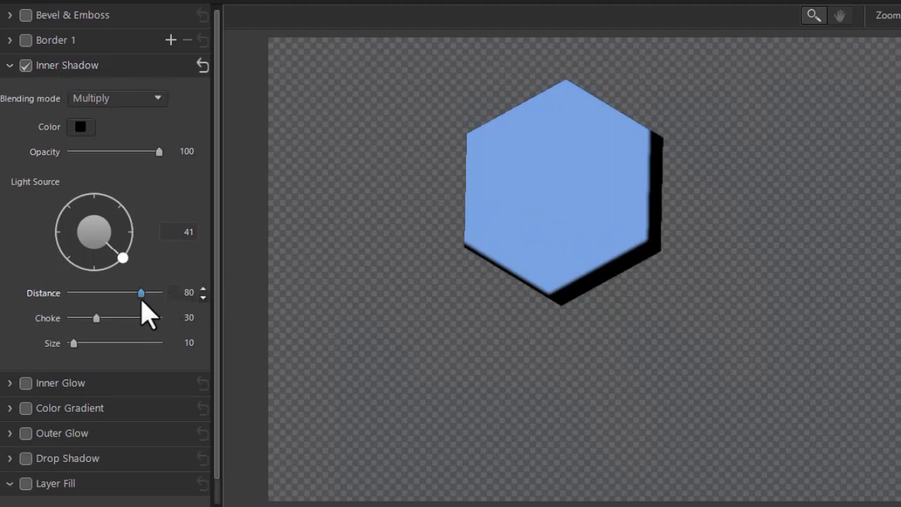
pyautogui.moveTo(140, 292); pyautogui.dragTo(112, 292)
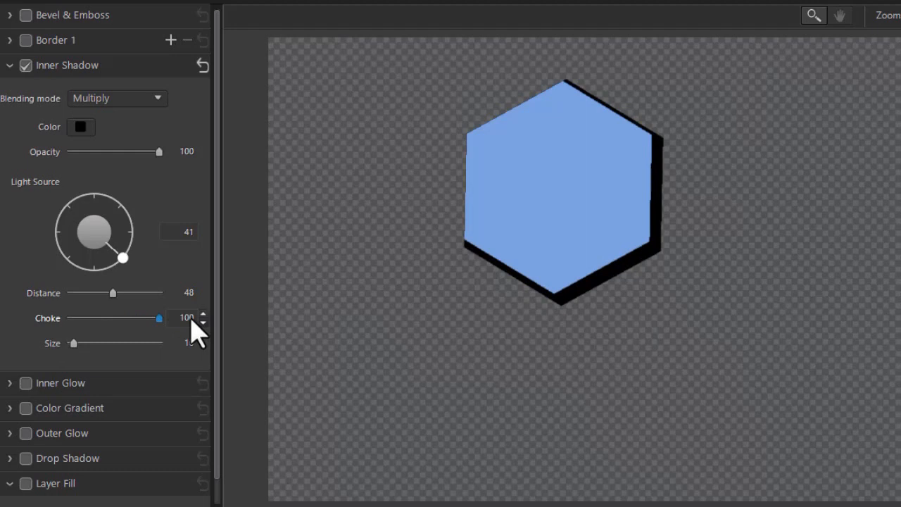
pyautogui.moveTo(195, 334)
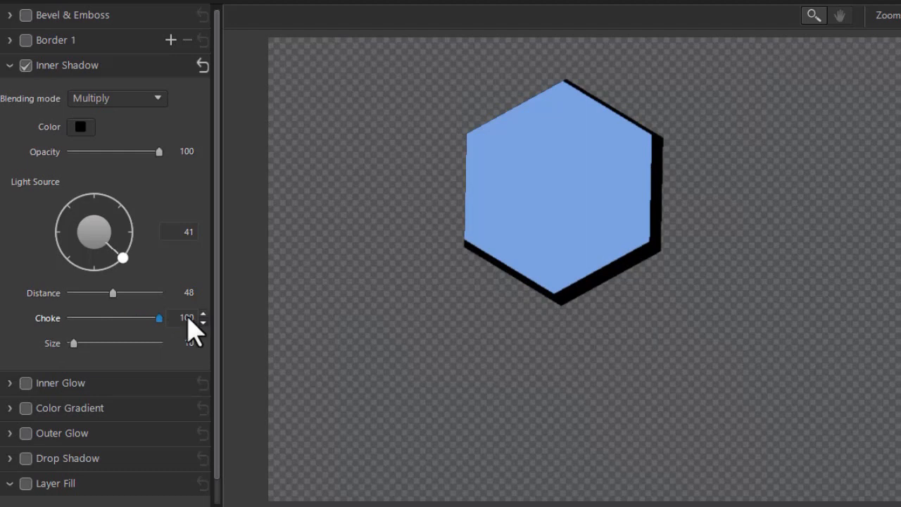
# Step: Soften the inner shadow to size 138, distance 16 and choke 36
pyautogui.moveTo(158, 318); pyautogui.dragTo(74, 318)
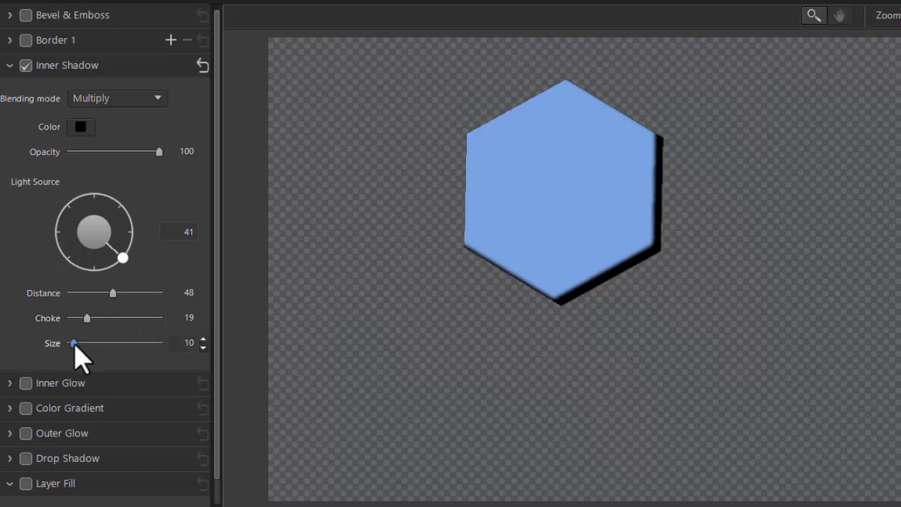
pyautogui.moveTo(72, 342); pyautogui.dragTo(90, 342)
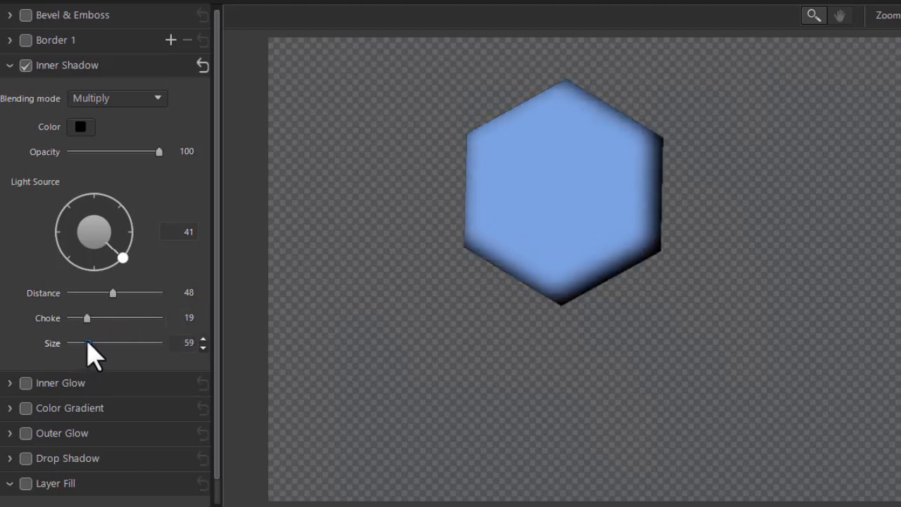
pyautogui.moveTo(90, 343); pyautogui.dragTo(127, 342)
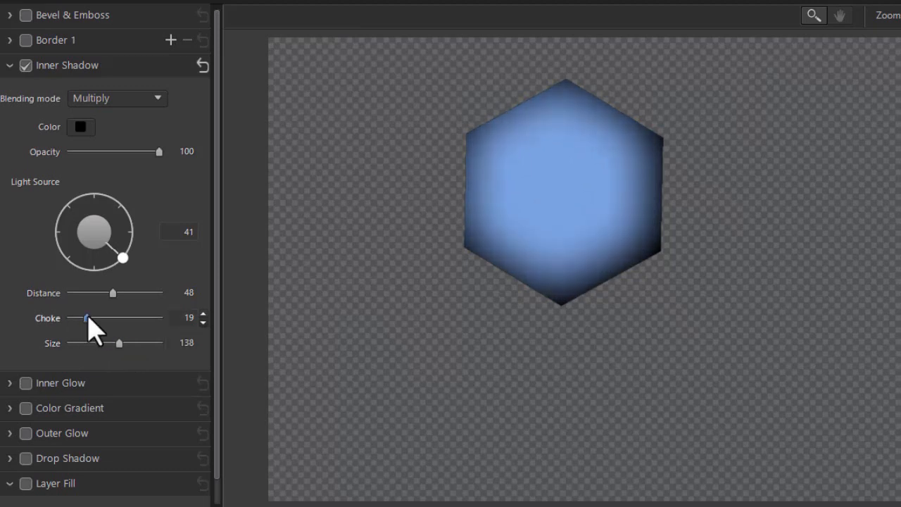
pyautogui.moveTo(86, 318); pyautogui.dragTo(159, 319)
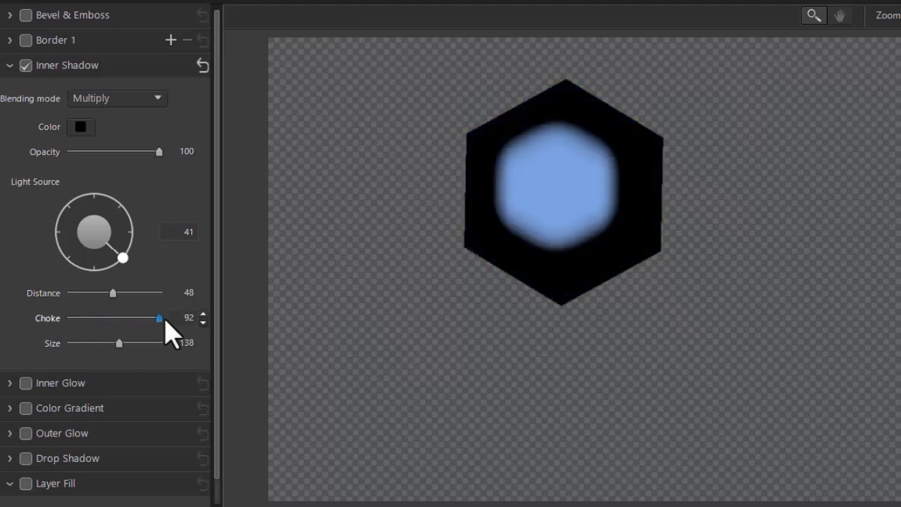
pyautogui.moveTo(159, 318); pyautogui.dragTo(116, 318)
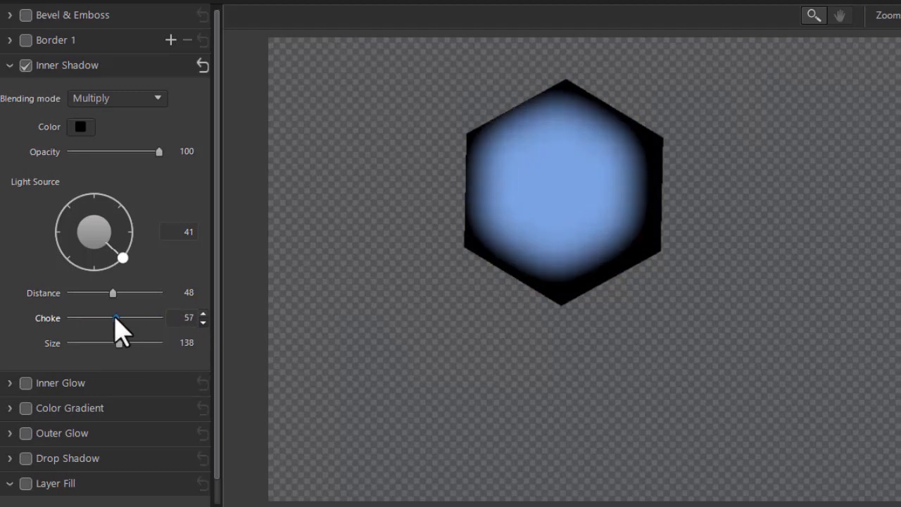
pyautogui.moveTo(114, 318); pyautogui.dragTo(92, 318)
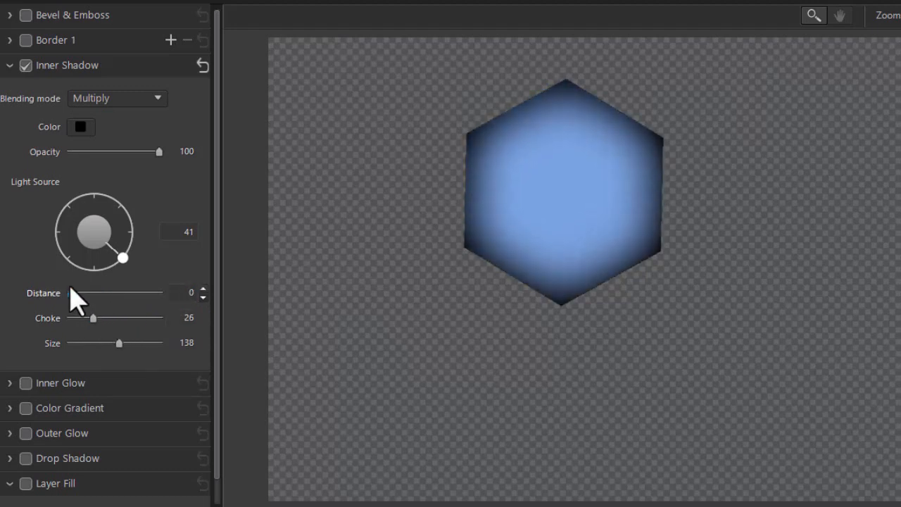
pyautogui.moveTo(93, 318); pyautogui.dragTo(129, 318)
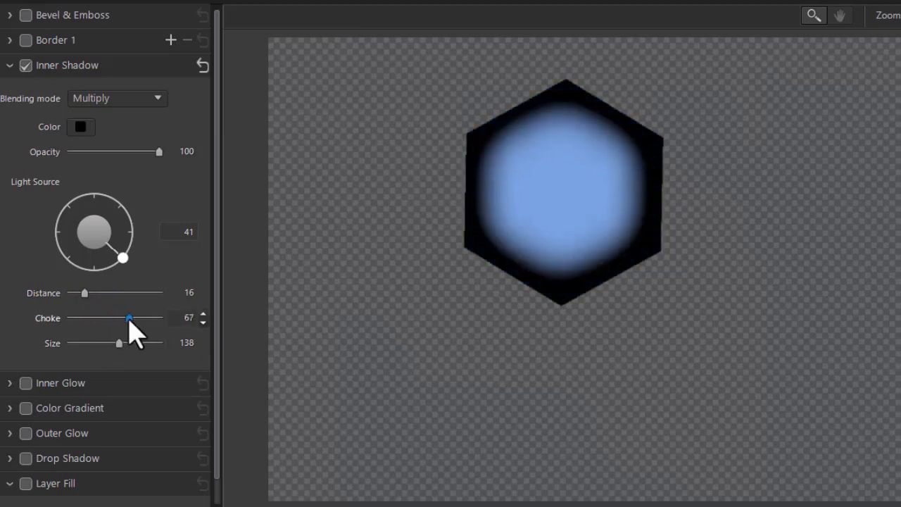
pyautogui.moveTo(129, 318); pyautogui.dragTo(92, 318)
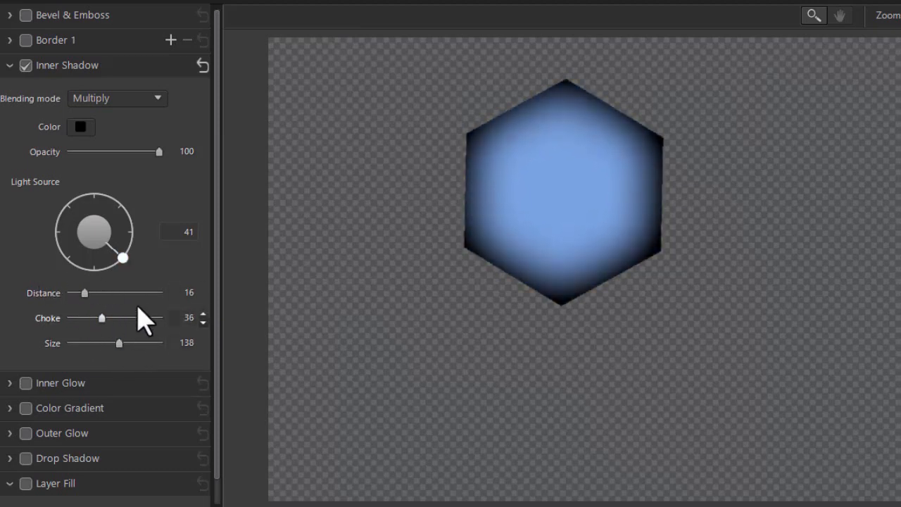
pyautogui.moveTo(137, 218)
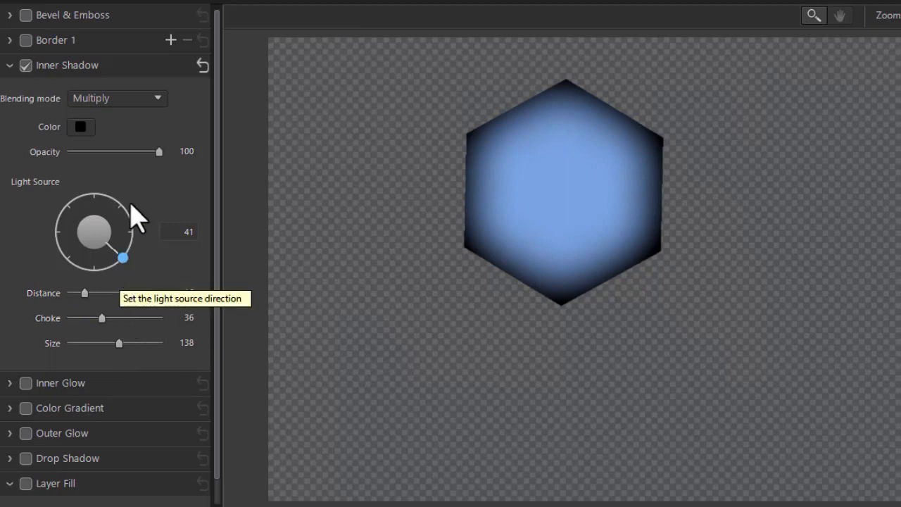
# Step: Lower inner shadow opacity to 46, keep Multiply blending, and collapse its settings
pyautogui.moveTo(159, 151); pyautogui.dragTo(121, 151)
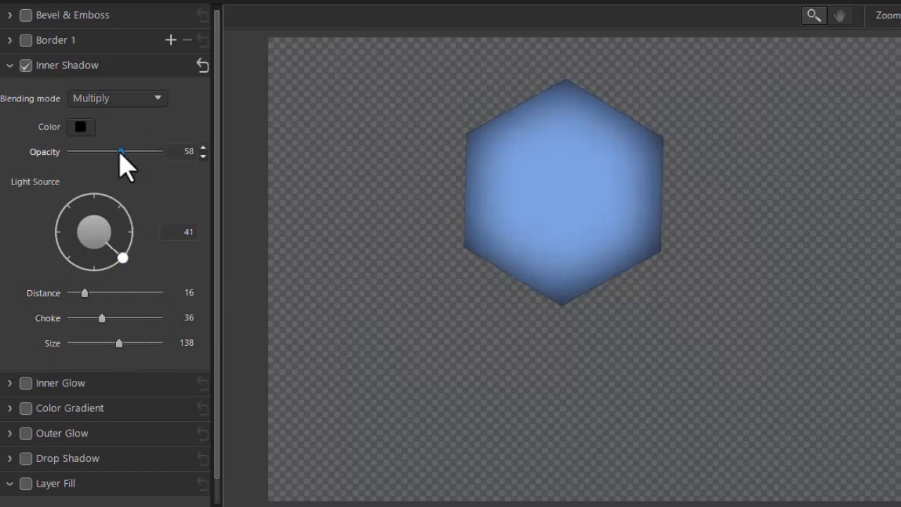
pyautogui.moveTo(121, 151); pyautogui.dragTo(159, 152)
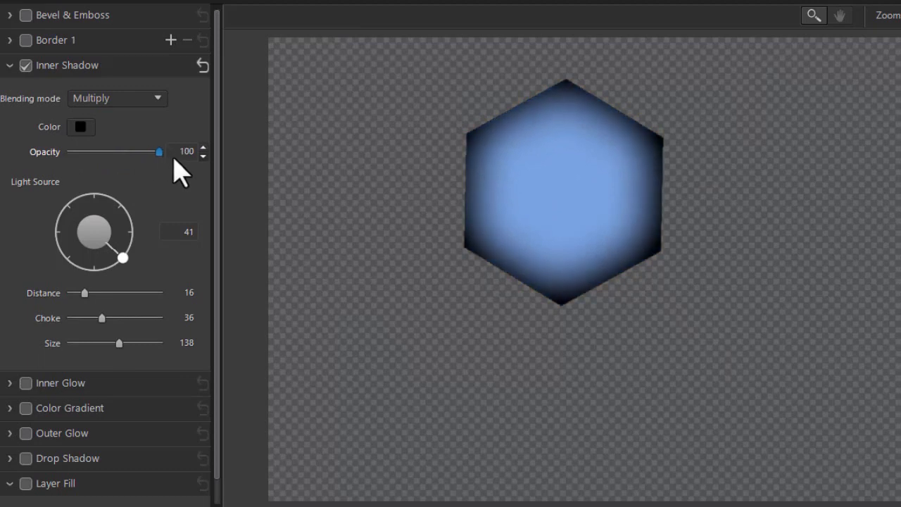
pyautogui.moveTo(160, 152); pyautogui.dragTo(144, 152)
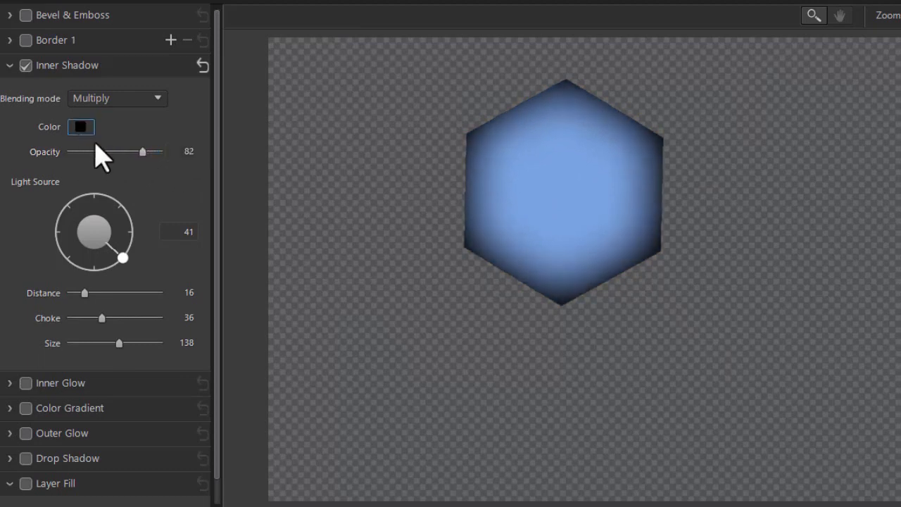
pyautogui.moveTo(144, 151); pyautogui.dragTo(109, 151)
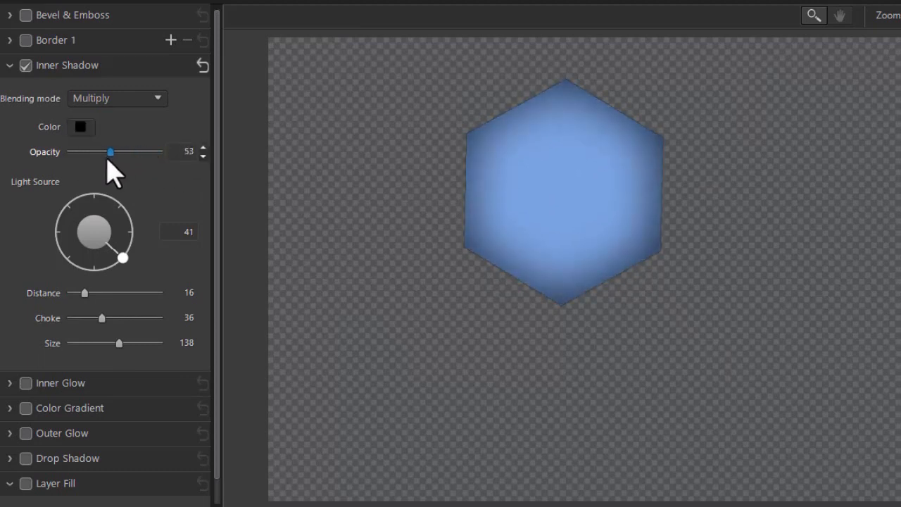
pyautogui.click(117, 98)
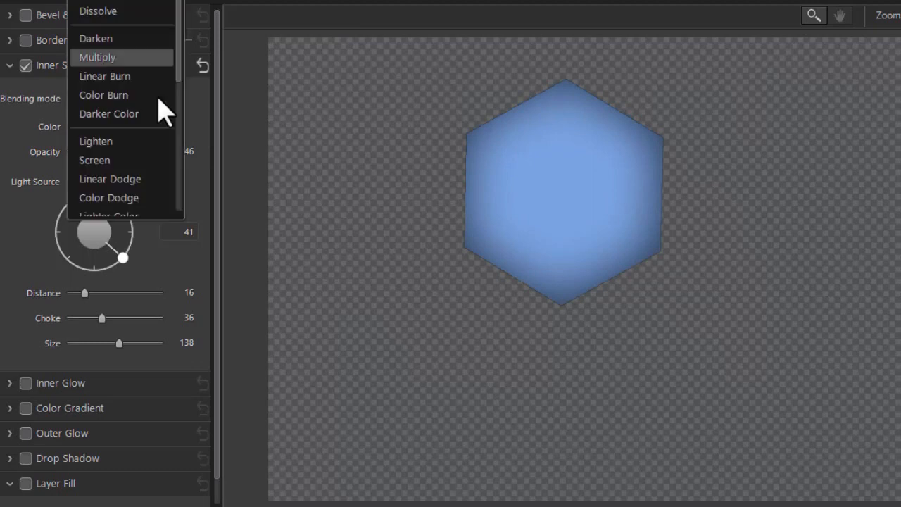
pyautogui.click(97, 57)
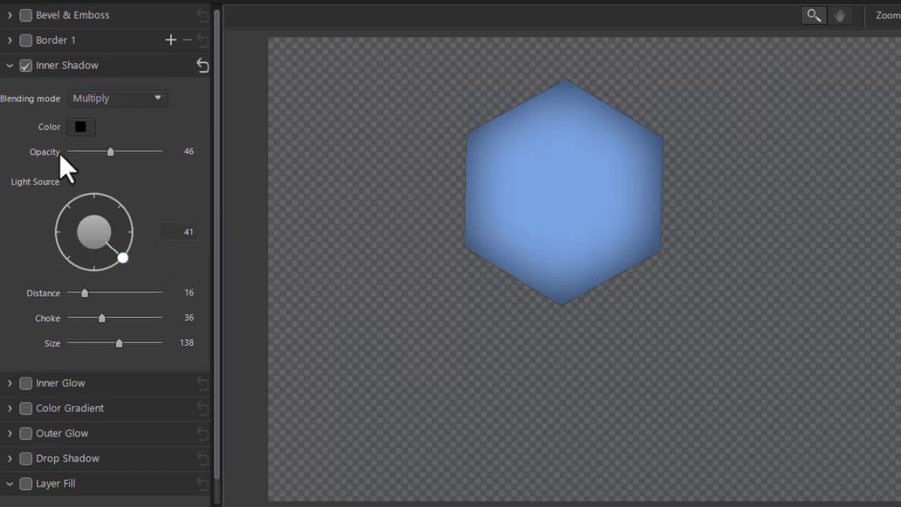
pyautogui.click(10, 65)
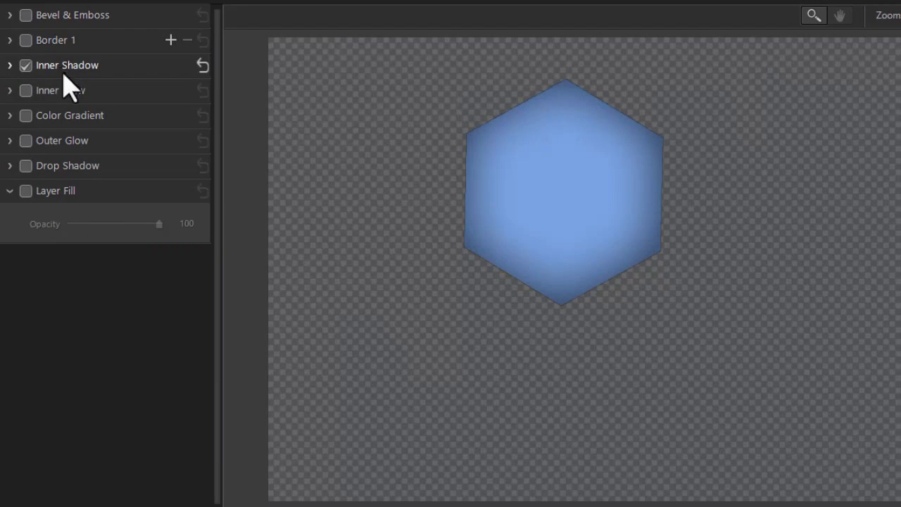
pyautogui.moveTo(105, 141)
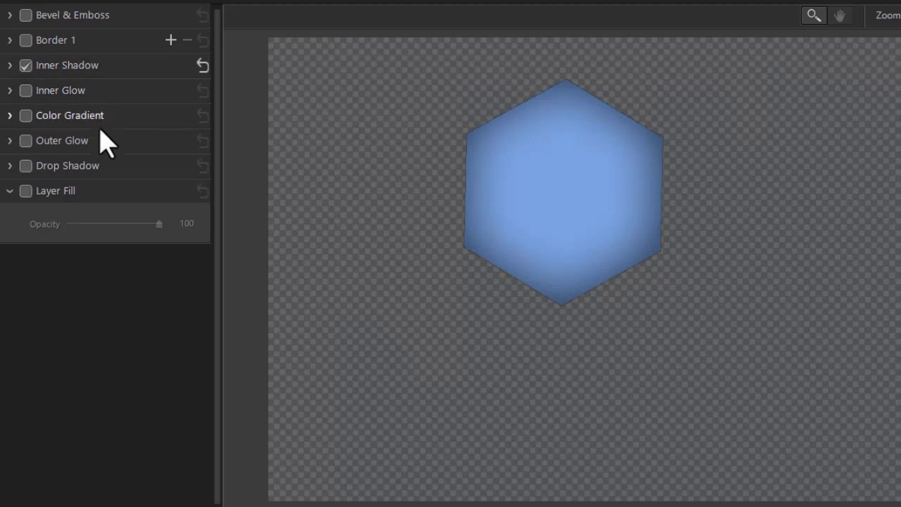
pyautogui.moveTo(127, 169)
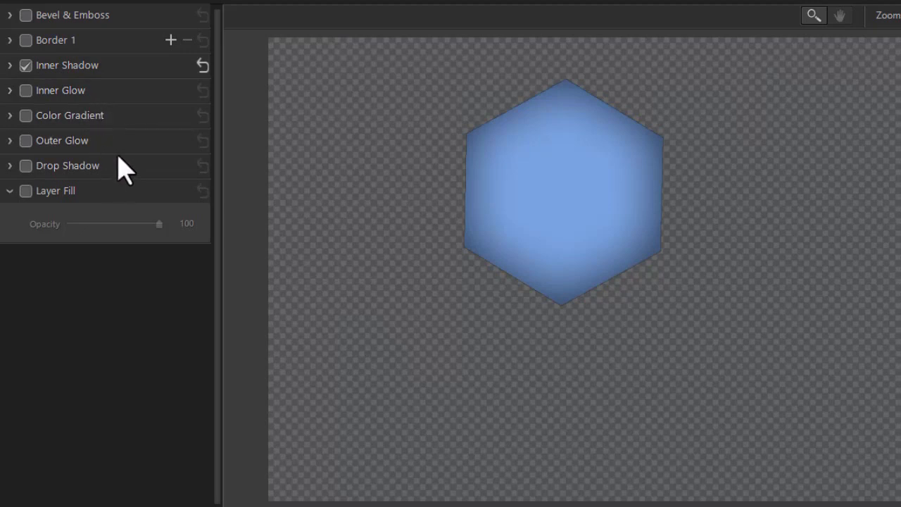